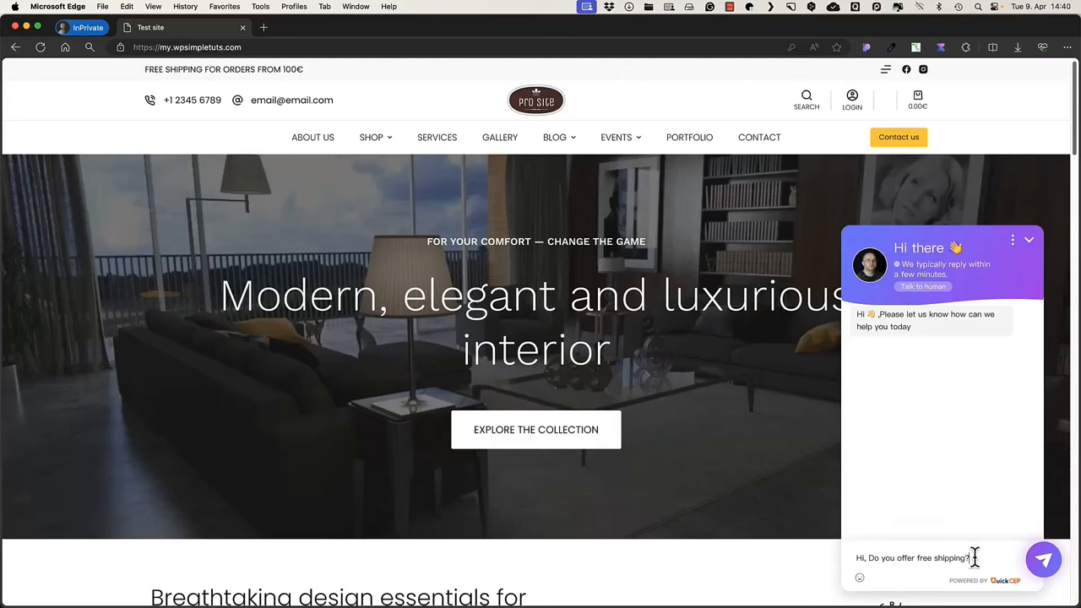
- Ask the bot about free shipping, request 'I need a lamp. Please recommend me one', and view Blue Umbral
{"action": "left_click", "coordinate": [1043, 559]}
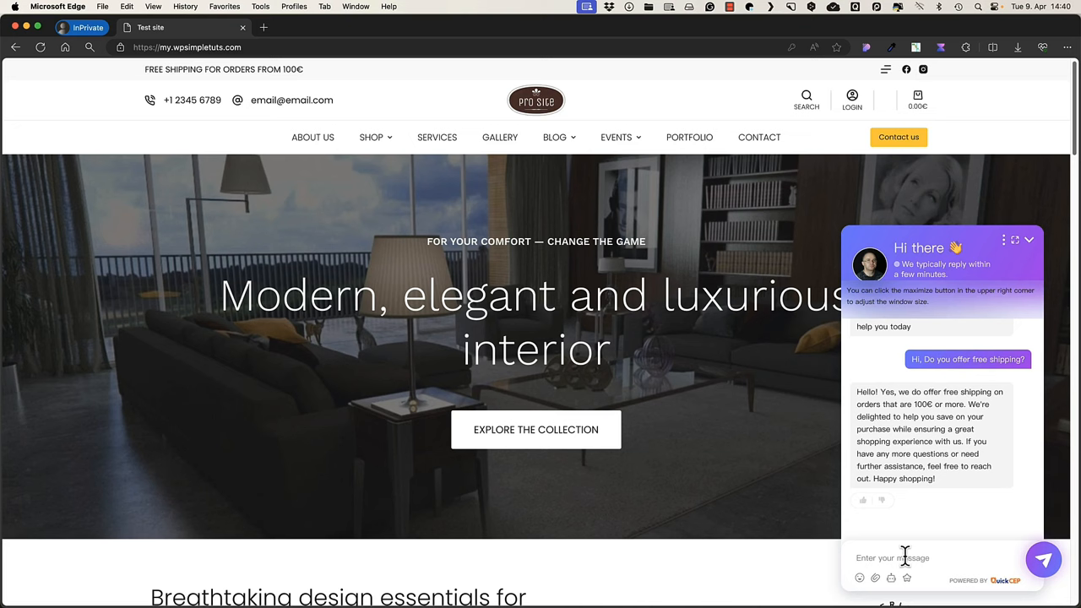
{"action": "type", "text": "I need a lamp. Please recommend me one"}
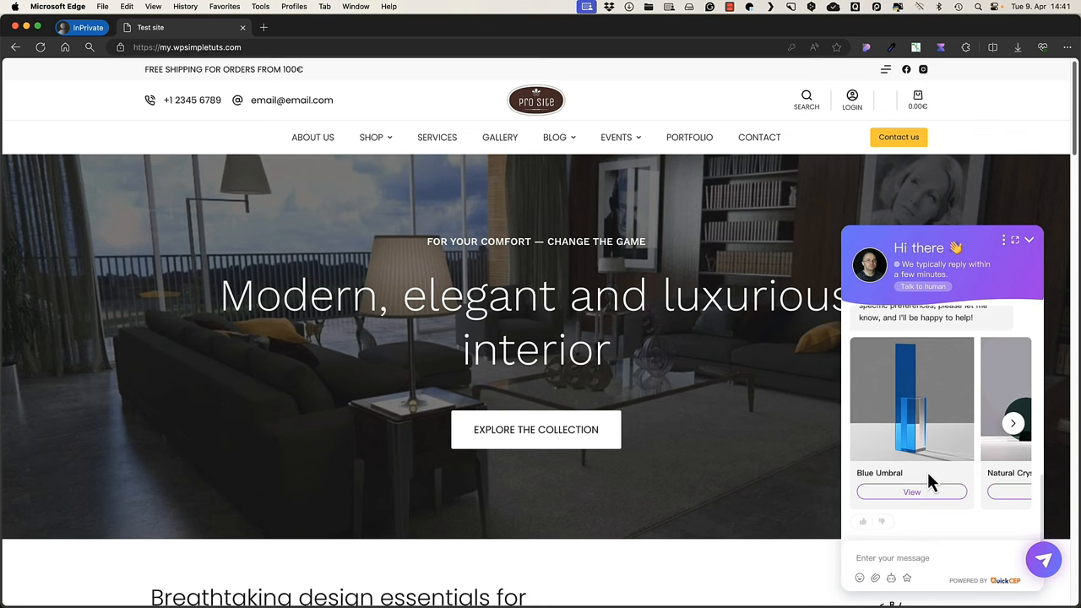
{"action": "mouse_move", "coordinate": [916, 498]}
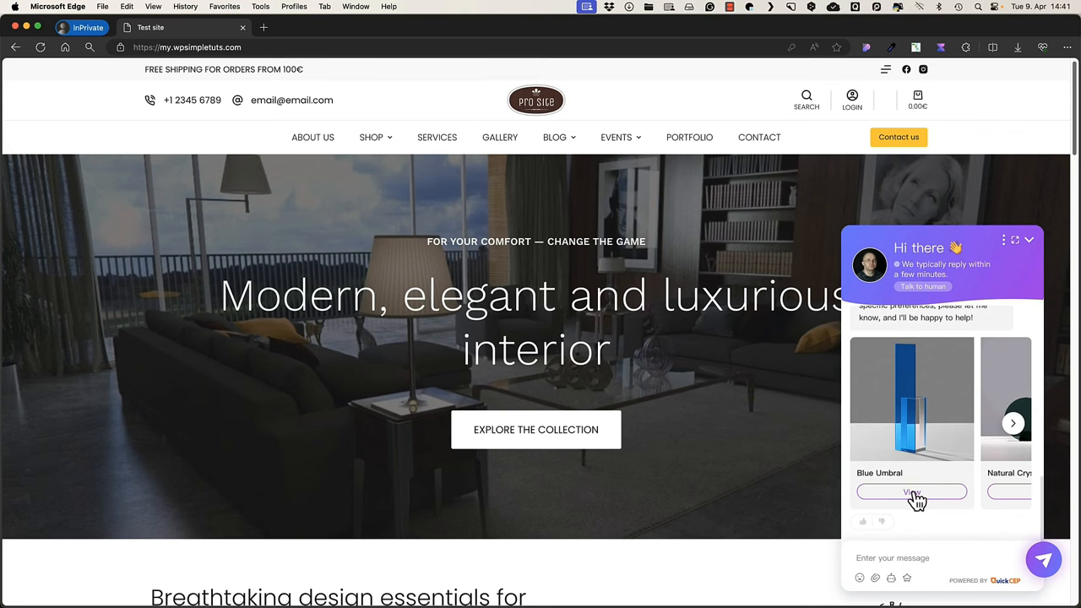
{"action": "left_click", "coordinate": [912, 493]}
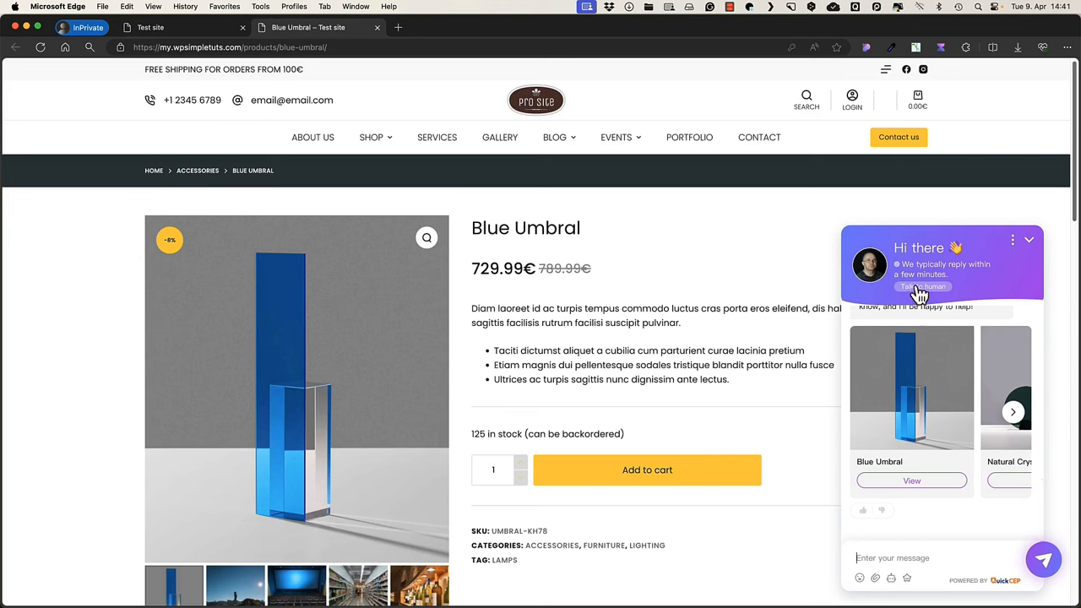
{"action": "mouse_move", "coordinate": [923, 291]}
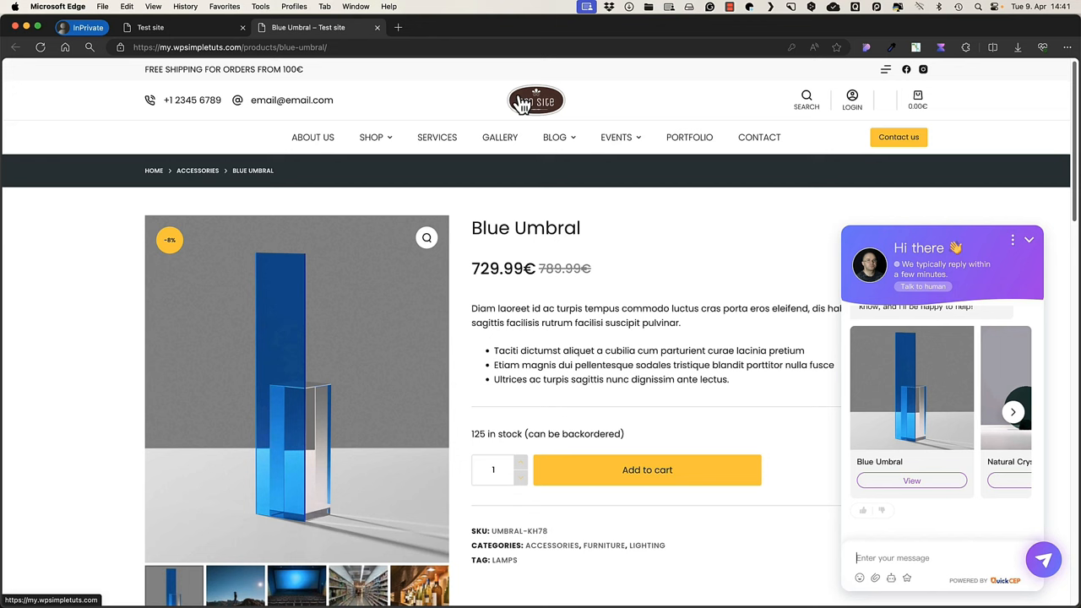
{"action": "mouse_move", "coordinate": [570, 70]}
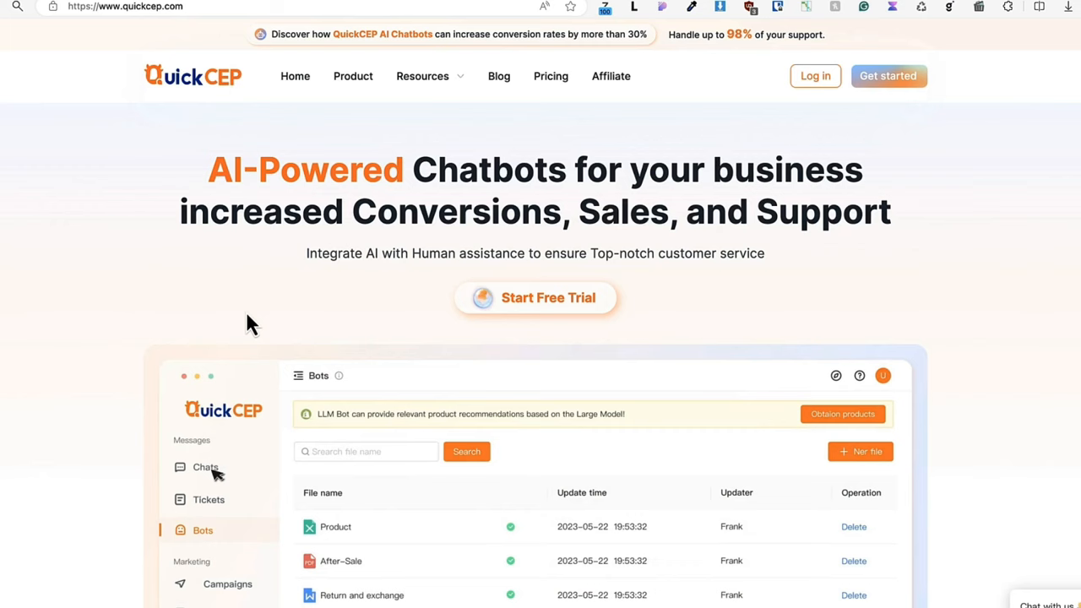
- Review the Pricing page listing the Free, Starter, Growth and Enterprise plans
{"action": "left_click", "coordinate": [205, 467]}
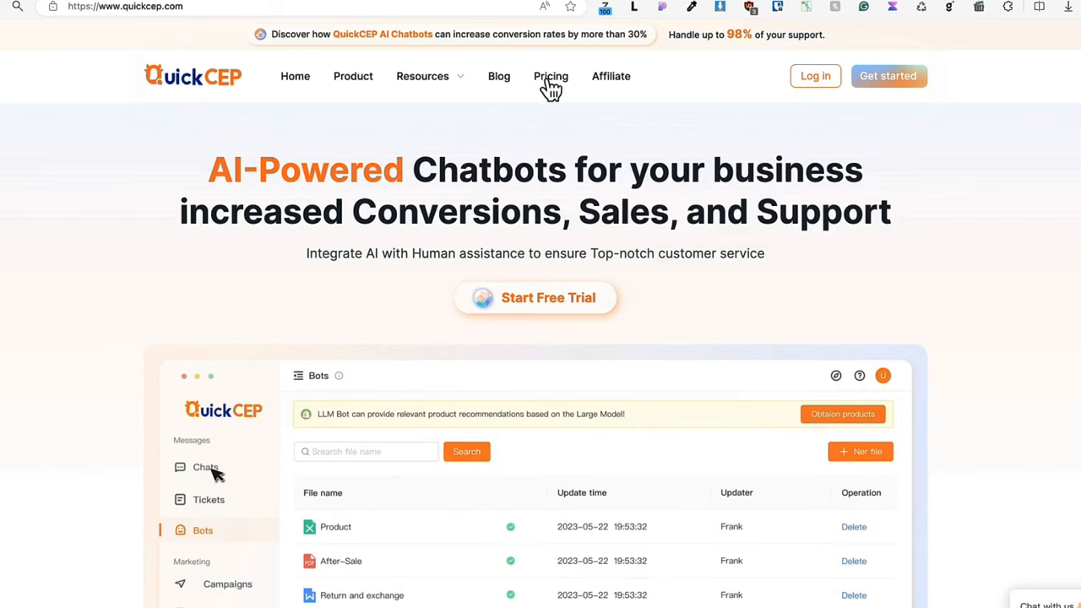
{"action": "left_click", "coordinate": [550, 76]}
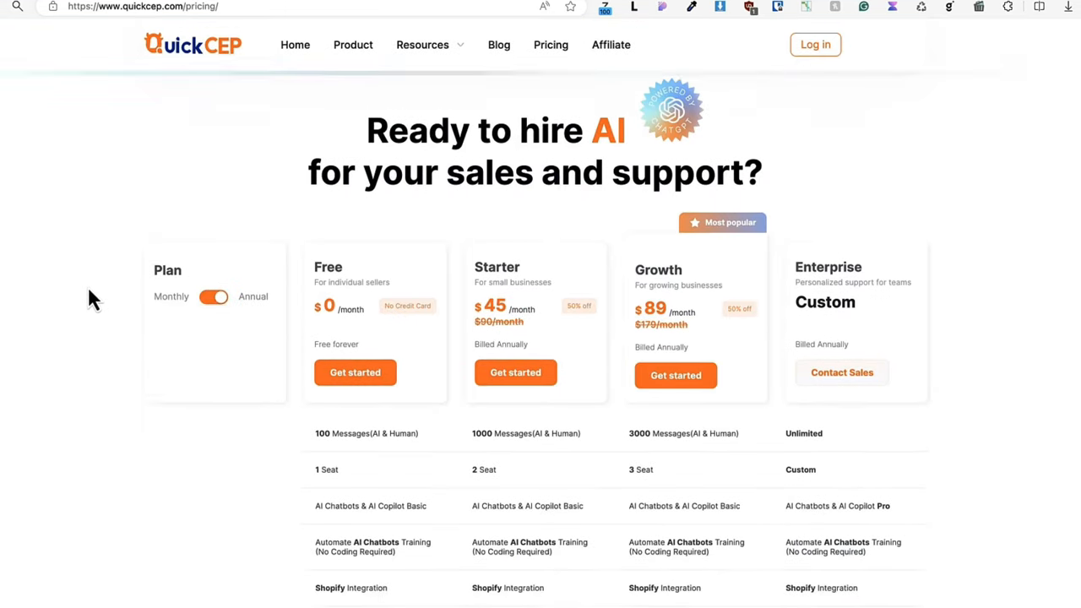
{"action": "scroll", "scroll_direction": "down", "scroll_amount": 3}
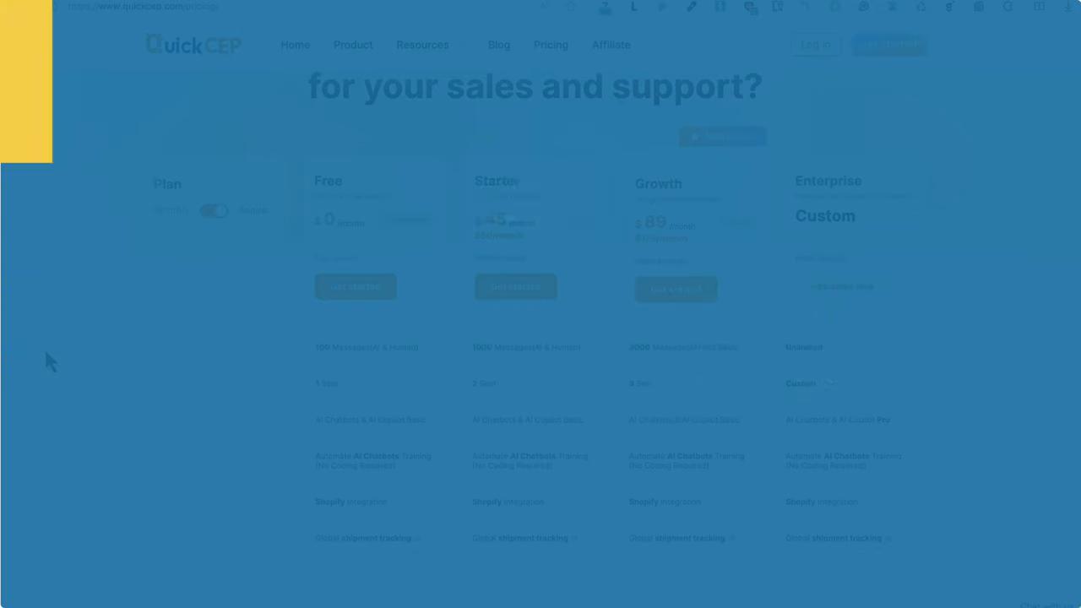
{"action": "left_click", "coordinate": [888, 44]}
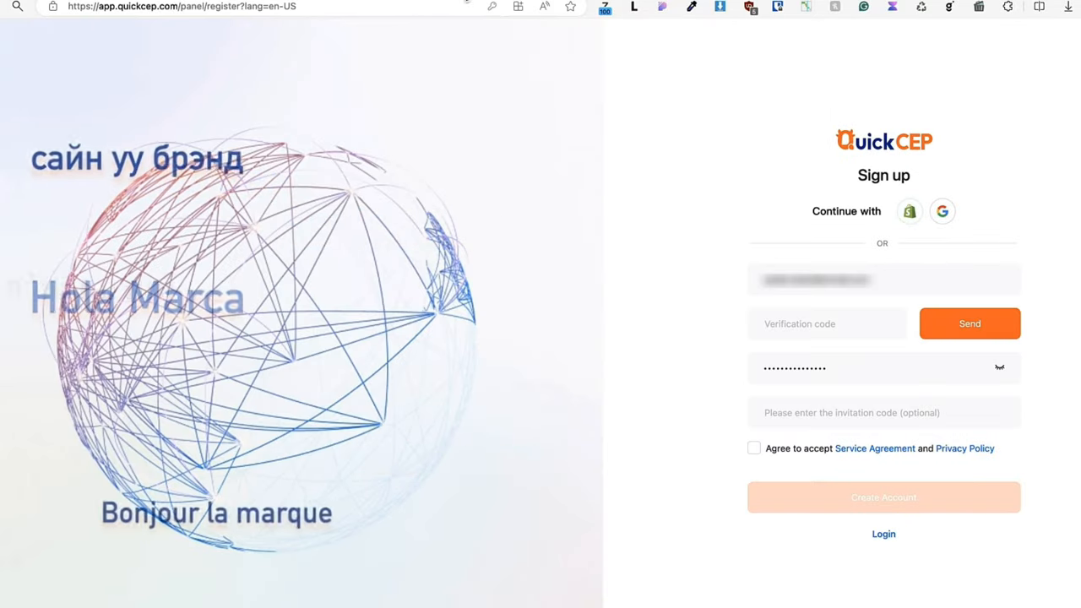
{"action": "left_click", "coordinate": [883, 497]}
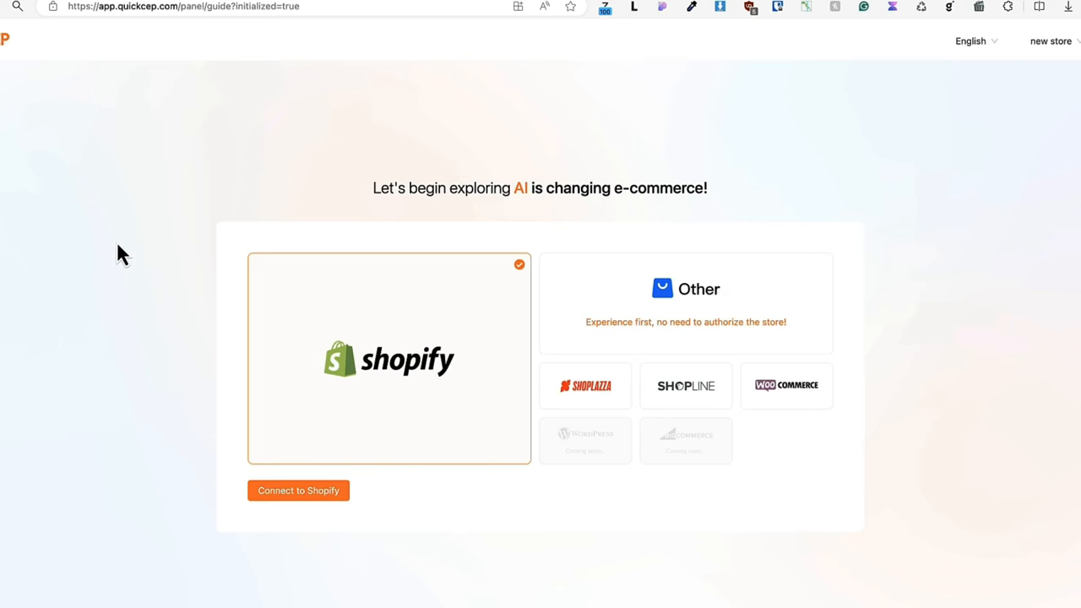
{"action": "mouse_move", "coordinate": [533, 358]}
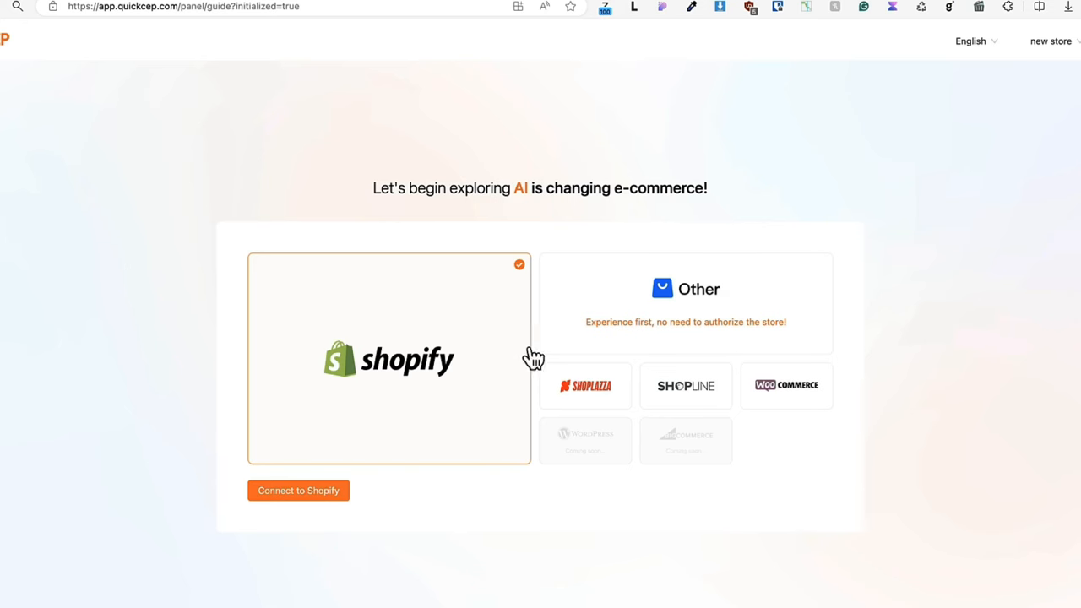
{"action": "left_click", "coordinate": [785, 385]}
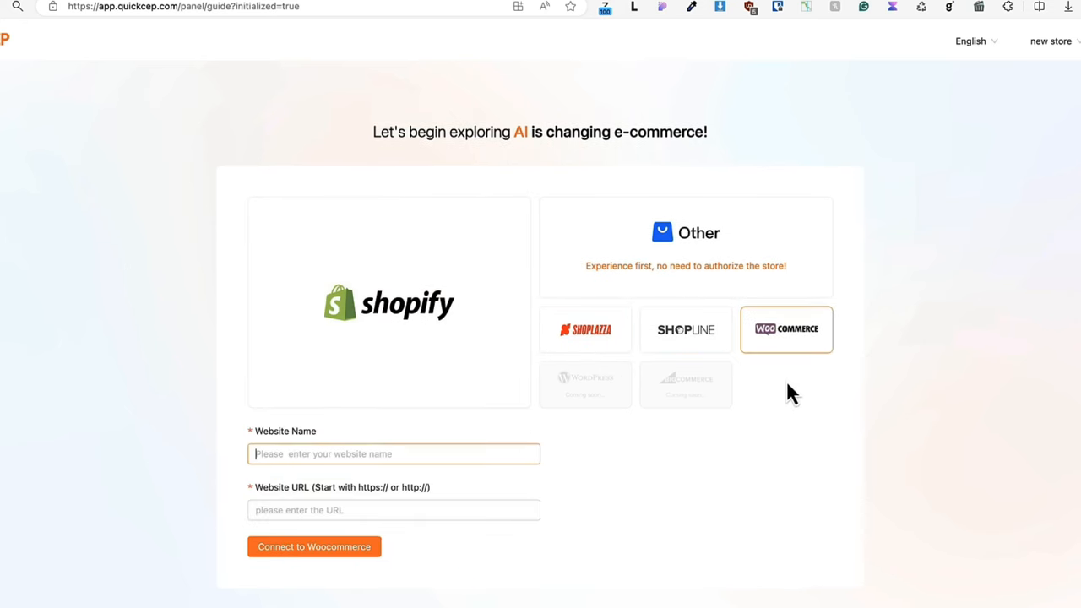
{"action": "left_click", "coordinate": [685, 245]}
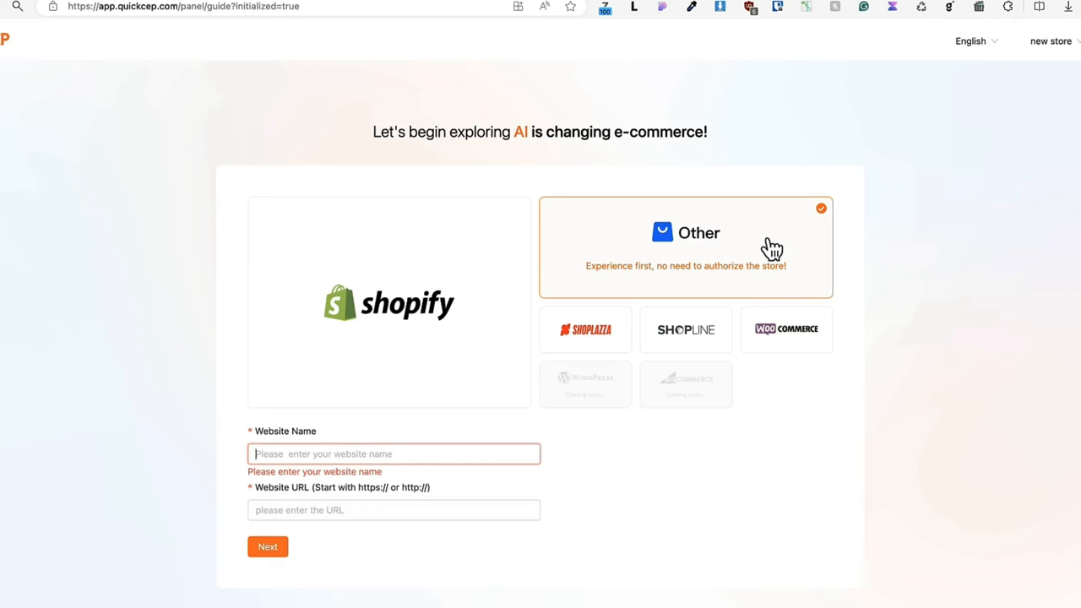
{"action": "left_click", "coordinate": [785, 330]}
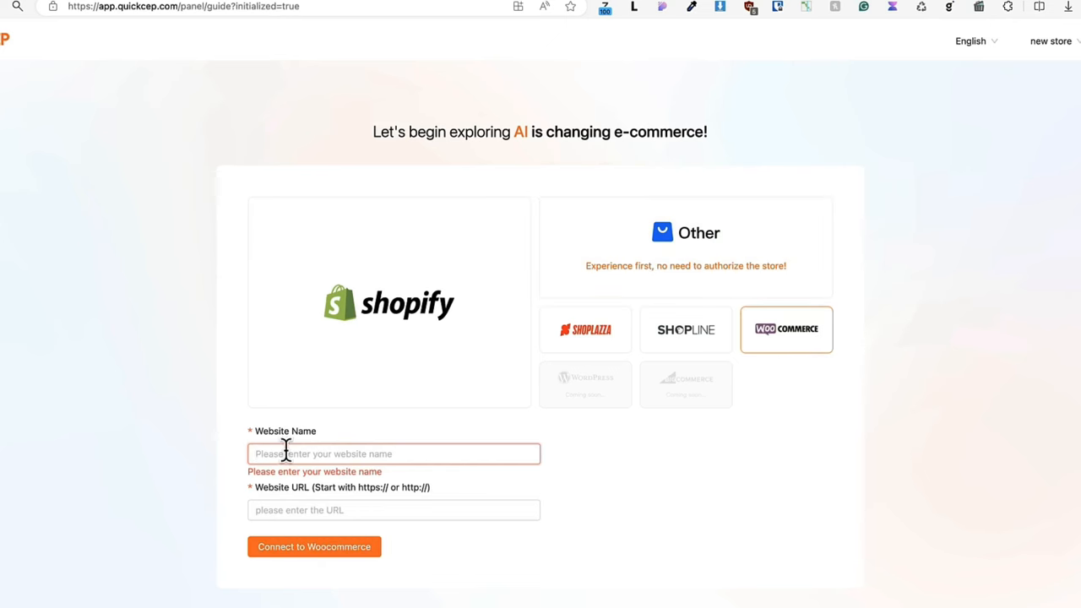
{"action": "type", "text": "https://courses.wpsimpletuts.com"}
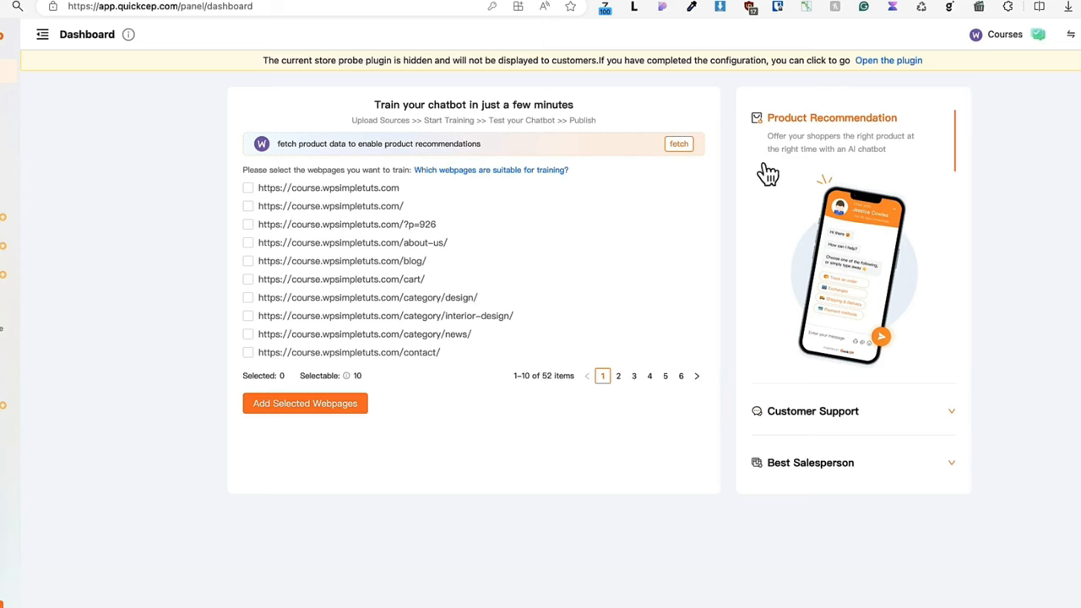
{"action": "mouse_move", "coordinate": [224, 173]}
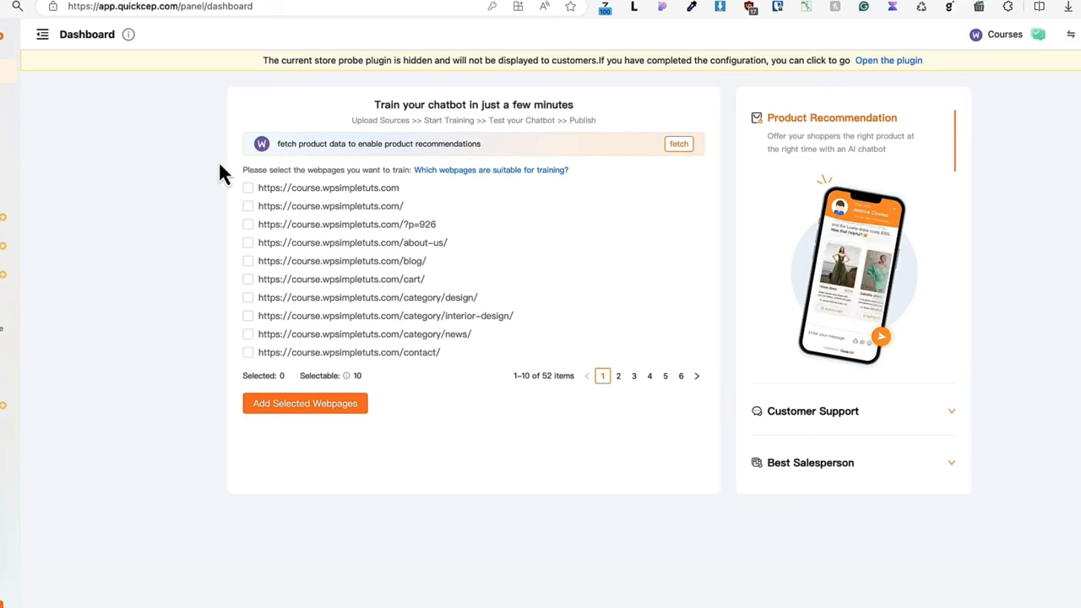
- Tick the services, shop and right-of-withdrawal pages across result pages and add them as training sources
{"action": "left_click", "coordinate": [248, 242]}
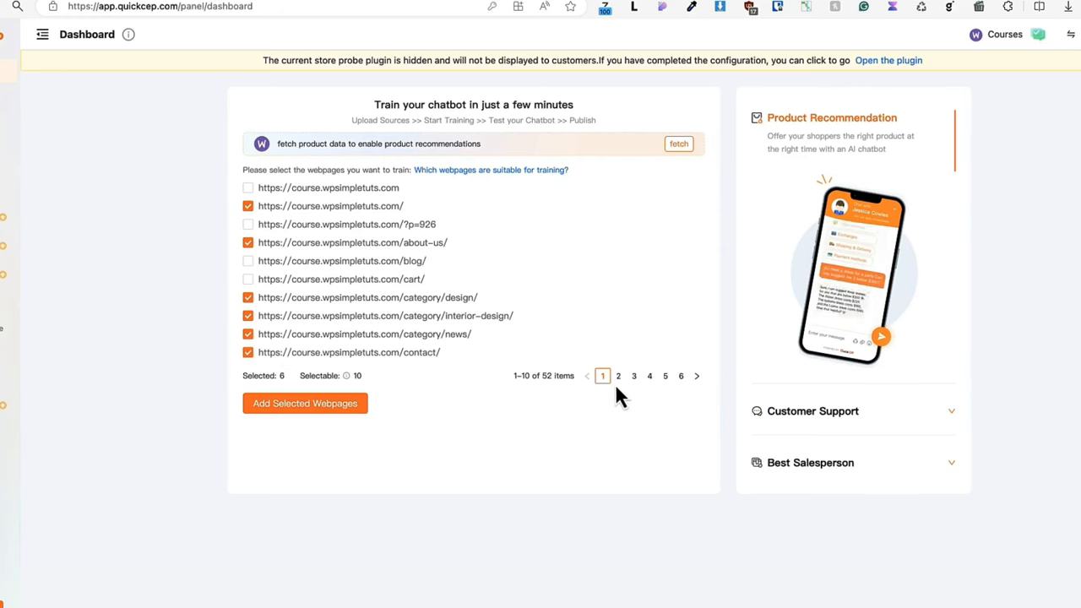
{"action": "left_click", "coordinate": [649, 376]}
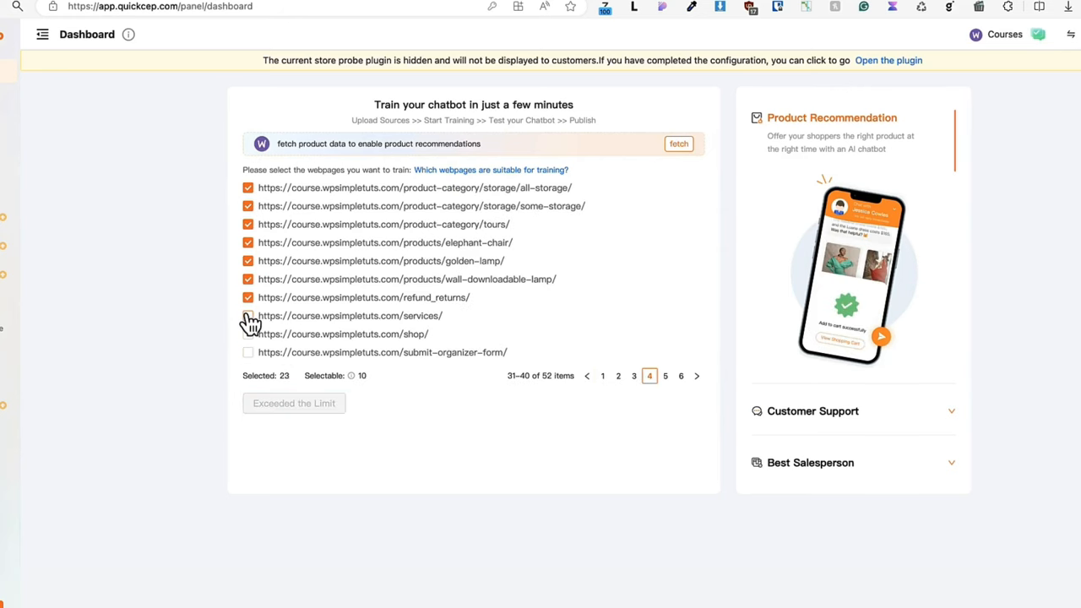
{"action": "left_click", "coordinate": [247, 315]}
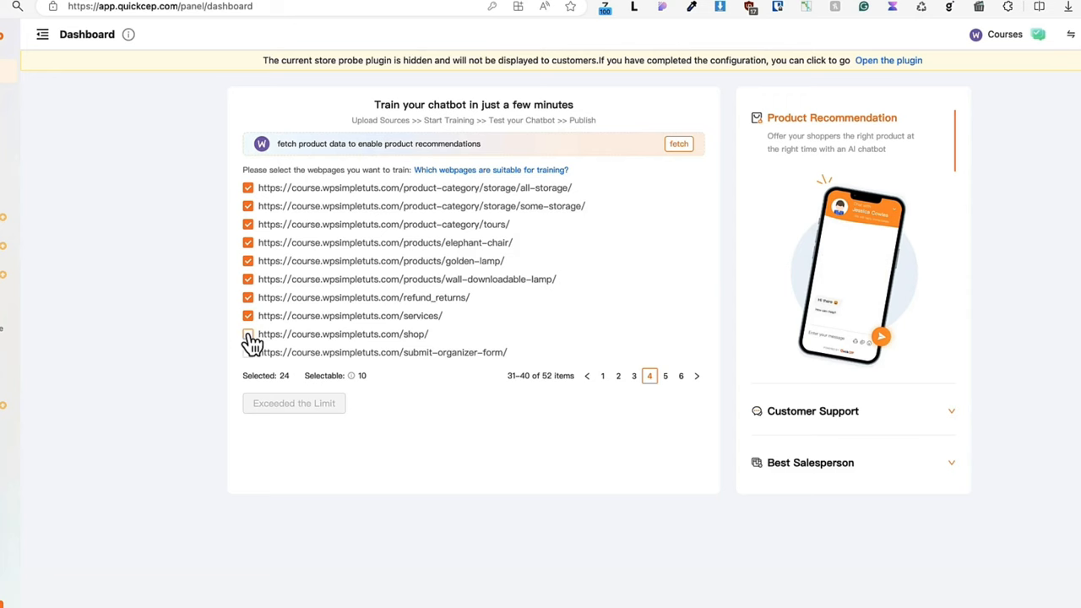
{"action": "left_click", "coordinate": [665, 376]}
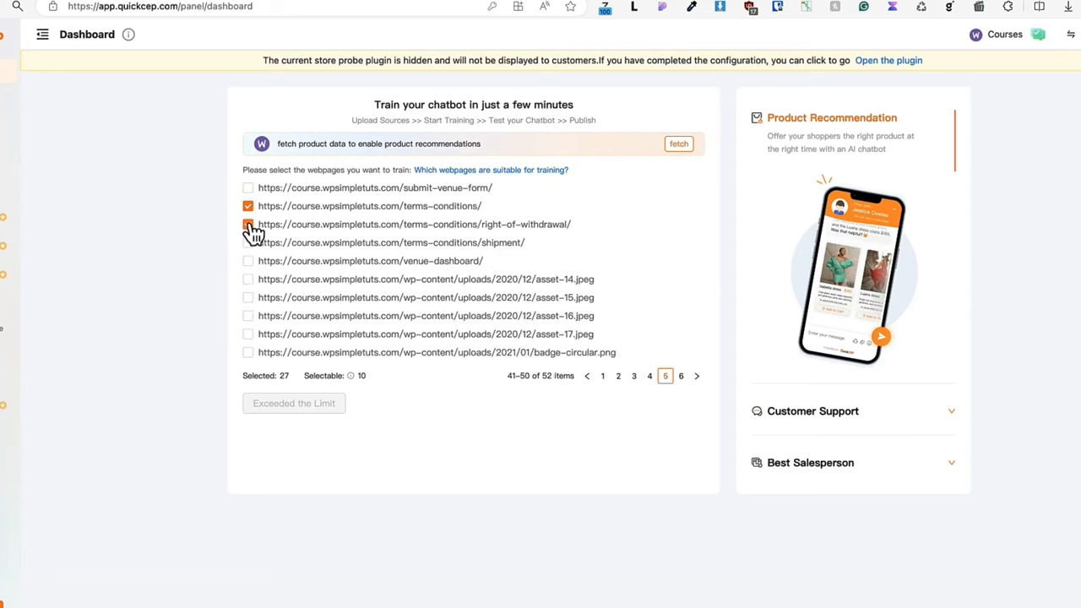
{"action": "left_click", "coordinate": [247, 243]}
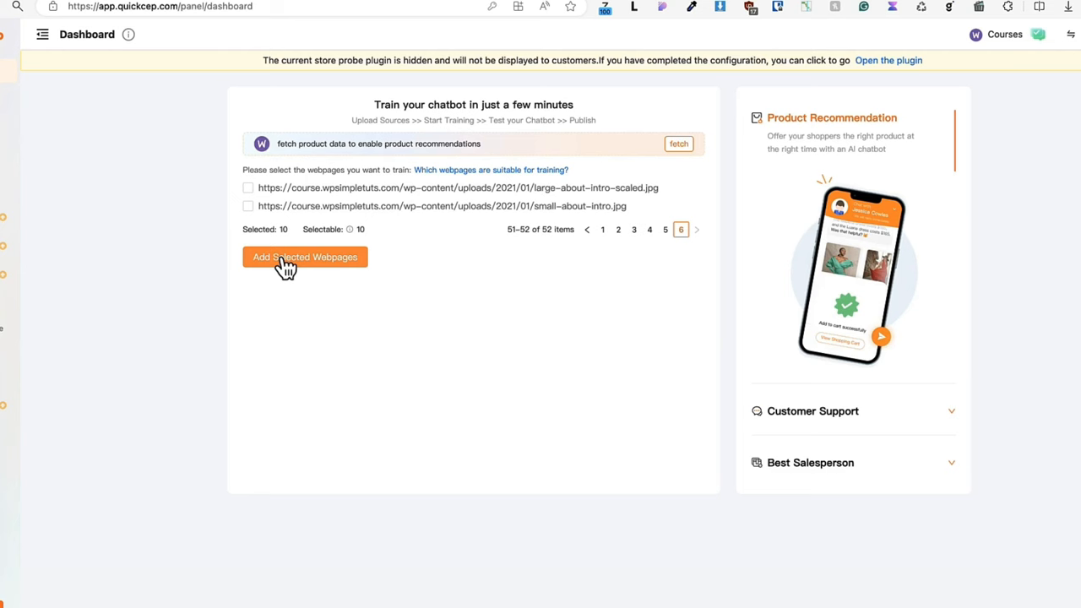
{"action": "left_click", "coordinate": [304, 257]}
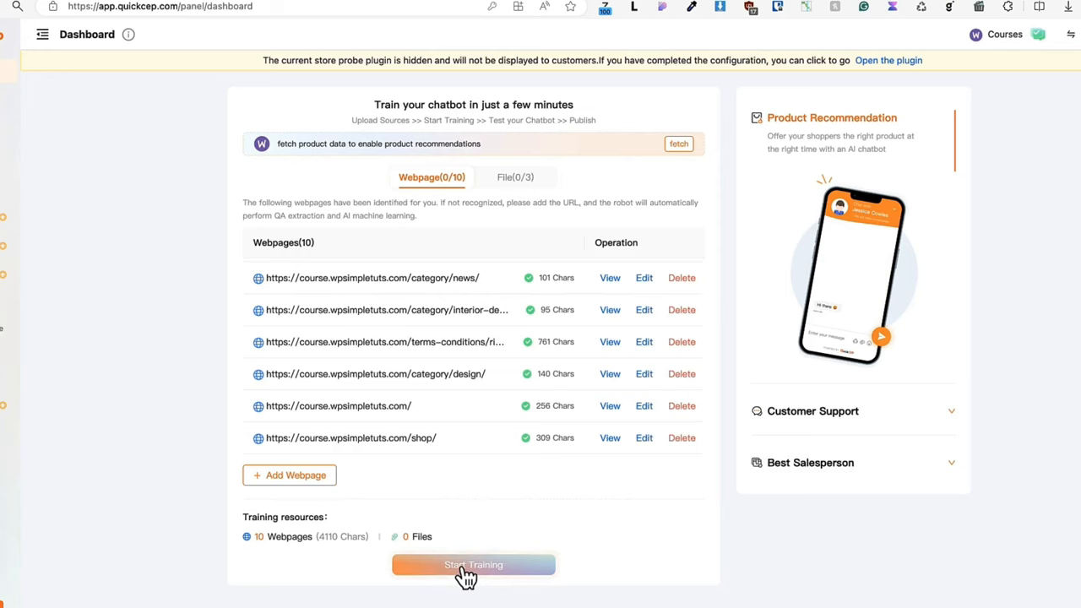
- Start training on the webpages, view the trained sources list and return to the Dashboard overview
{"action": "left_click", "coordinate": [473, 564]}
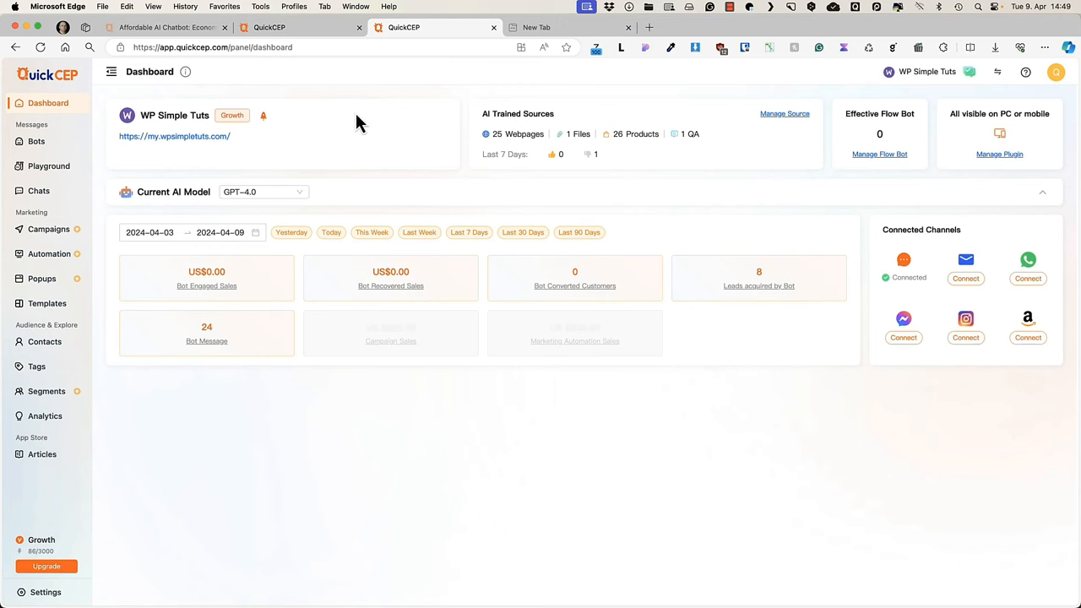
{"action": "mouse_move", "coordinate": [791, 118]}
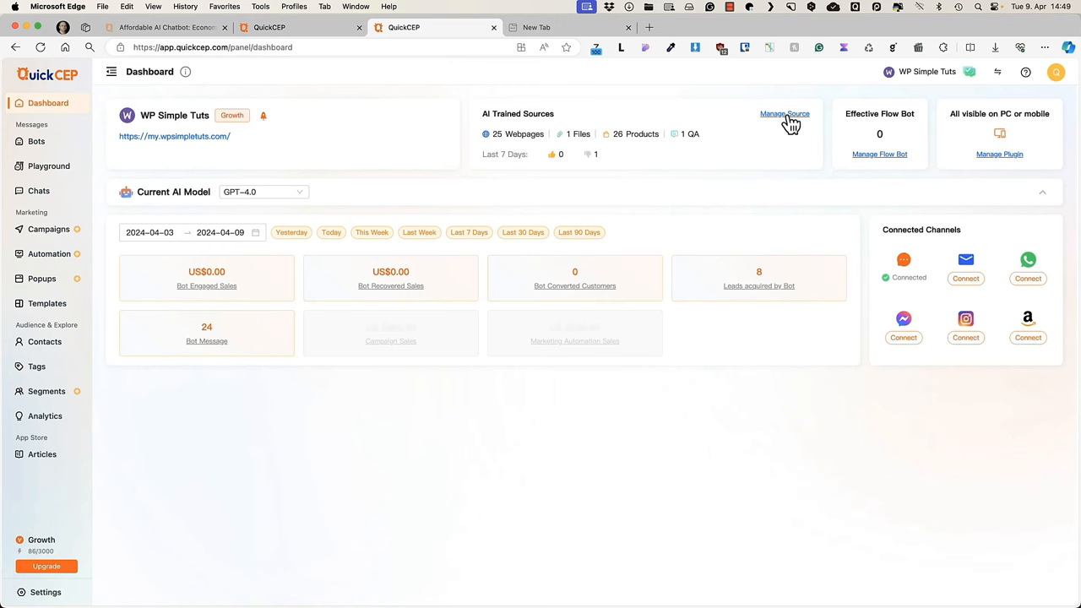
{"action": "left_click", "coordinate": [784, 113]}
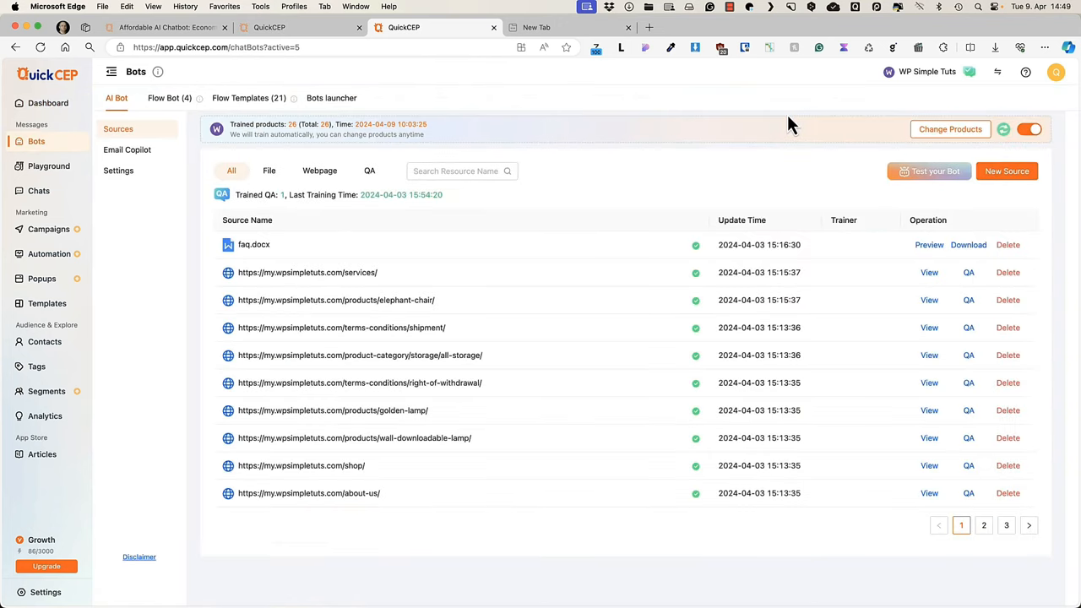
{"action": "left_click", "coordinate": [1006, 171]}
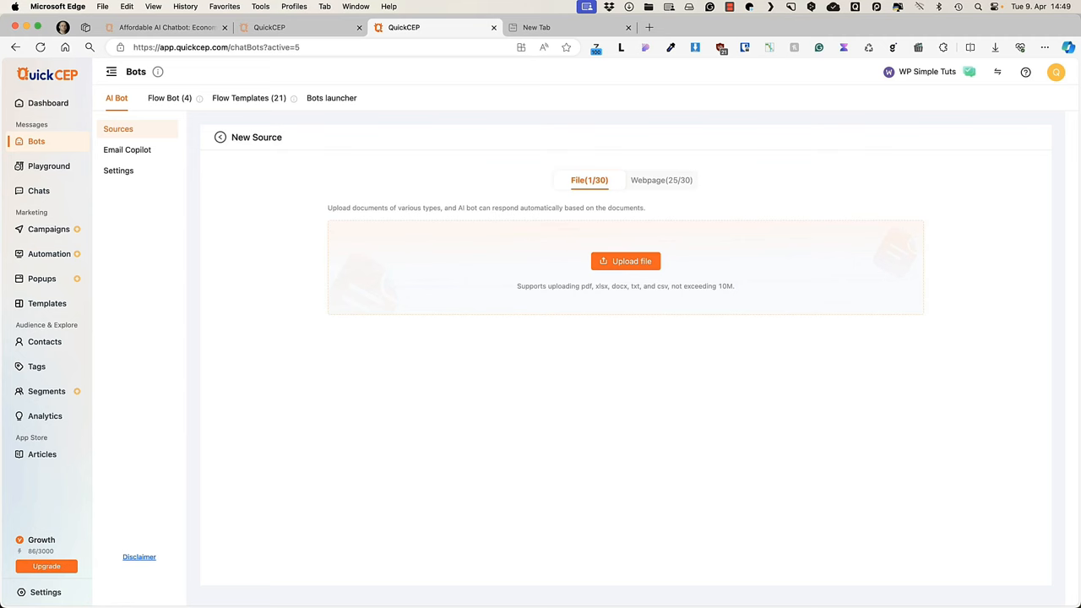
{"action": "mouse_move", "coordinate": [540, 436]}
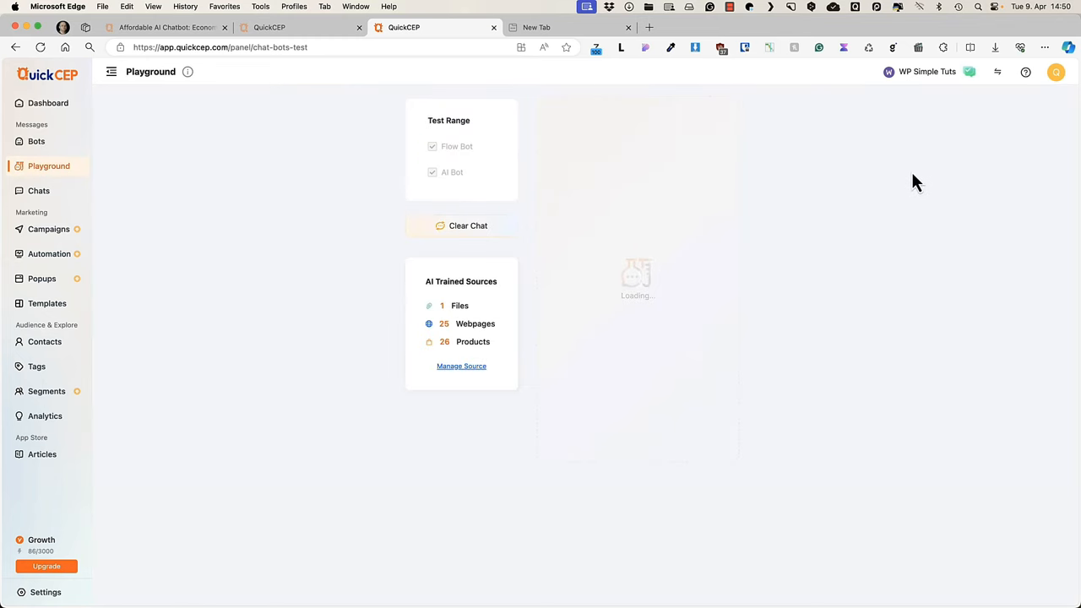
{"action": "left_click", "coordinate": [48, 102]}
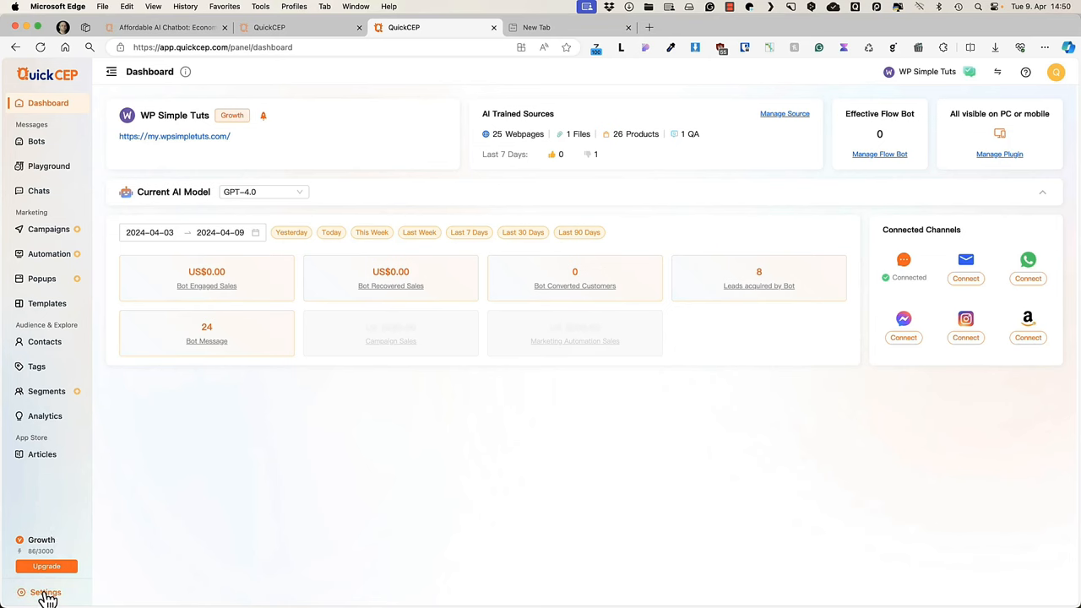
- Review the LiveChat settings, including the online state message and human handoff button display and label
{"action": "left_click", "coordinate": [45, 592]}
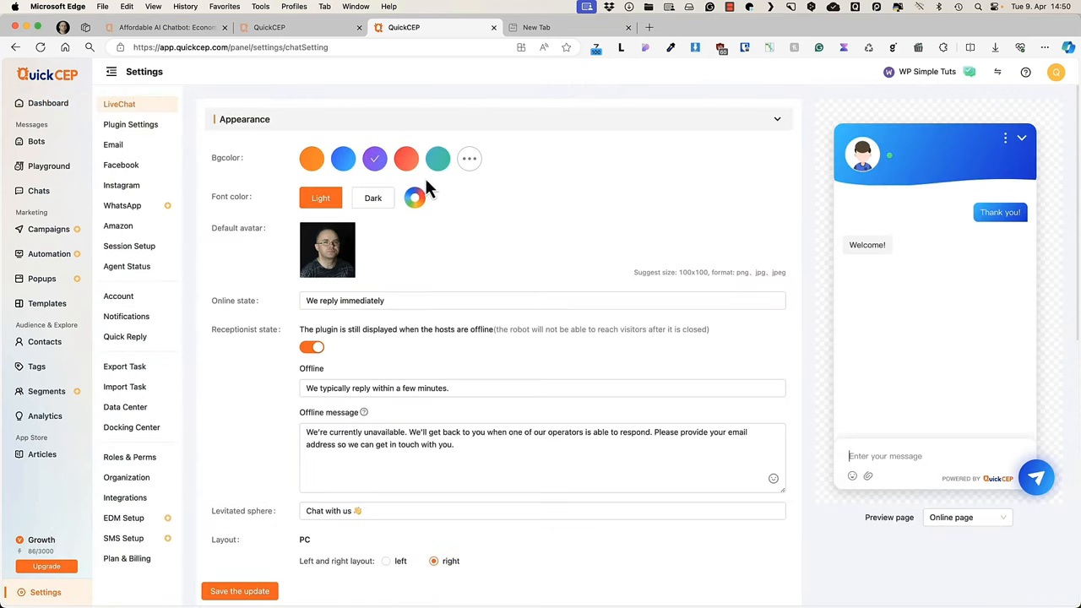
{"action": "triple_click", "coordinate": [541, 299]}
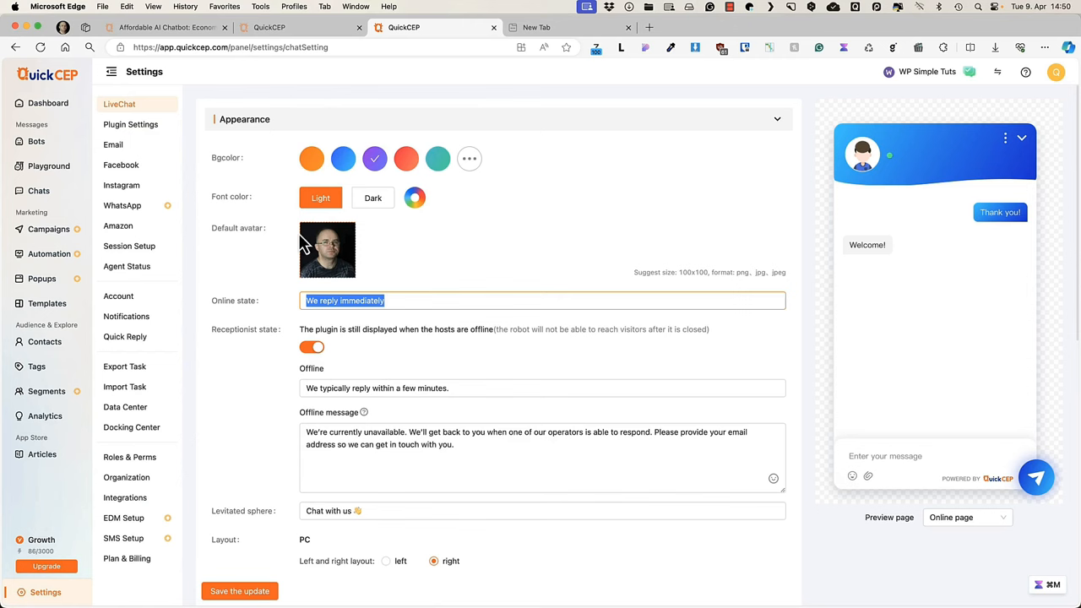
{"action": "scroll", "scroll_direction": "down", "scroll_amount": 3}
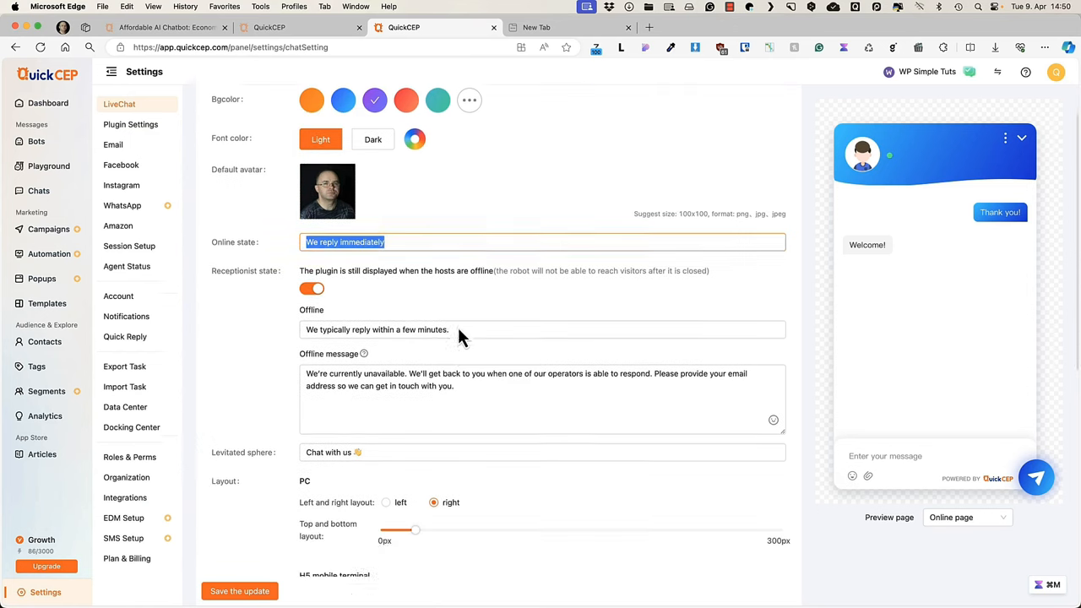
{"action": "scroll", "scroll_direction": "down", "scroll_amount": 3}
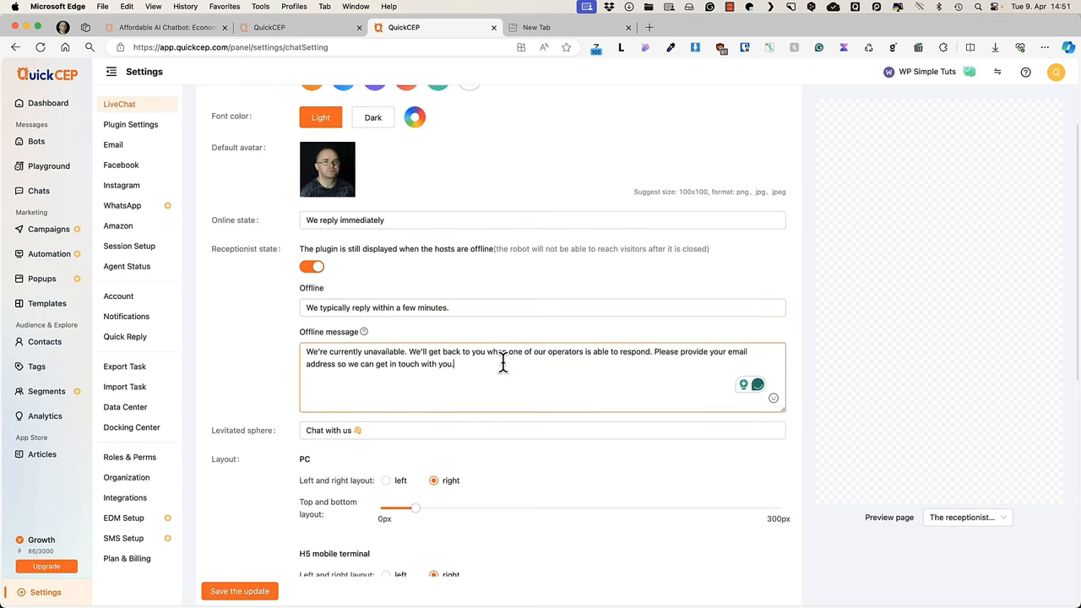
{"action": "scroll", "scroll_direction": "down", "scroll_amount": 3}
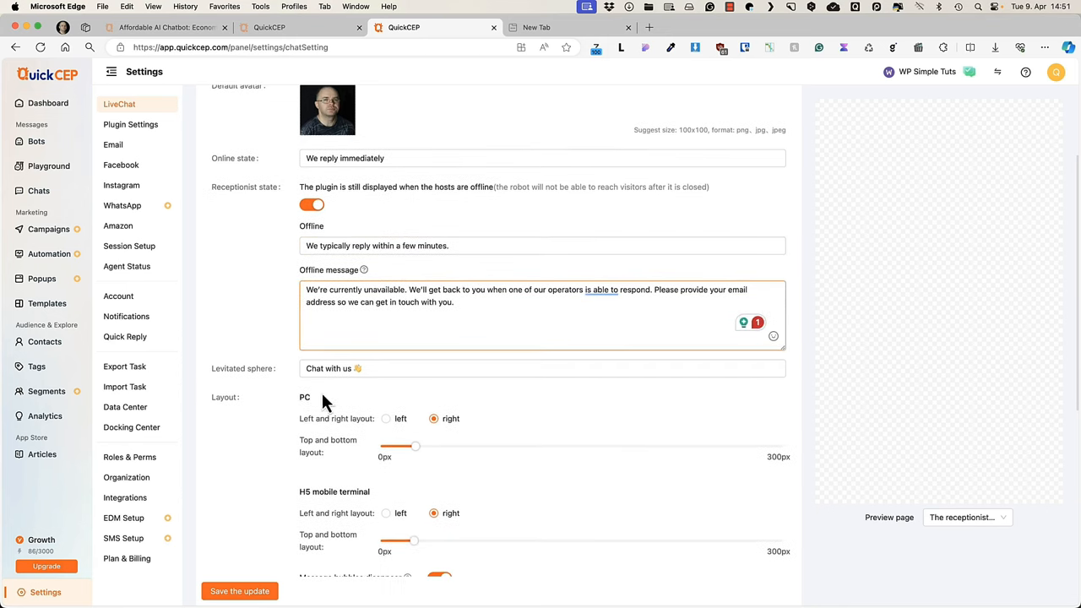
{"action": "scroll", "scroll_direction": "down", "scroll_amount": 3}
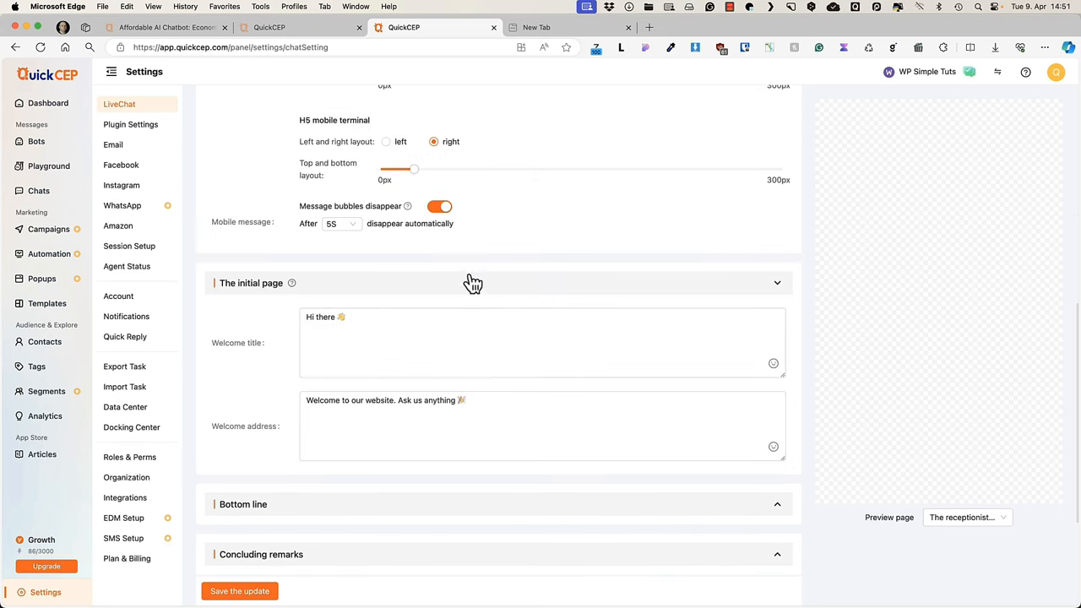
{"action": "scroll", "scroll_direction": "down", "scroll_amount": 3}
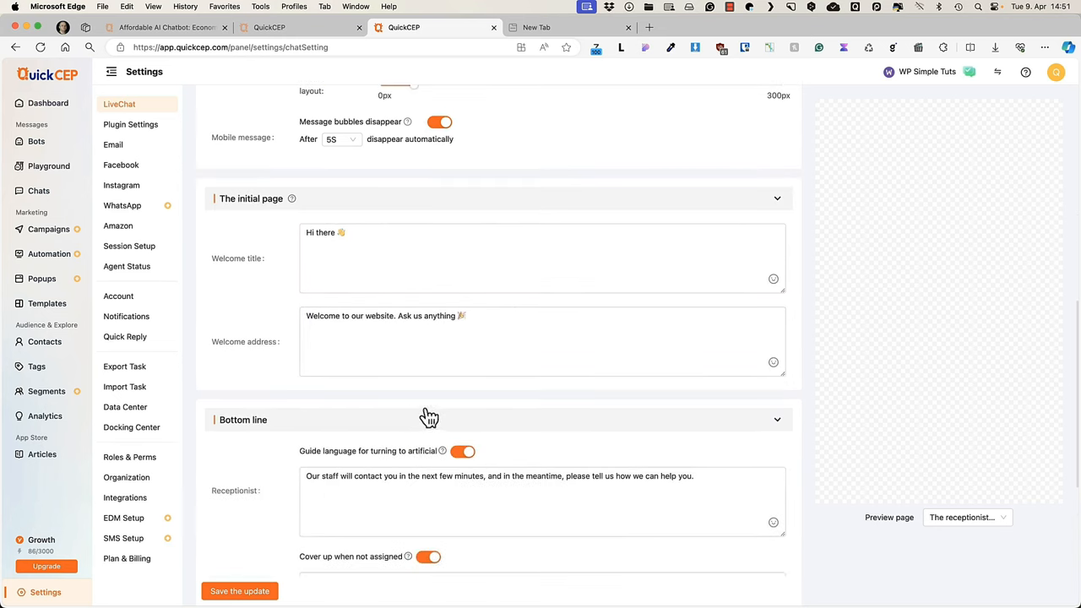
{"action": "scroll", "scroll_direction": "down", "scroll_amount": 3}
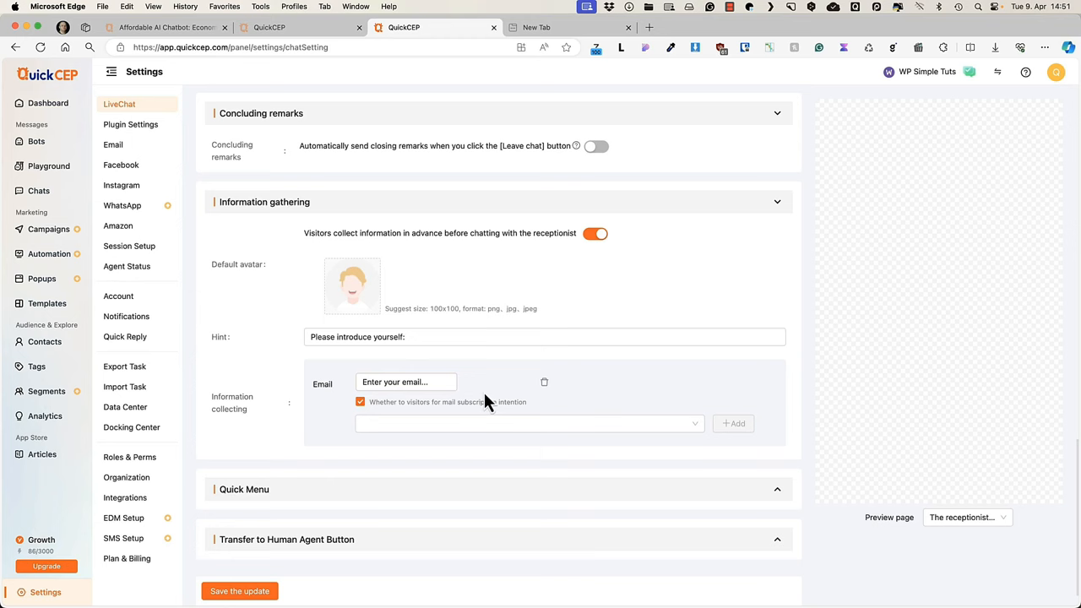
{"action": "mouse_move", "coordinate": [433, 488]}
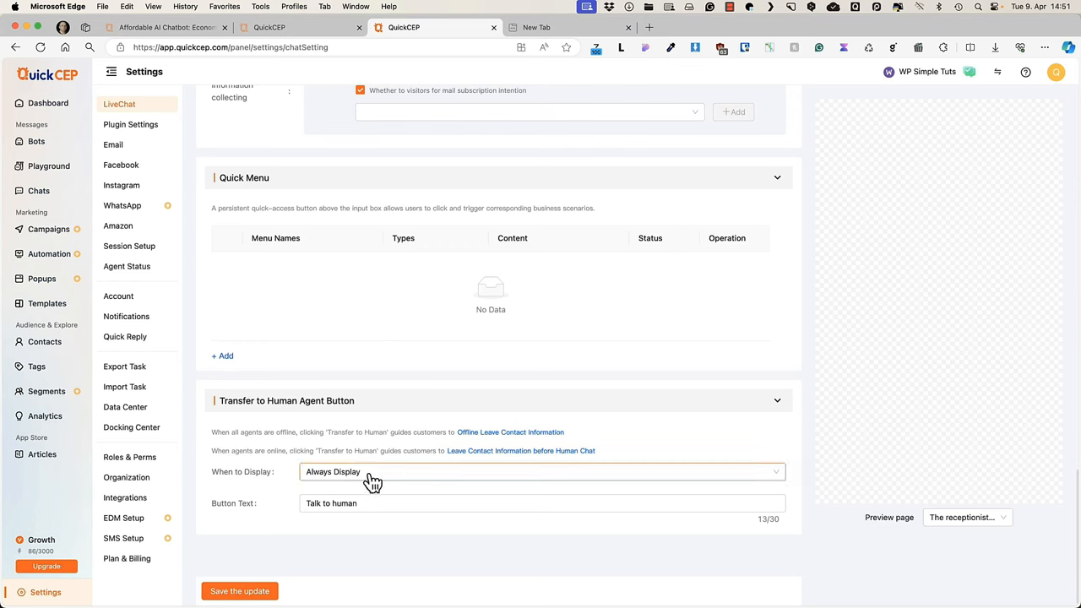
{"action": "left_click", "coordinate": [540, 471]}
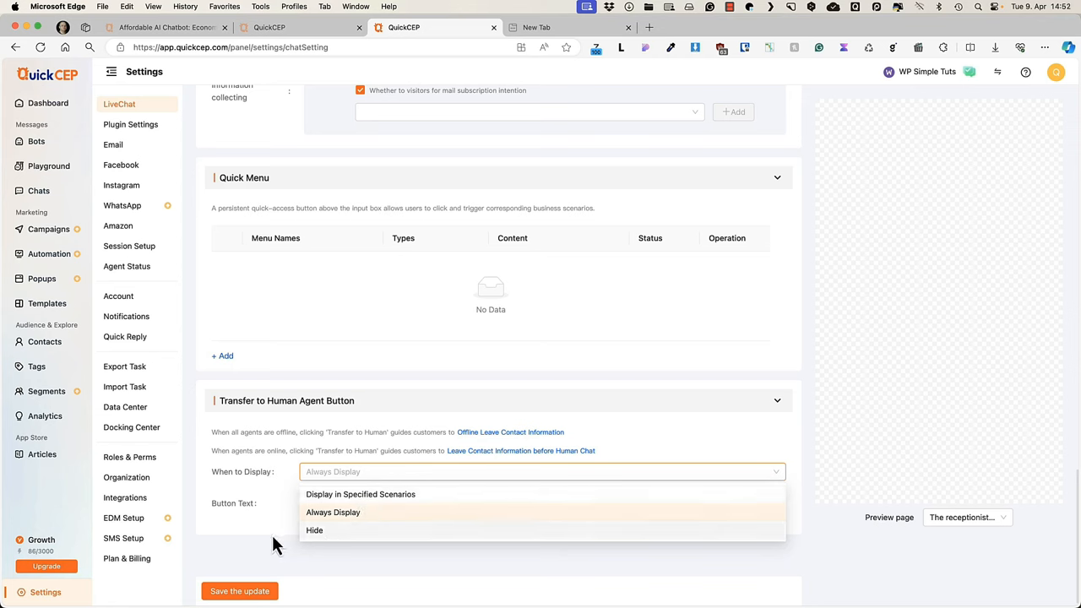
{"action": "left_click", "coordinate": [333, 511]}
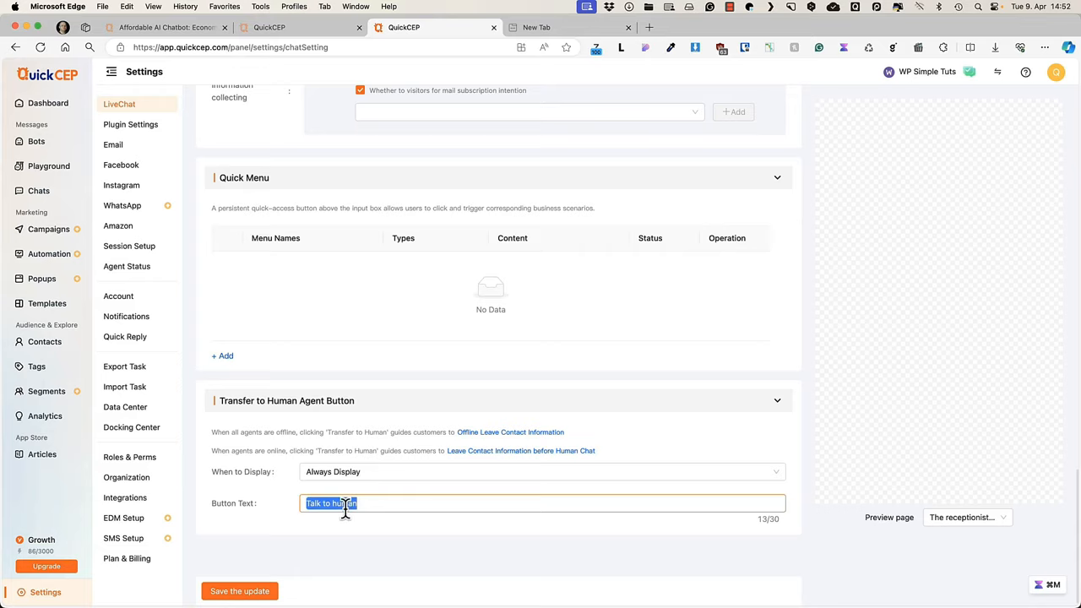
- Check widget visibility, copy the JS embed code from Integrations and switch to the WordPress admin
{"action": "left_click", "coordinate": [130, 124]}
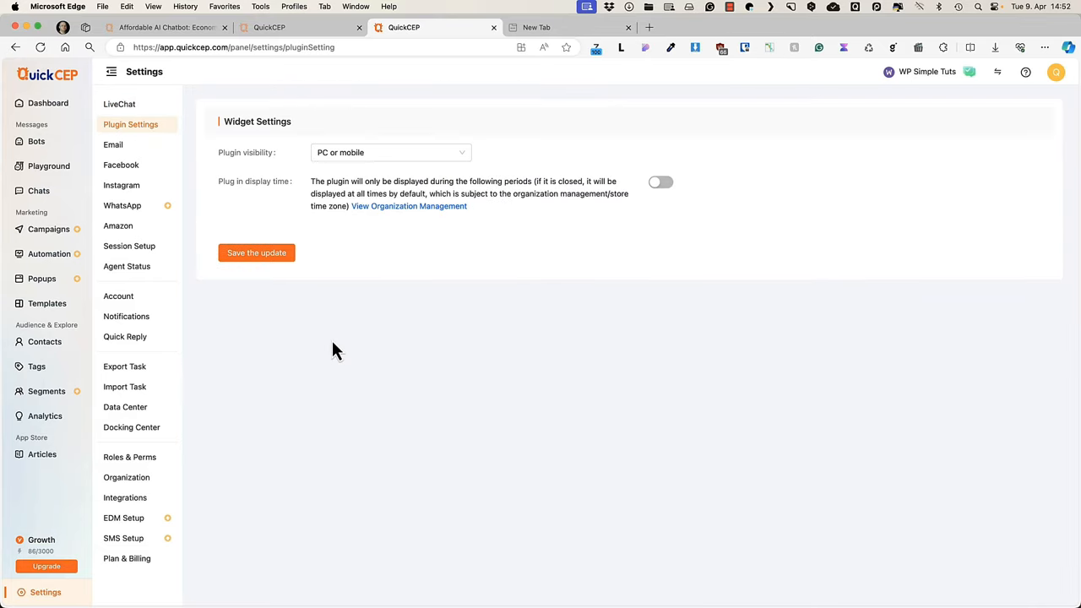
{"action": "left_click", "coordinate": [125, 497]}
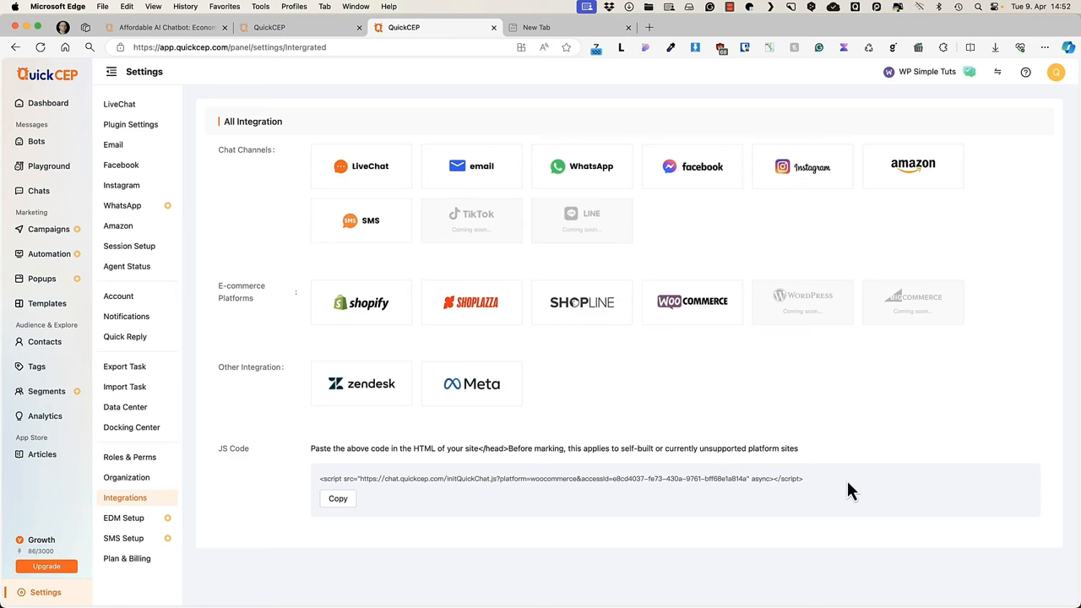
{"action": "left_click", "coordinate": [337, 499]}
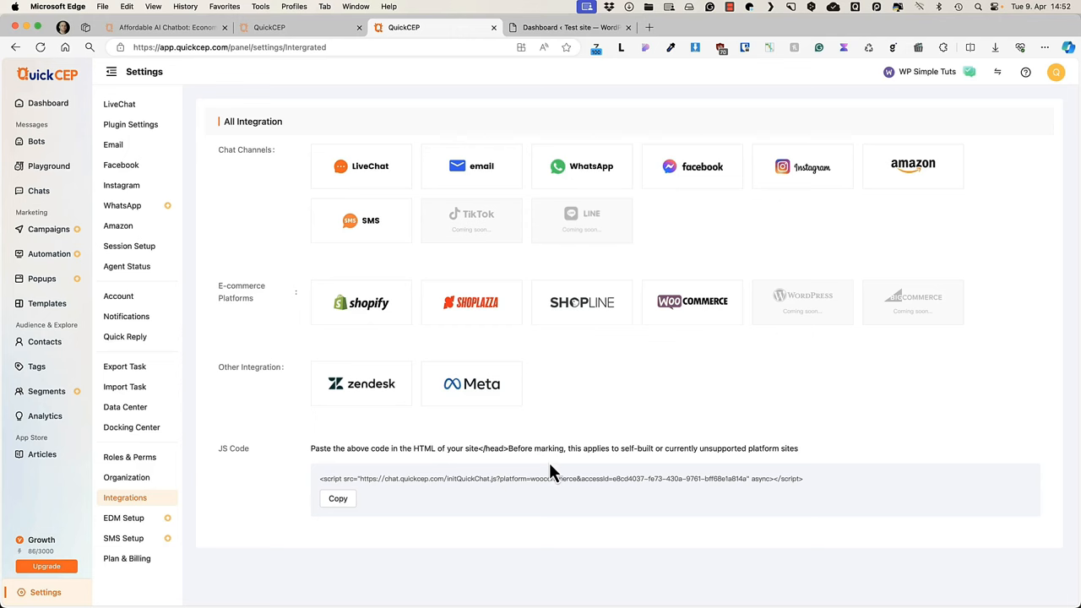
{"action": "mouse_move", "coordinate": [625, 74]}
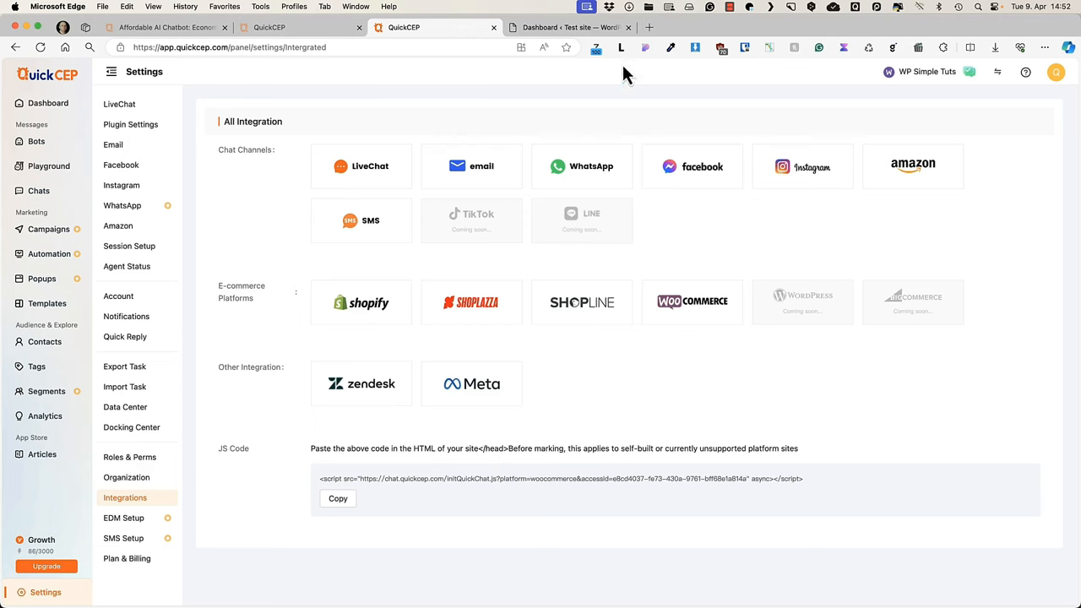
{"action": "left_click", "coordinate": [570, 27]}
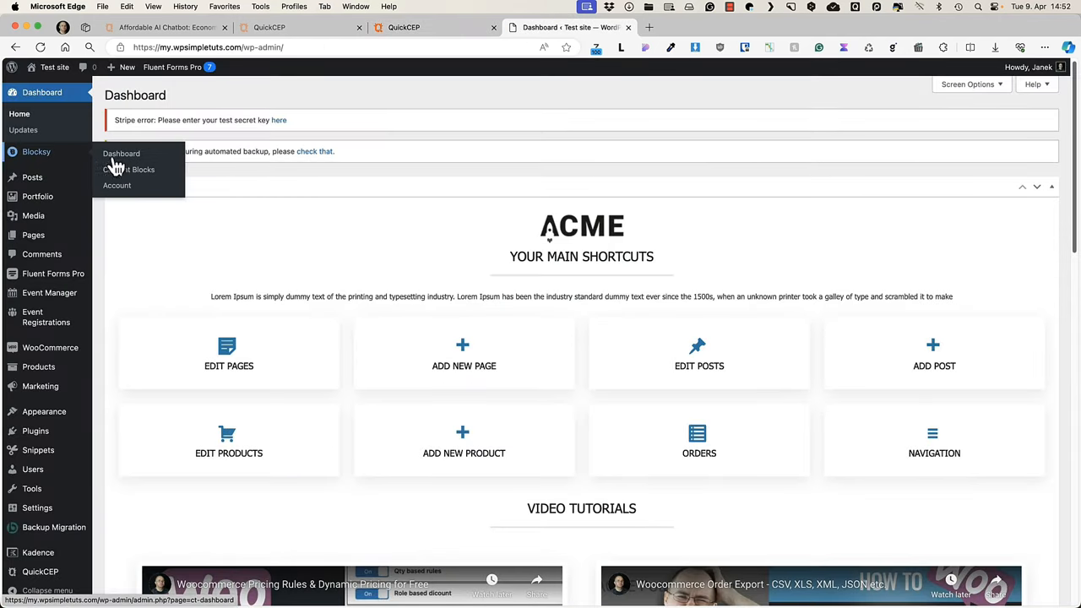
- Paste the QuickCEP chat script into WPCode's global Header code and return to the QuickCEP tab
{"action": "left_click", "coordinate": [130, 170]}
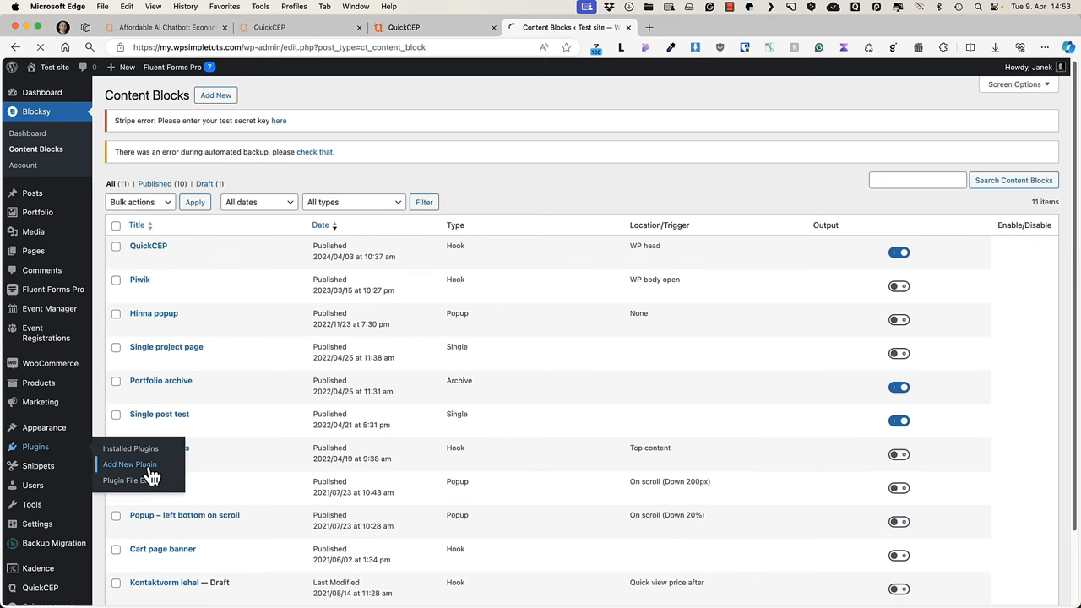
{"action": "left_click", "coordinate": [130, 463]}
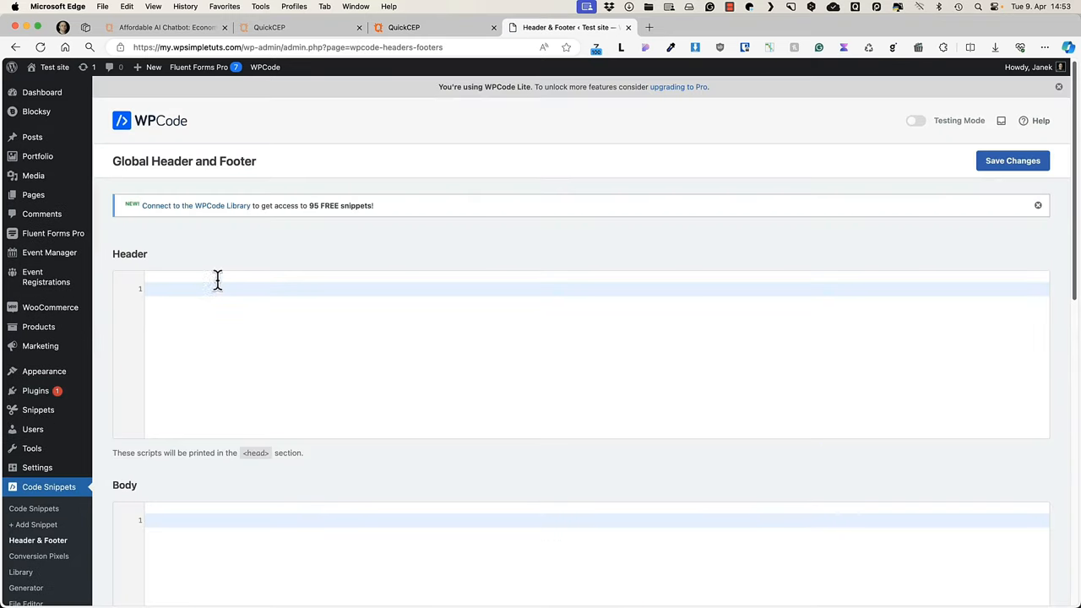
{"action": "type", "text": "<script src=\"https://chat.quickcep.com/initQuickChat.js?platform=woocommerce&accessId=e8cd4037-fe73-430a-9761-bff68e1a814a\" async></script>"}
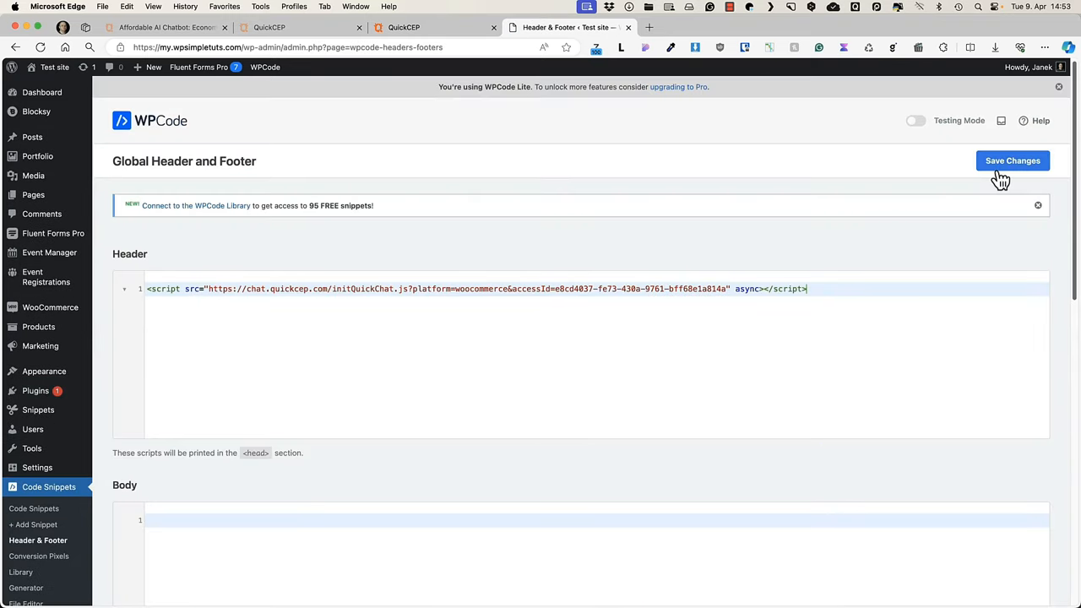
{"action": "mouse_move", "coordinate": [496, 10]}
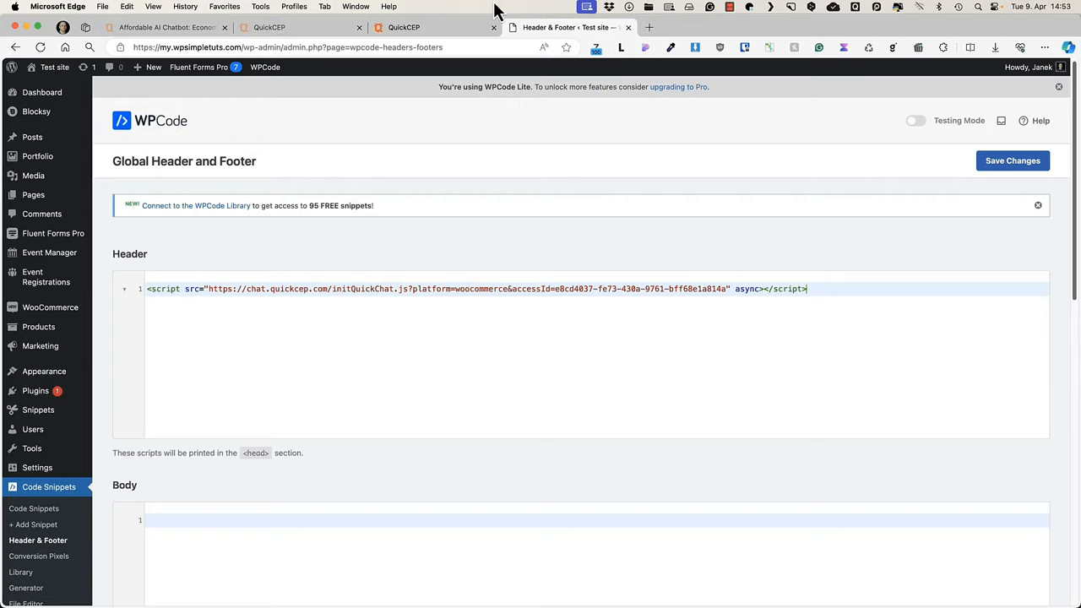
{"action": "left_click", "coordinate": [404, 27]}
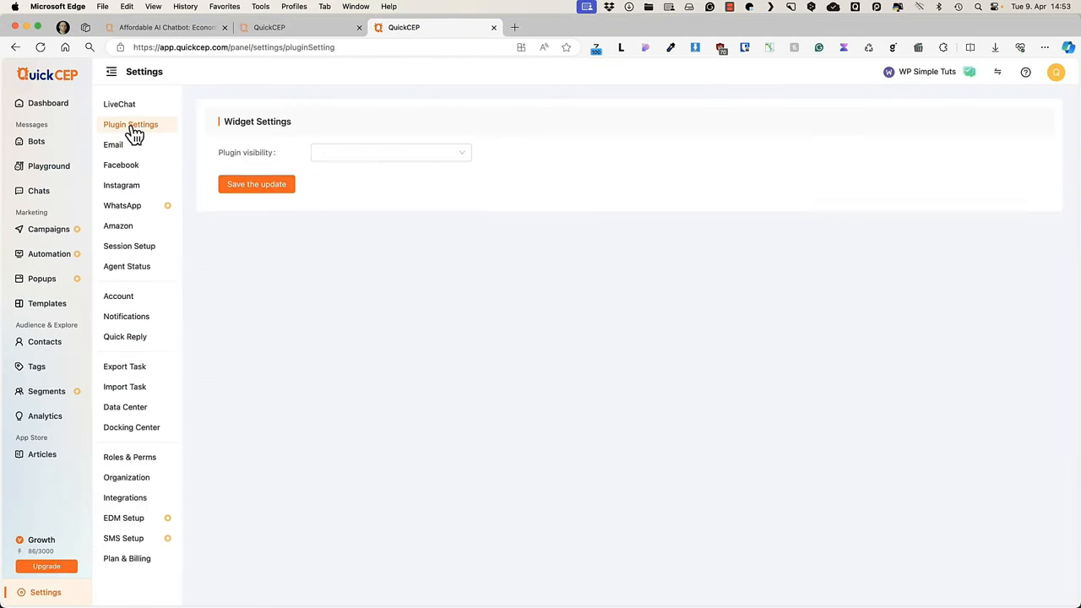
- Keep the widget visible on PC and mobile, then review Email, WhatsApp and session distribution settings
{"action": "left_click", "coordinate": [390, 152]}
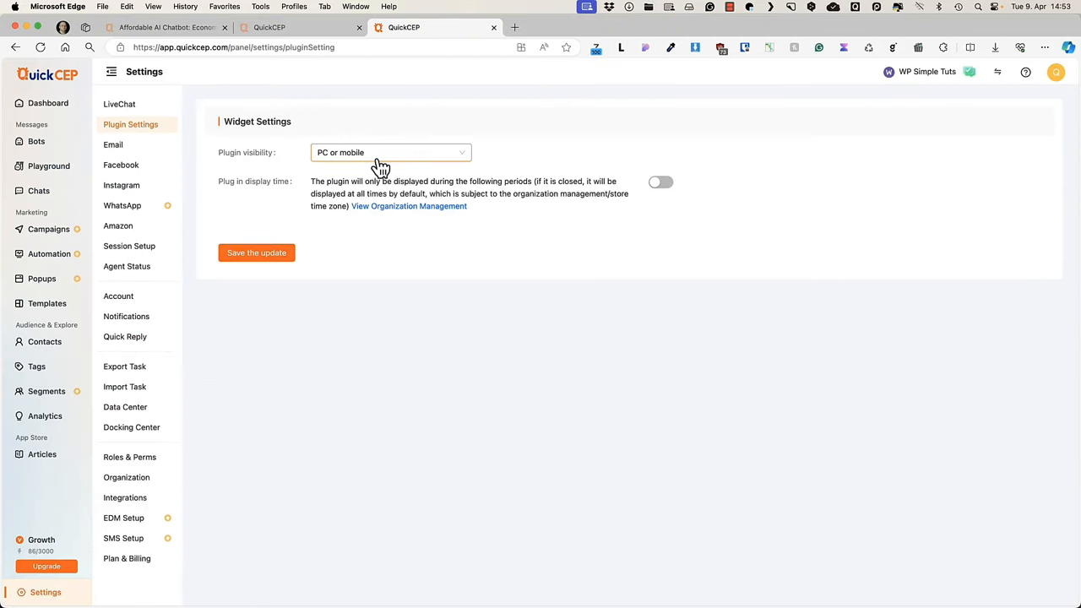
{"action": "left_click", "coordinate": [389, 153]}
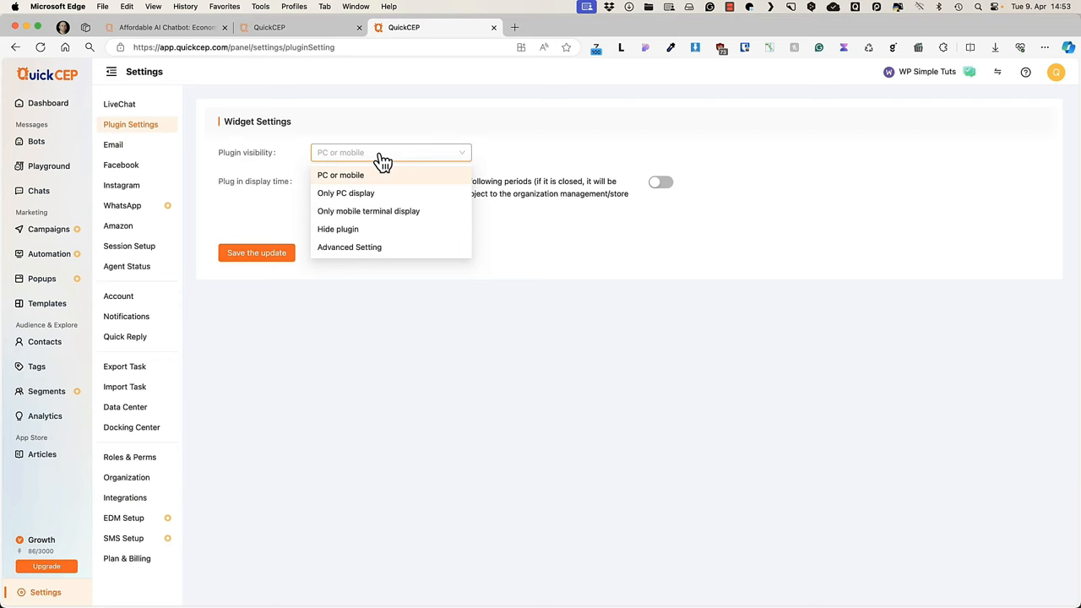
{"action": "mouse_move", "coordinate": [361, 217]}
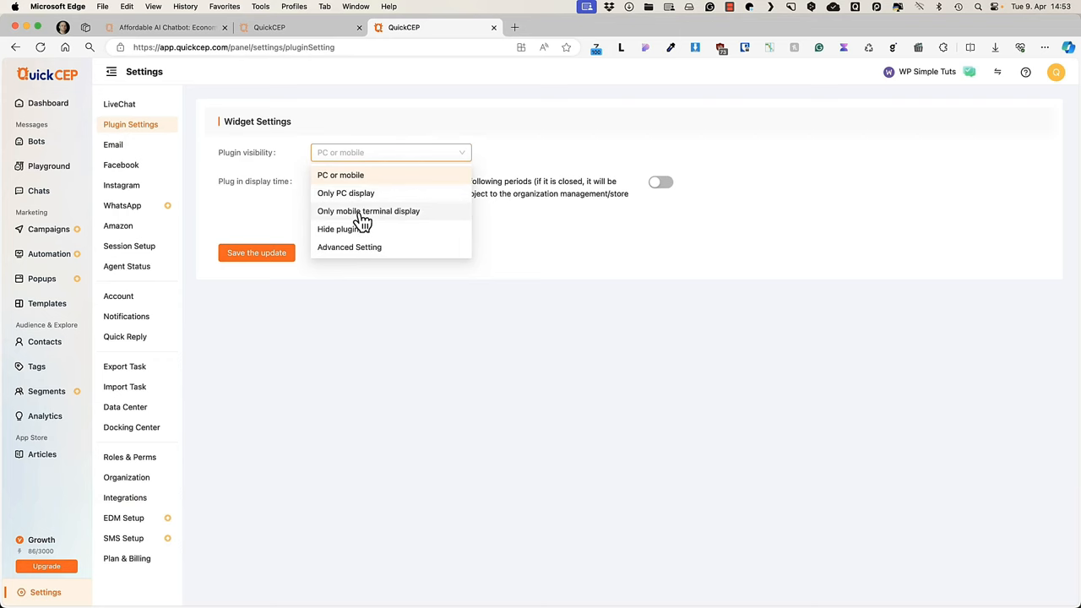
{"action": "left_click", "coordinate": [341, 175]}
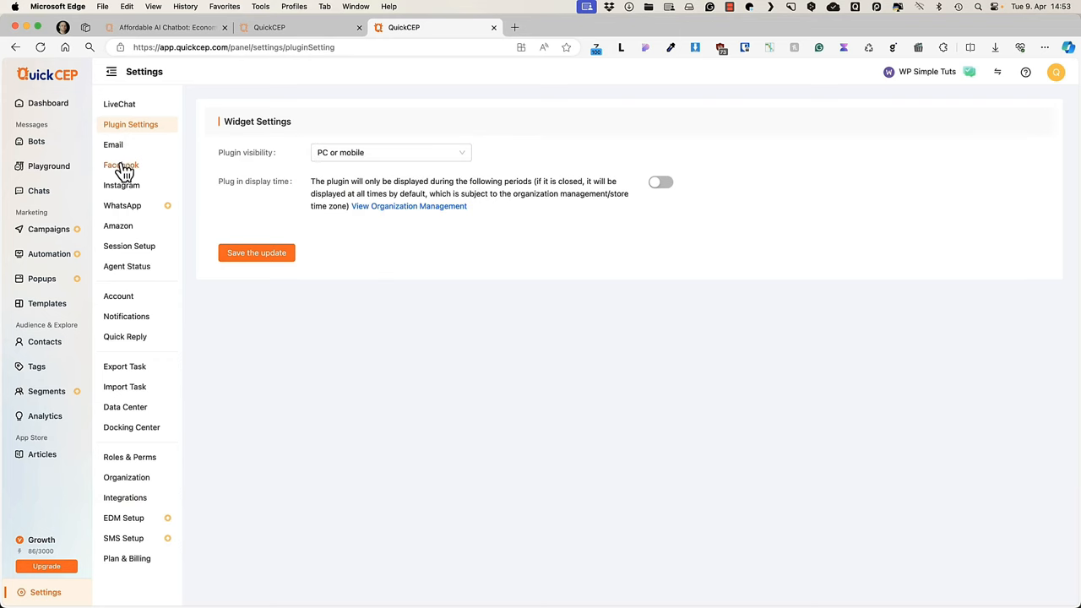
{"action": "left_click", "coordinate": [114, 145]}
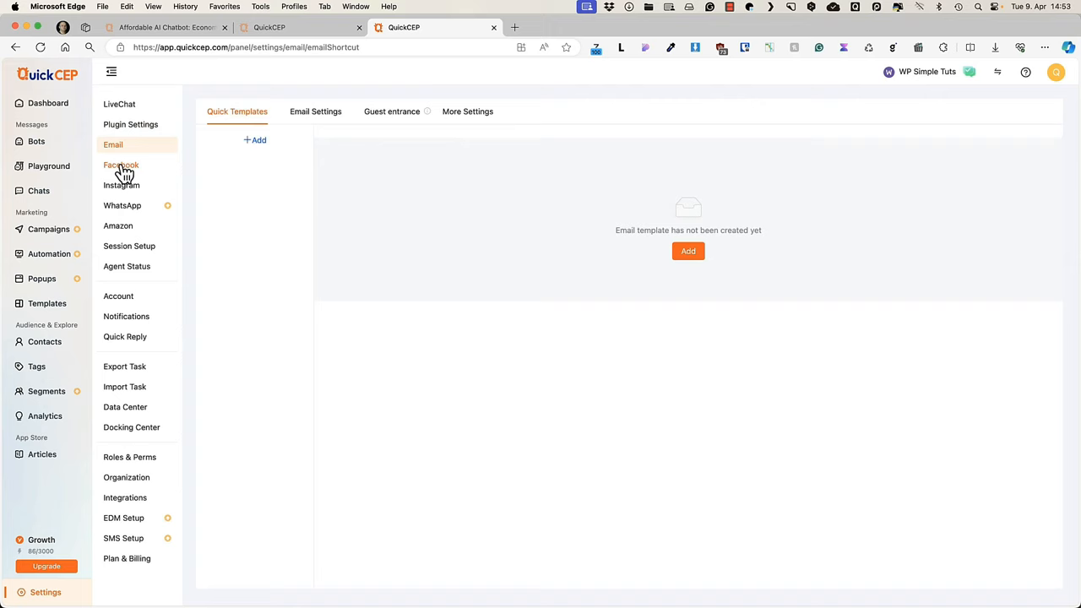
{"action": "left_click", "coordinate": [123, 205]}
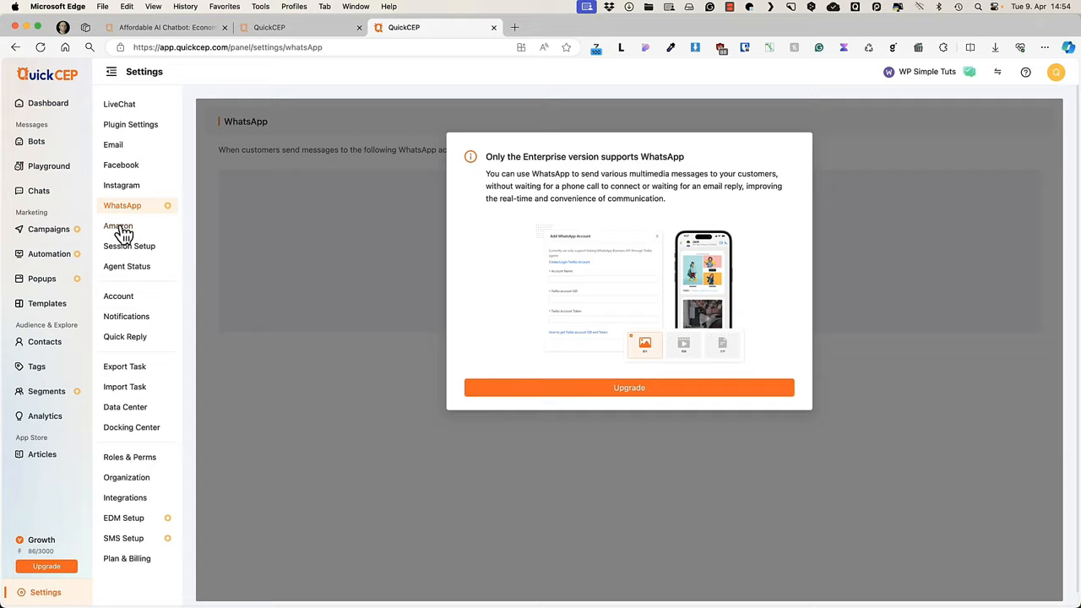
{"action": "left_click", "coordinate": [129, 246]}
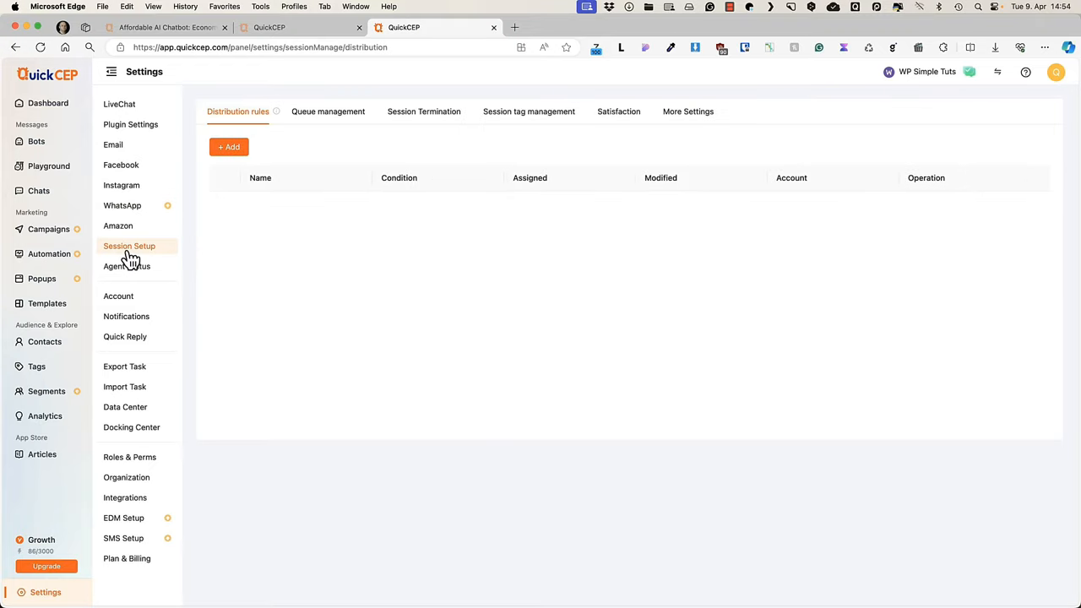
- Review Agent Status, Account, Notifications and Quick Reply settings, then view the Chats inbox
{"action": "left_click", "coordinate": [127, 266]}
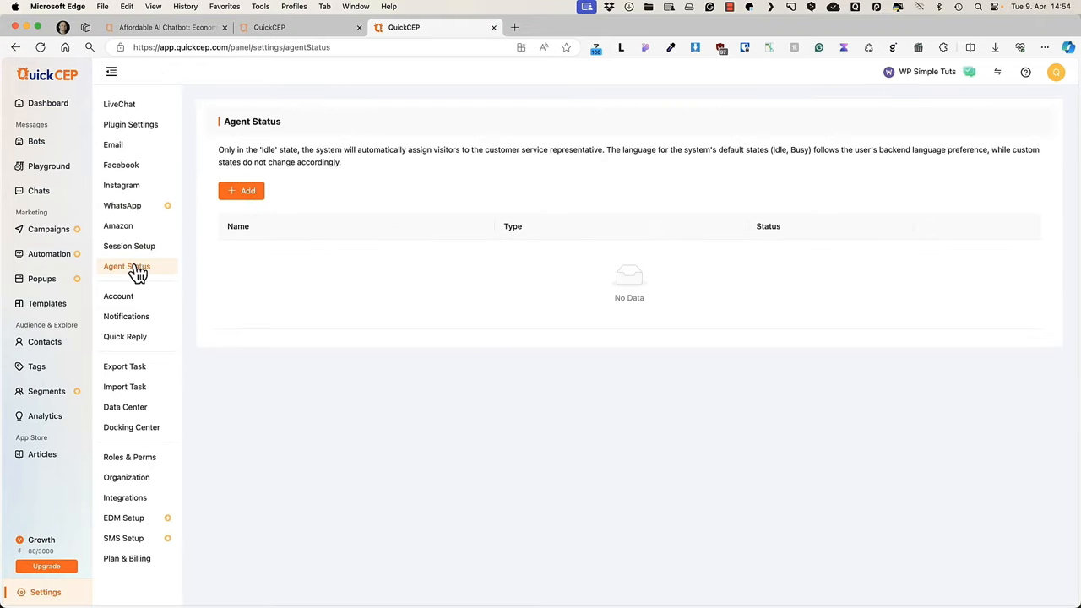
{"action": "left_click", "coordinate": [127, 266]}
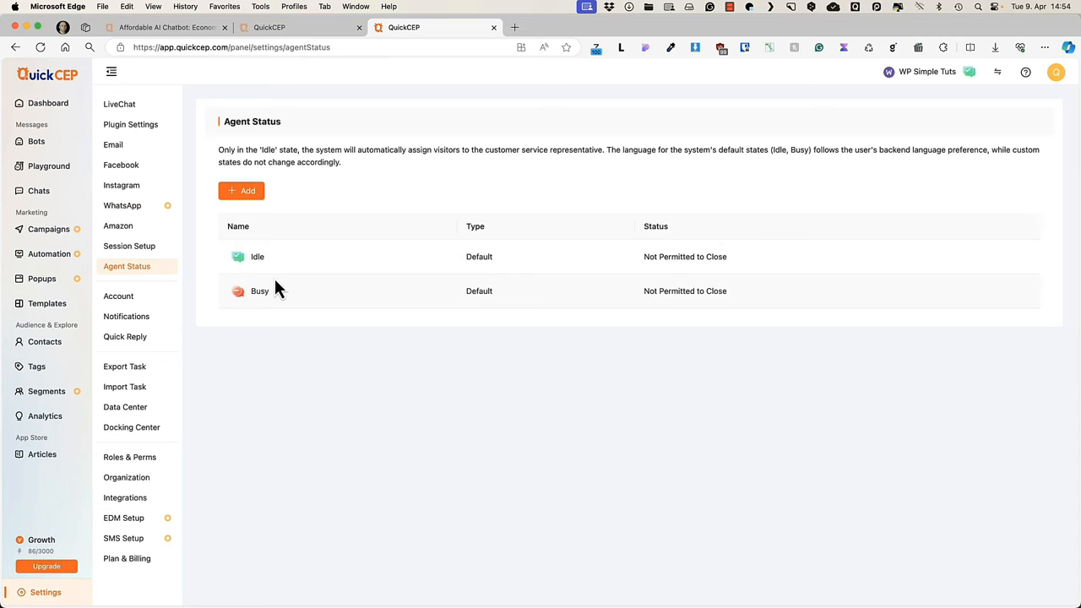
{"action": "left_click", "coordinate": [118, 296]}
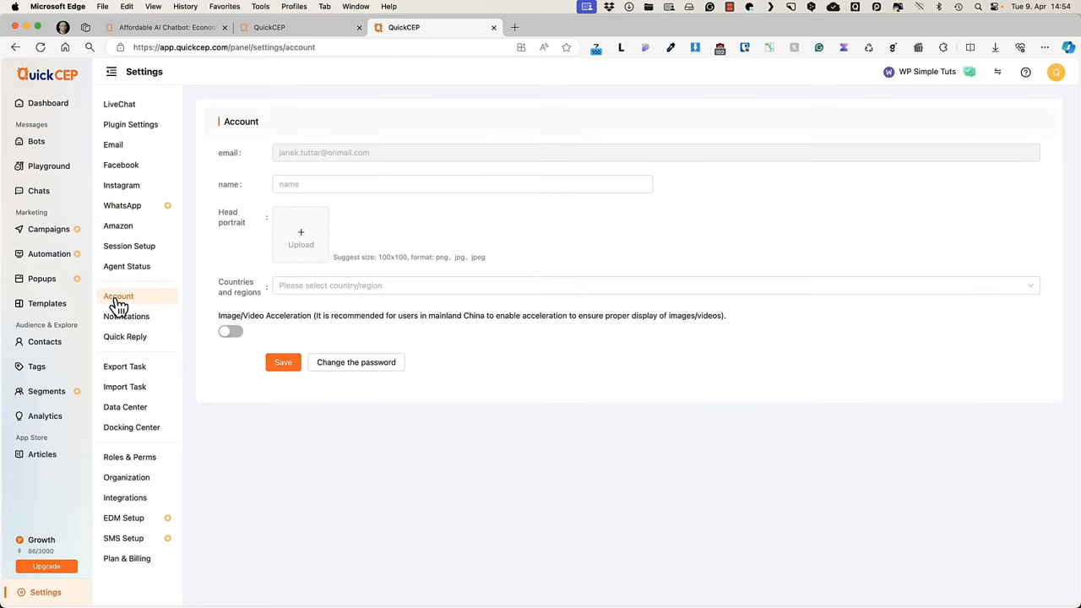
{"action": "left_click", "coordinate": [126, 316]}
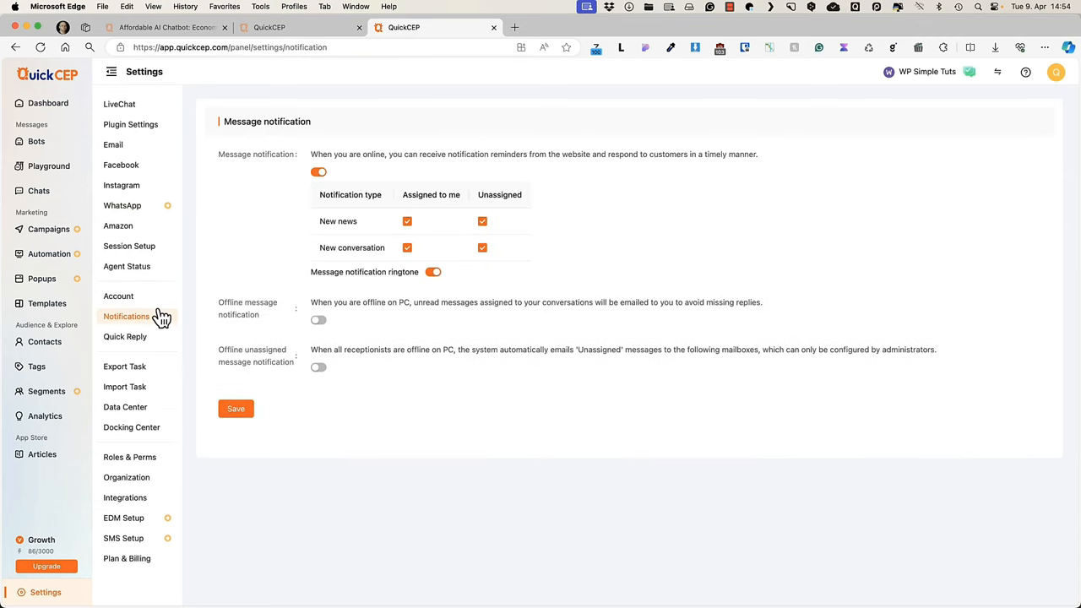
{"action": "left_click", "coordinate": [125, 336]}
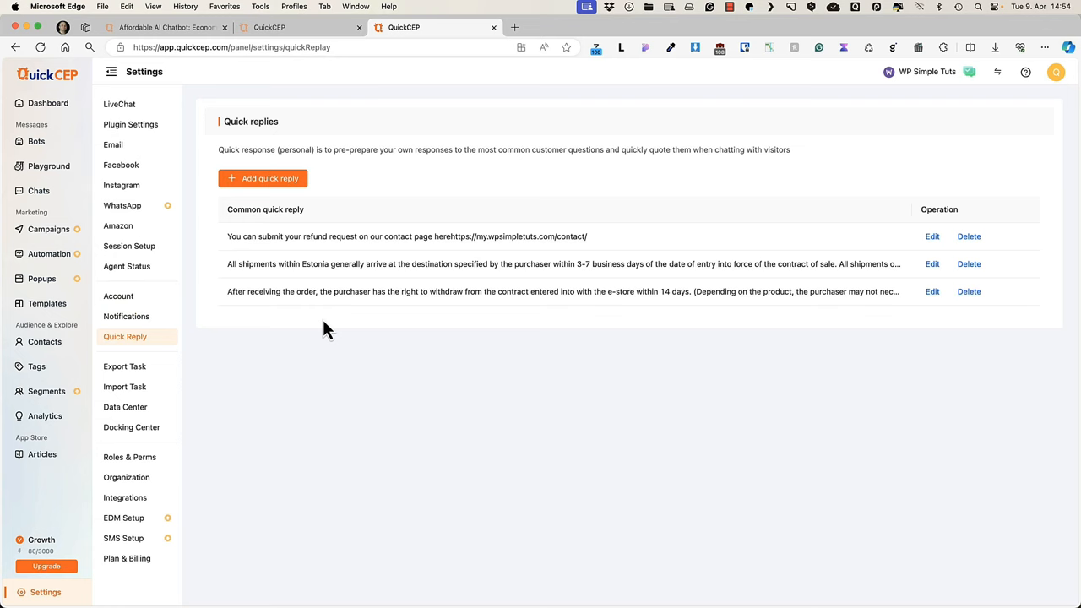
{"action": "mouse_move", "coordinate": [38, 191]}
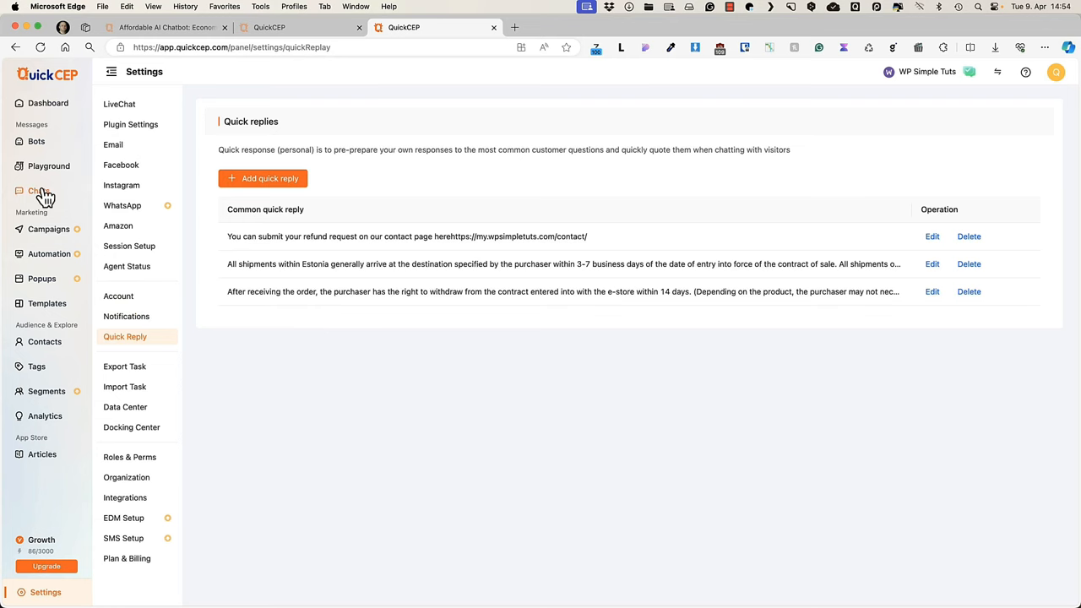
{"action": "left_click", "coordinate": [38, 190]}
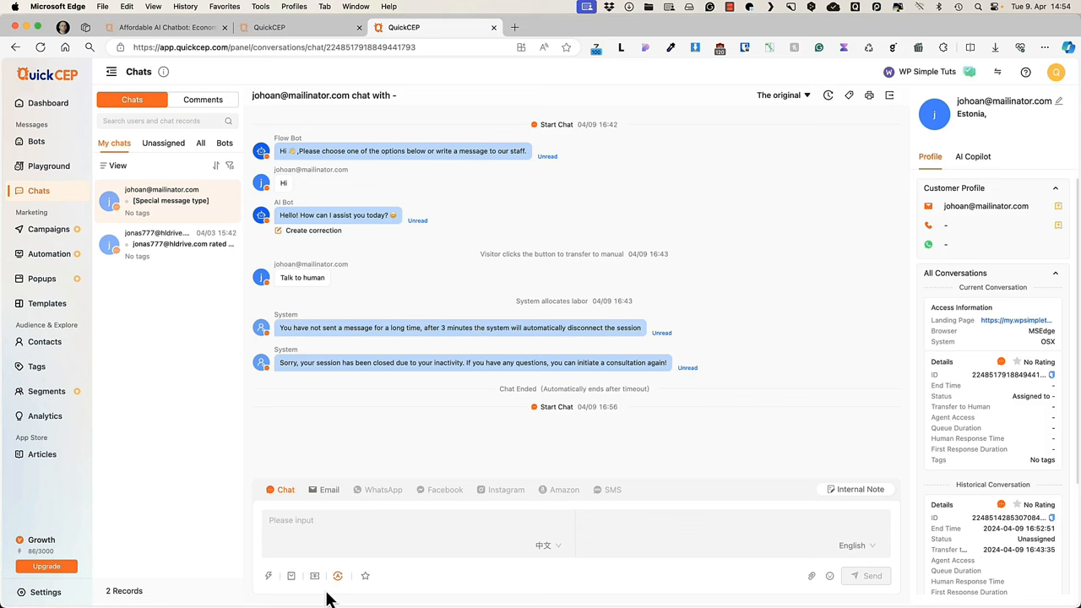
- Send the refund-request quick reply to the visitor and go to the live chat settings
{"action": "left_click", "coordinate": [268, 576]}
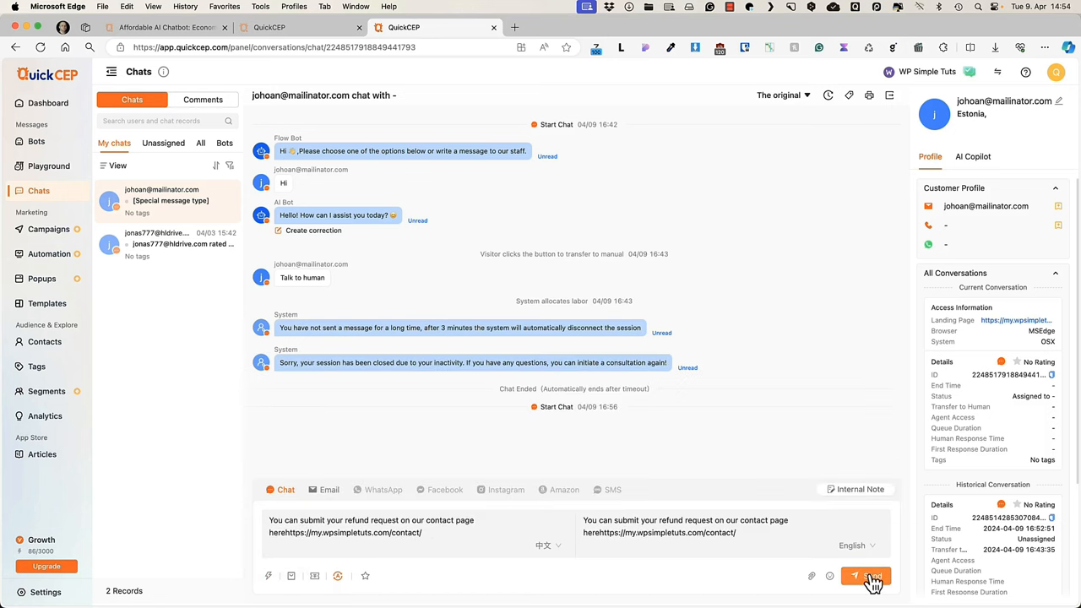
{"action": "left_click", "coordinate": [873, 576]}
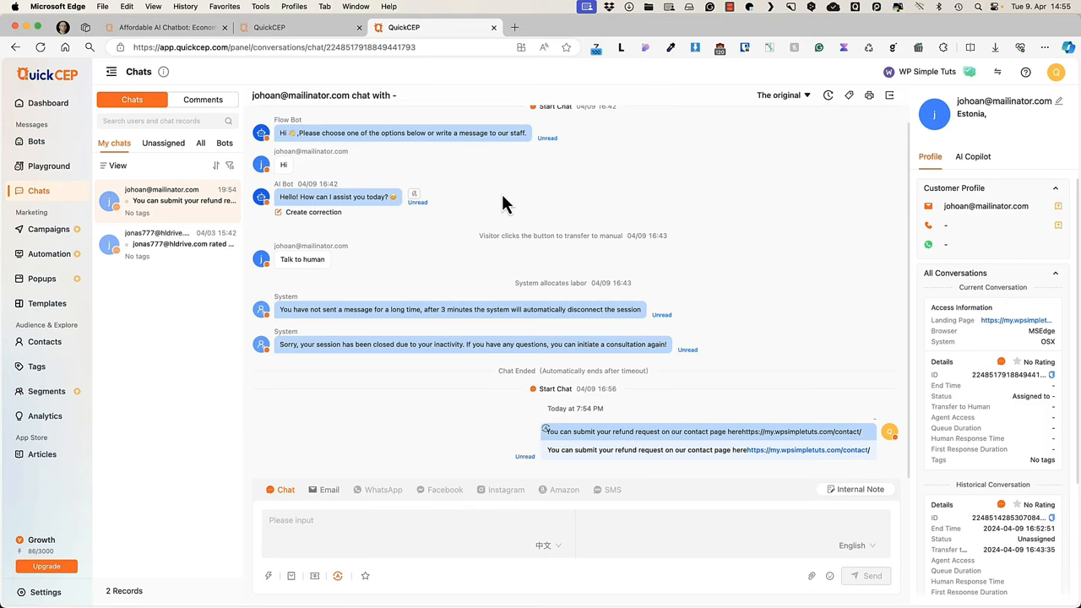
{"action": "mouse_move", "coordinate": [76, 545]}
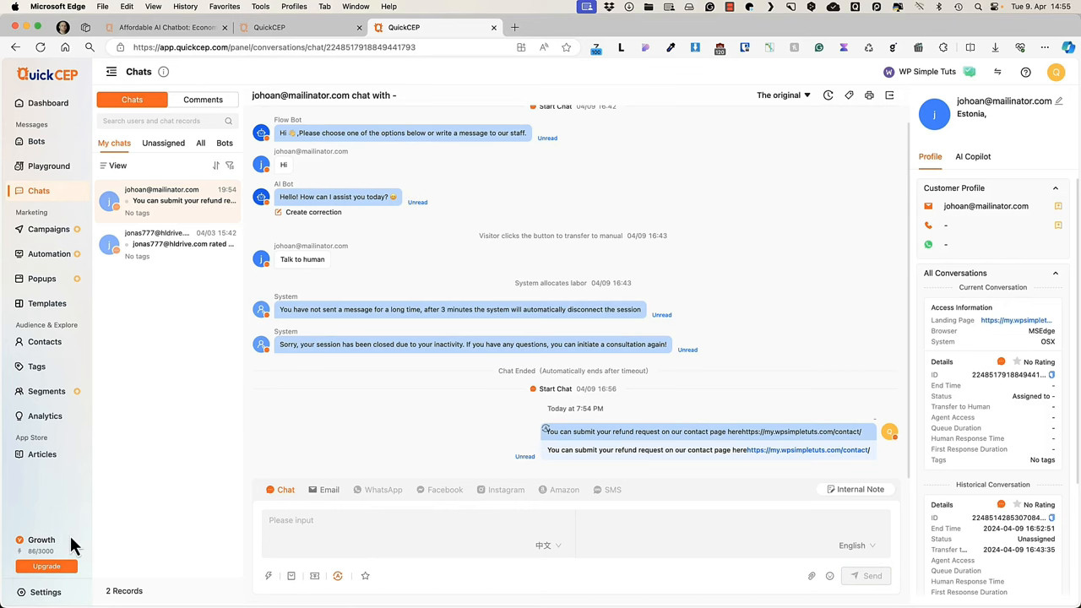
{"action": "left_click", "coordinate": [45, 591]}
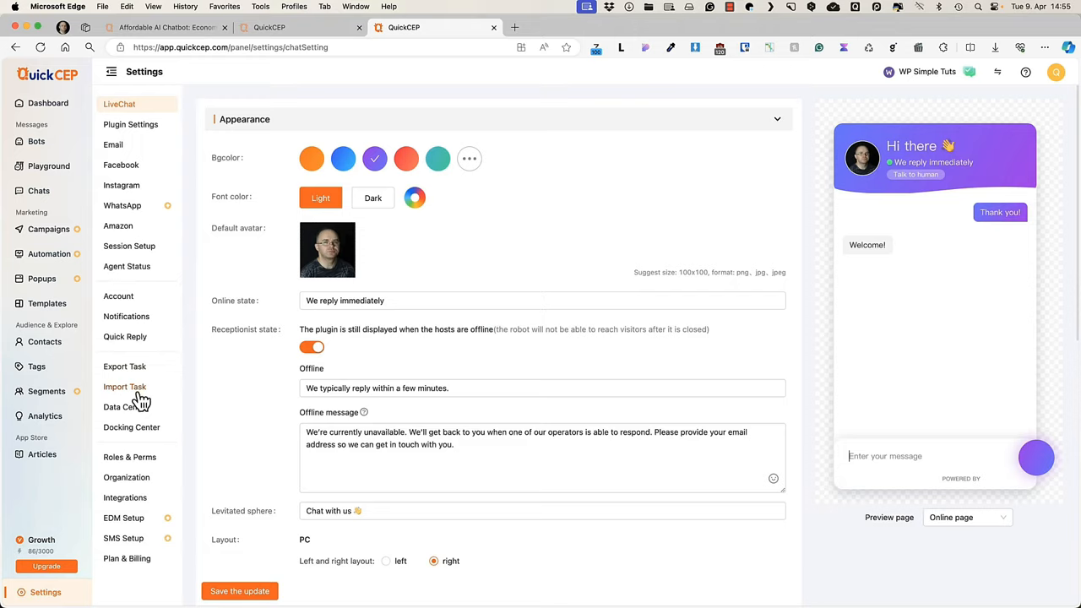
- Review Quick Reply, Export Task, Import Task, Data Center and Organization pages, then view the Bots sources list
{"action": "left_click", "coordinate": [124, 336]}
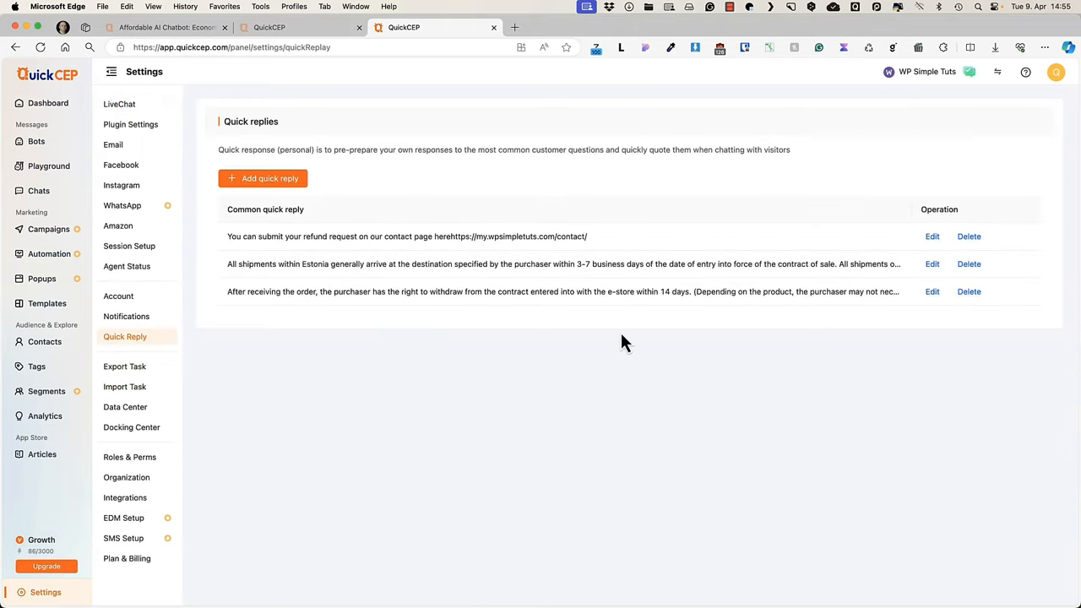
{"action": "left_click", "coordinate": [124, 366]}
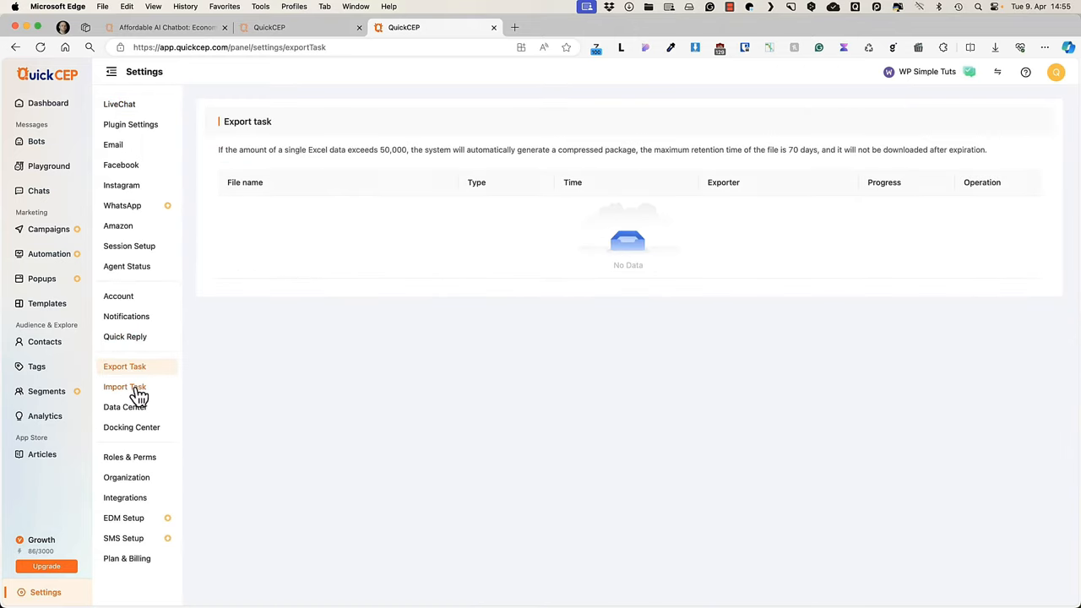
{"action": "left_click", "coordinate": [124, 387]}
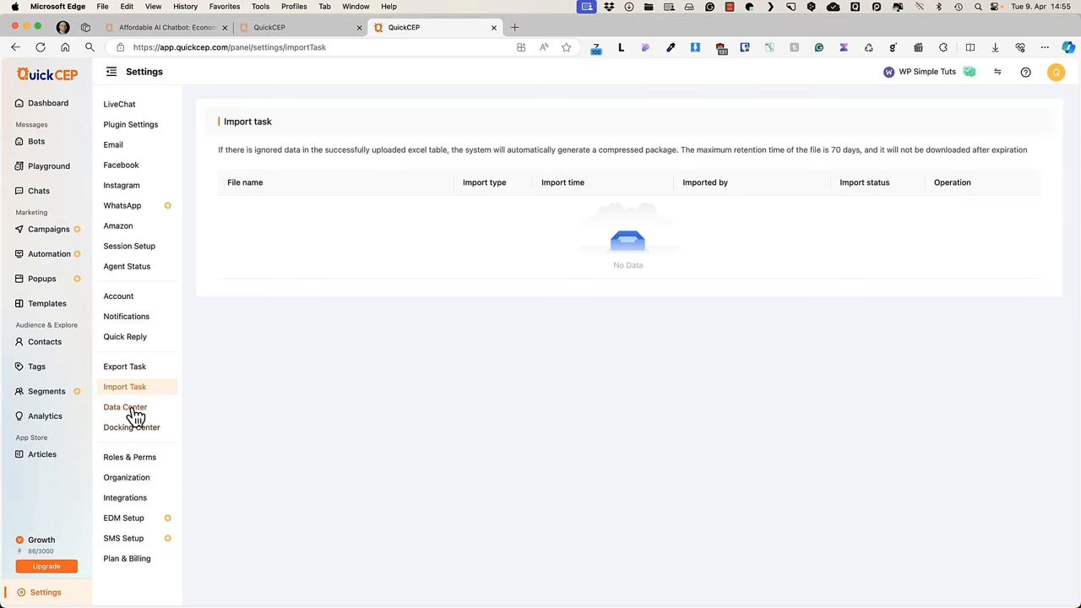
{"action": "left_click", "coordinate": [125, 407]}
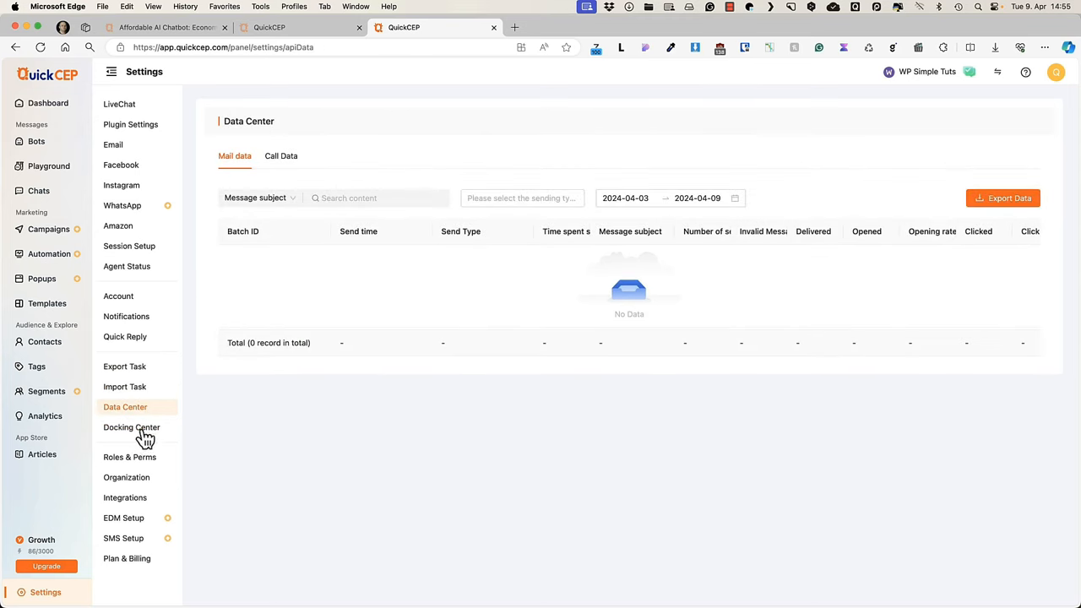
{"action": "left_click", "coordinate": [126, 477]}
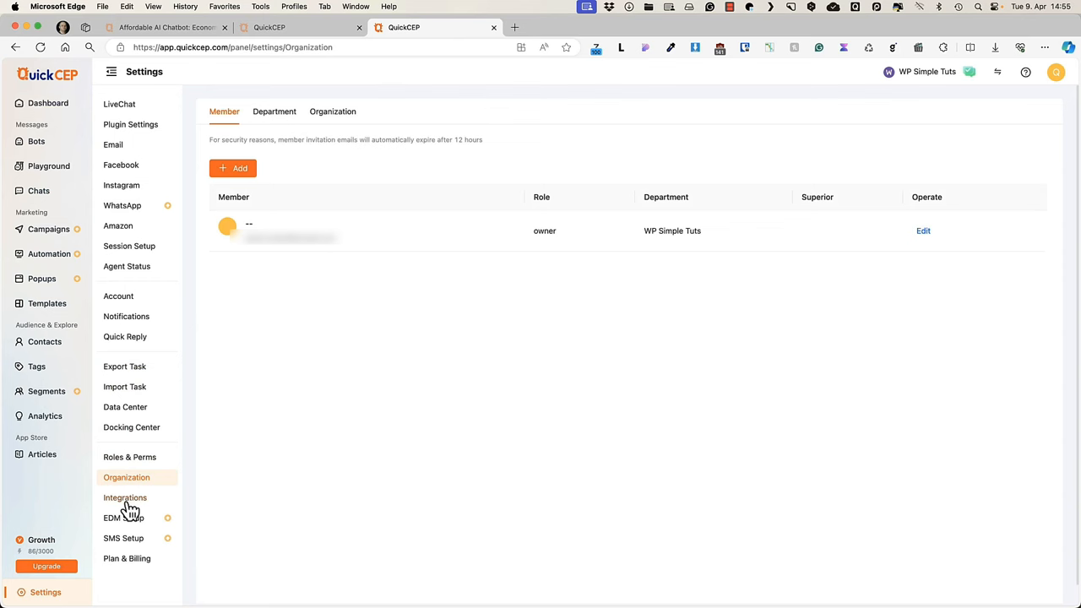
{"action": "mouse_move", "coordinate": [48, 103]}
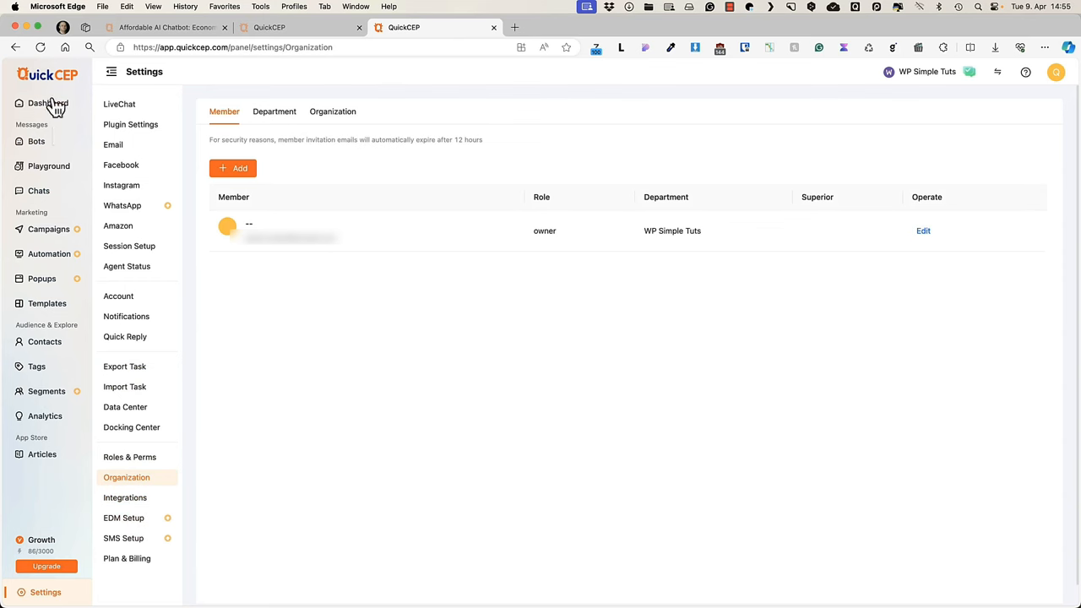
{"action": "left_click", "coordinate": [36, 141]}
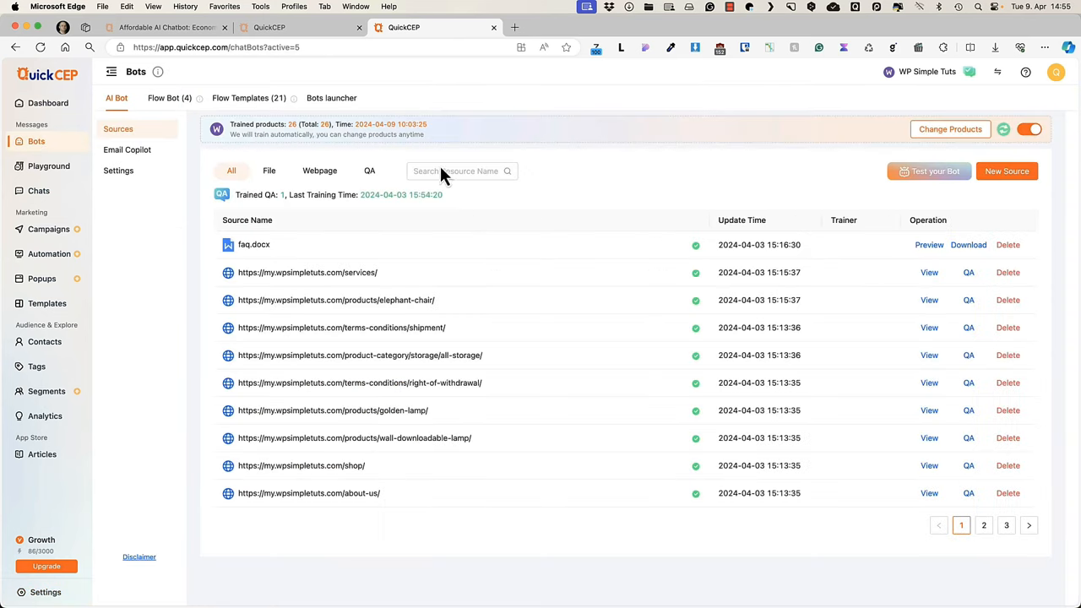
{"action": "mouse_move", "coordinate": [300, 126]}
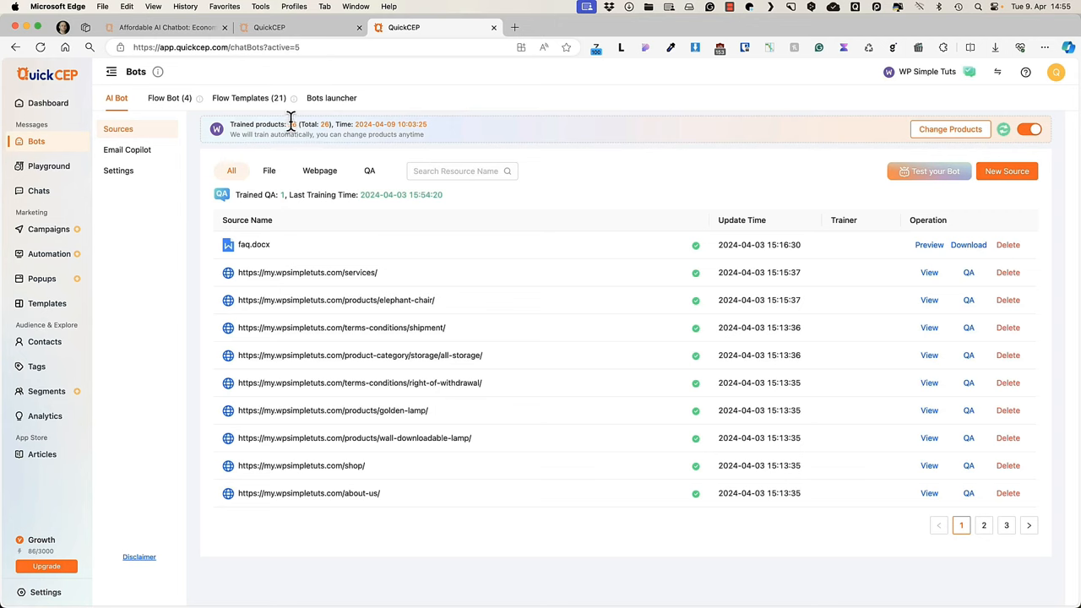
{"action": "mouse_move", "coordinate": [524, 342]}
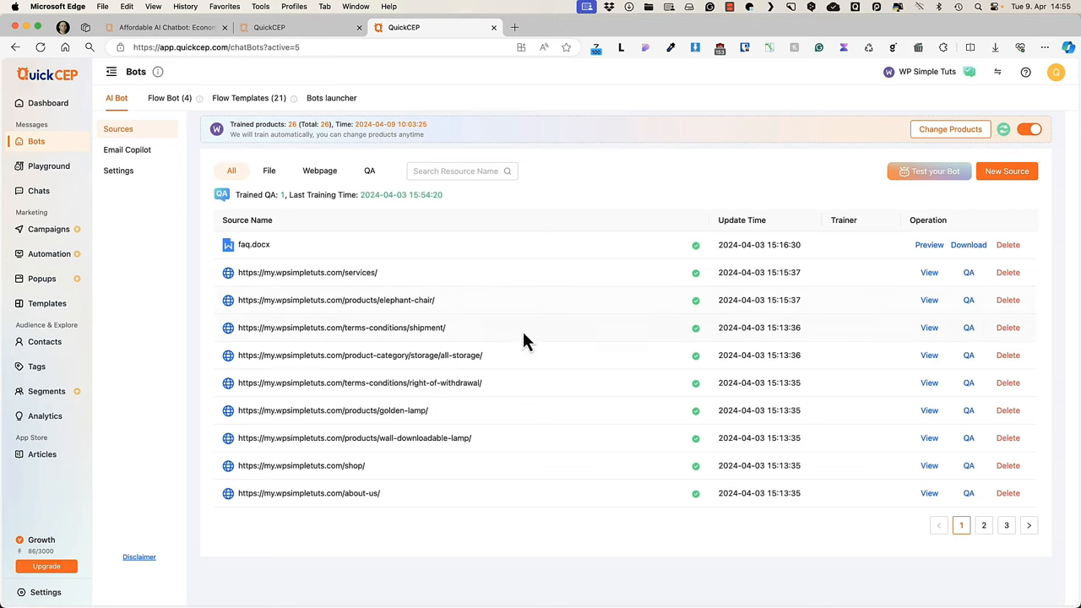
{"action": "mouse_move", "coordinate": [170, 98]}
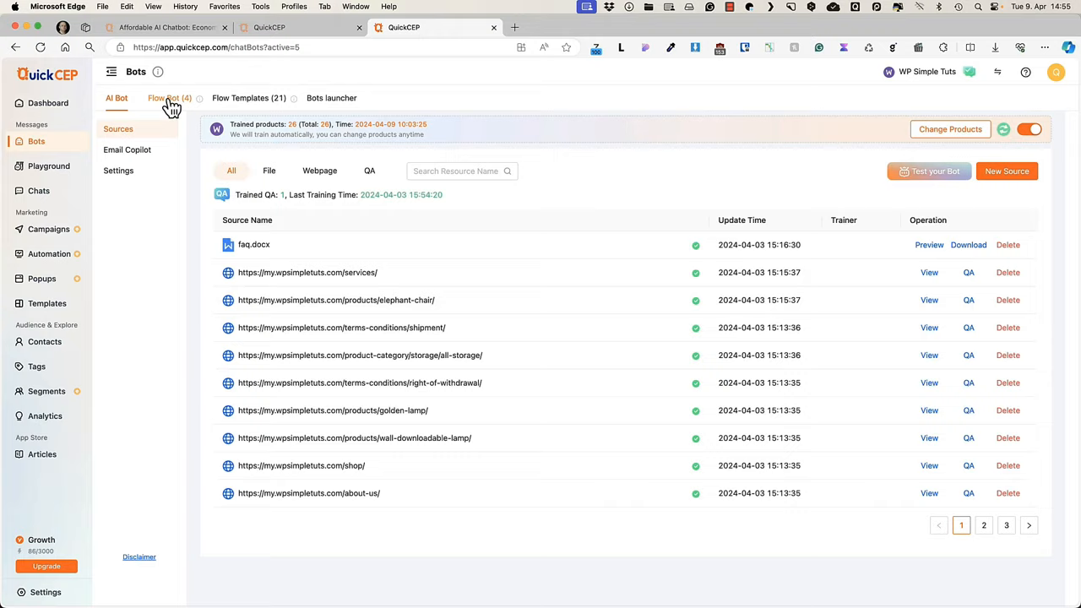
- Show the Flow Bot list with its four flows, including Main FAQ and Win back abandoned cart
{"action": "left_click", "coordinate": [169, 98]}
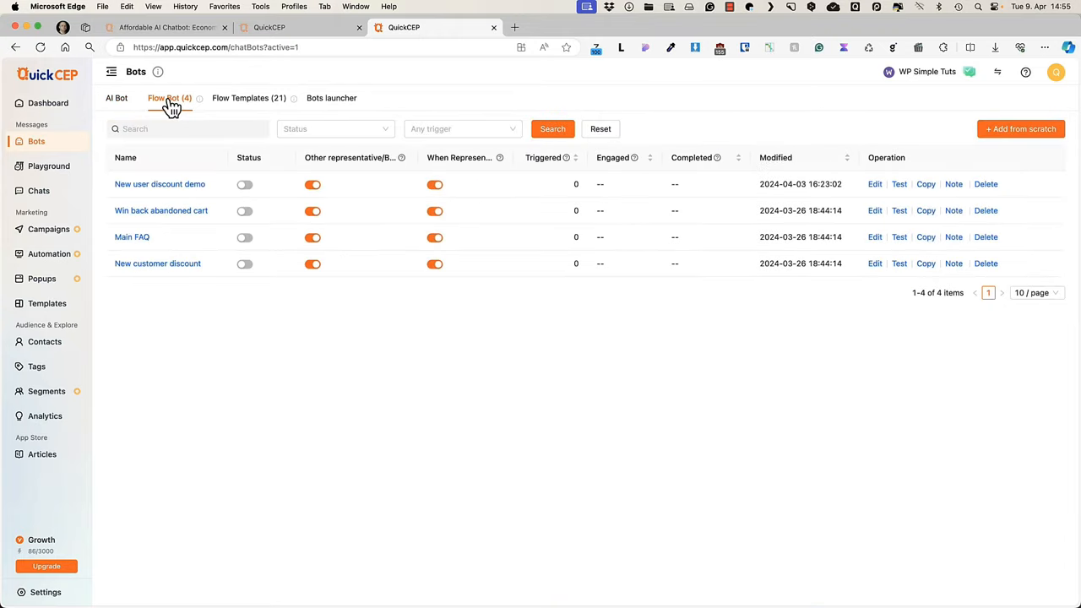
- Create a new flow bot from the Win back abandoned cart template and land in its flow editor
{"action": "left_click", "coordinate": [248, 98]}
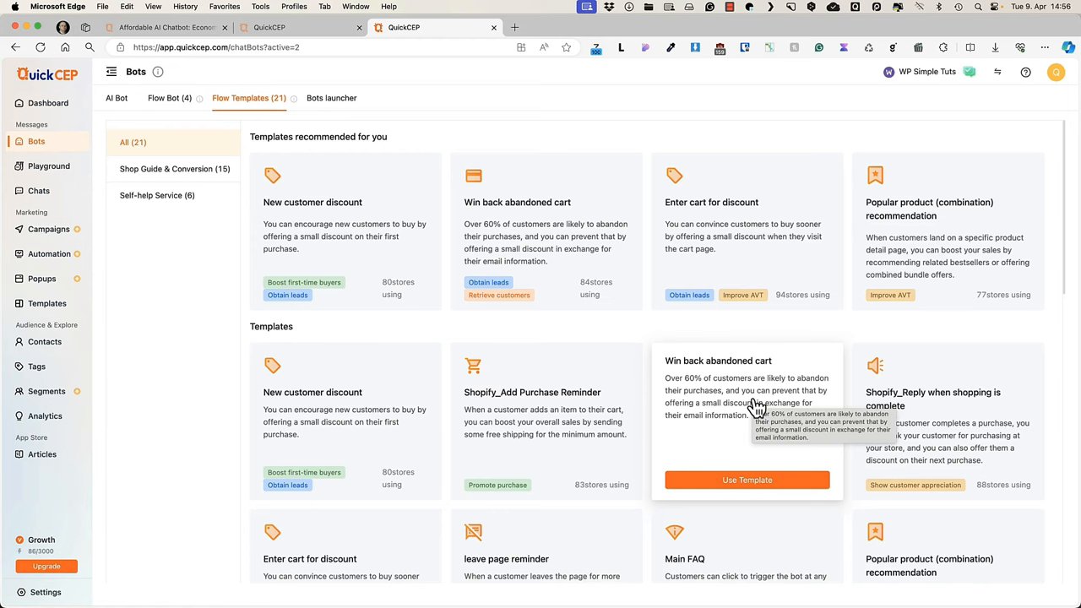
{"action": "scroll", "scroll_direction": "down", "scroll_amount": 3}
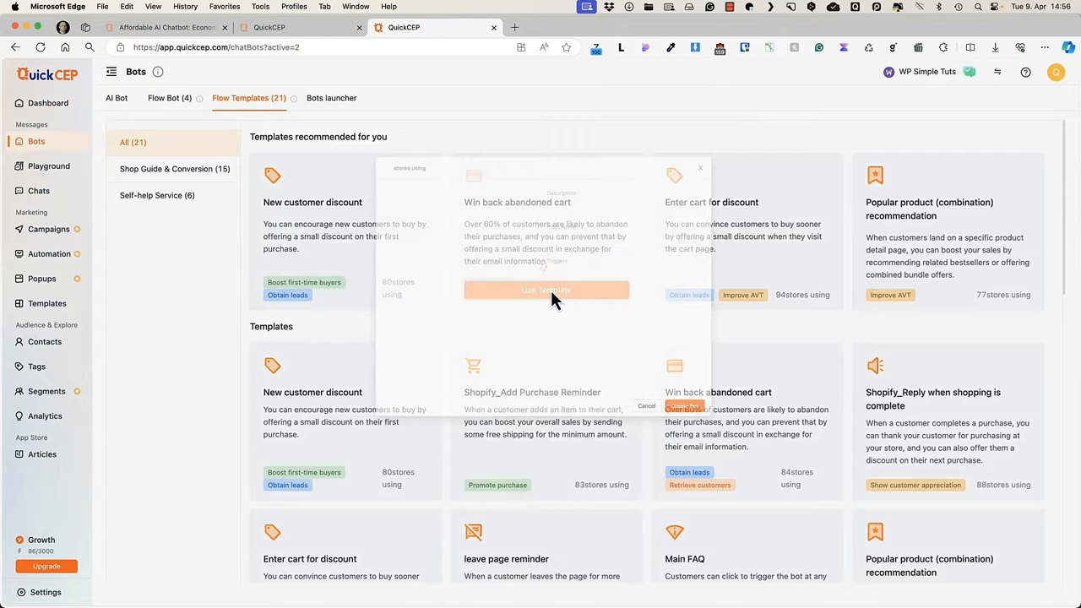
{"action": "left_click", "coordinate": [546, 290]}
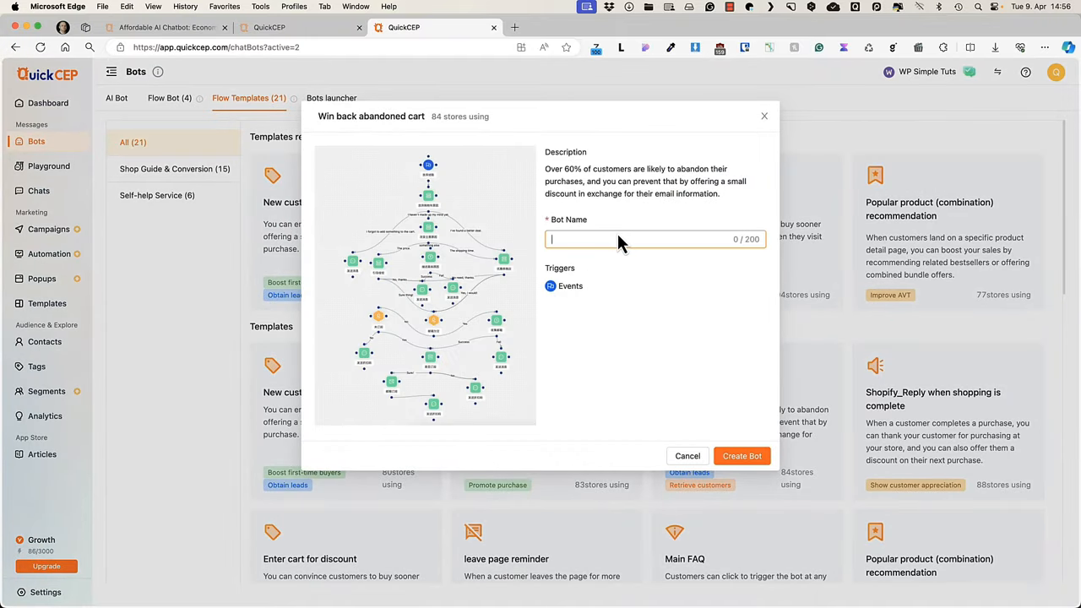
{"action": "left_click", "coordinate": [741, 455]}
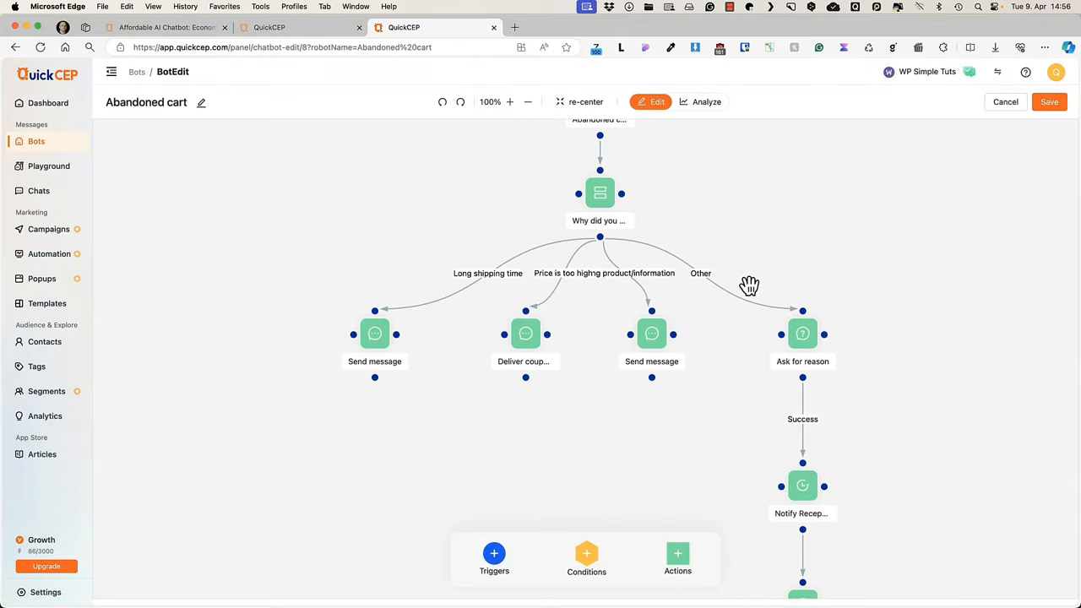
- Review the abandon-reason question step's settings, then return to the Bots overview with the AI bot's sources
{"action": "left_click", "coordinate": [599, 192]}
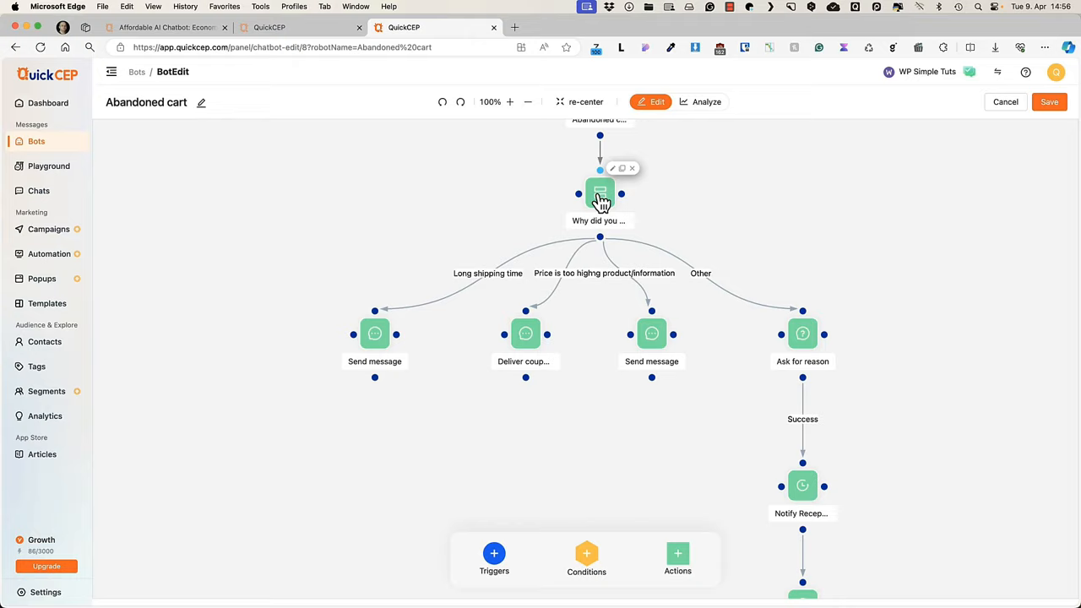
{"action": "left_click", "coordinate": [600, 192]}
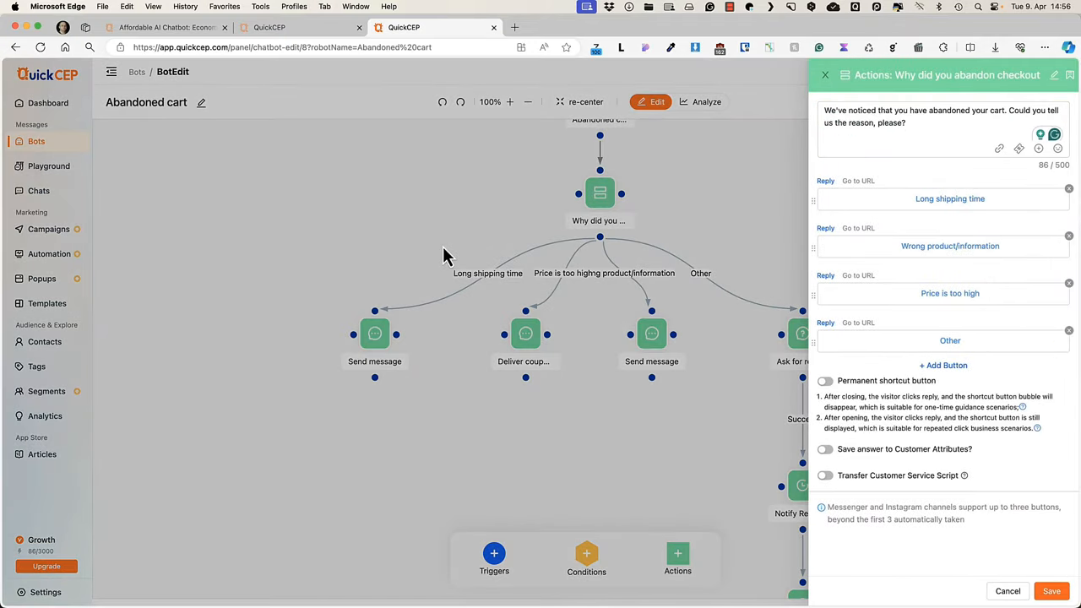
{"action": "left_click", "coordinate": [825, 74]}
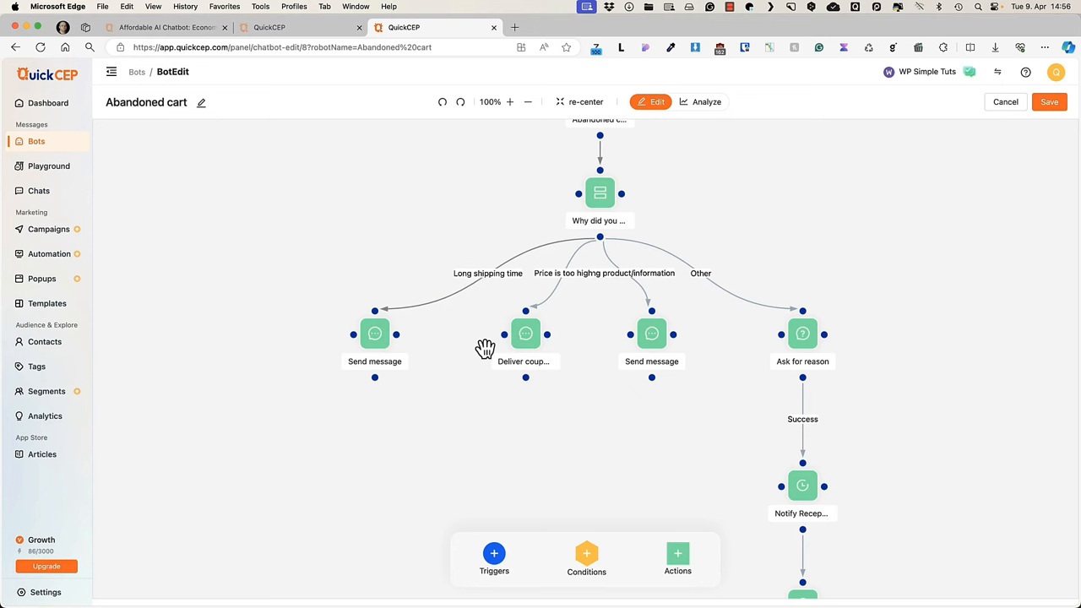
{"action": "mouse_move", "coordinate": [546, 556]}
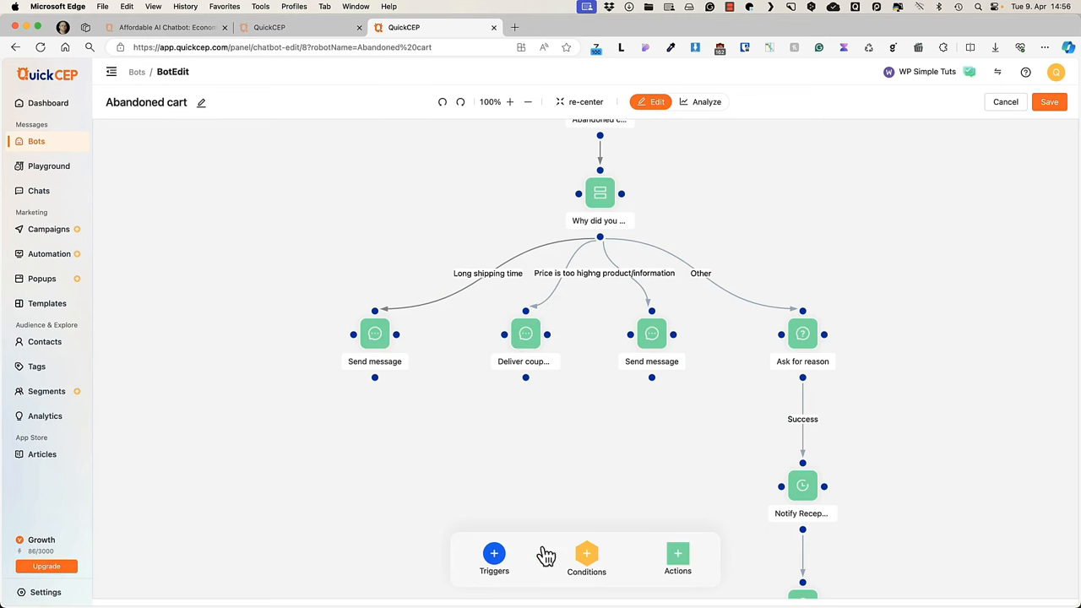
{"action": "mouse_move", "coordinate": [678, 559]}
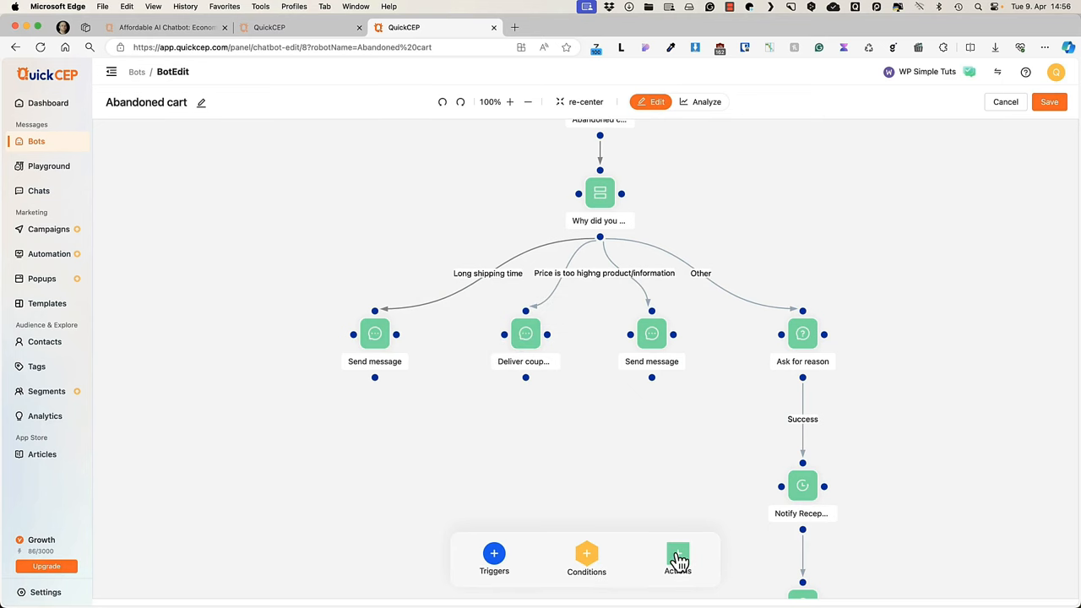
{"action": "left_click", "coordinate": [678, 559]}
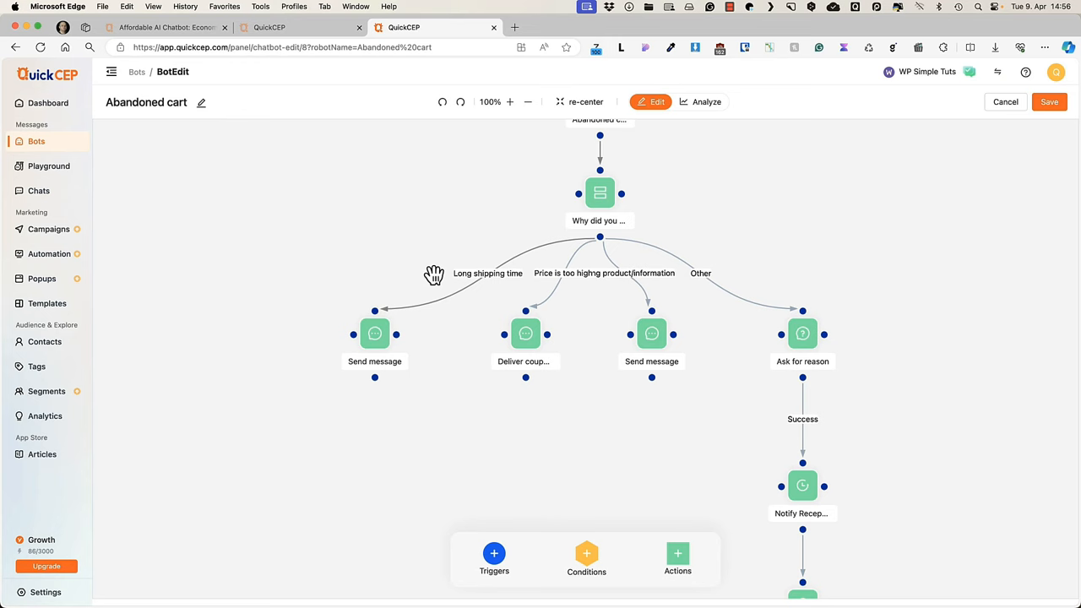
{"action": "left_click", "coordinate": [35, 141]}
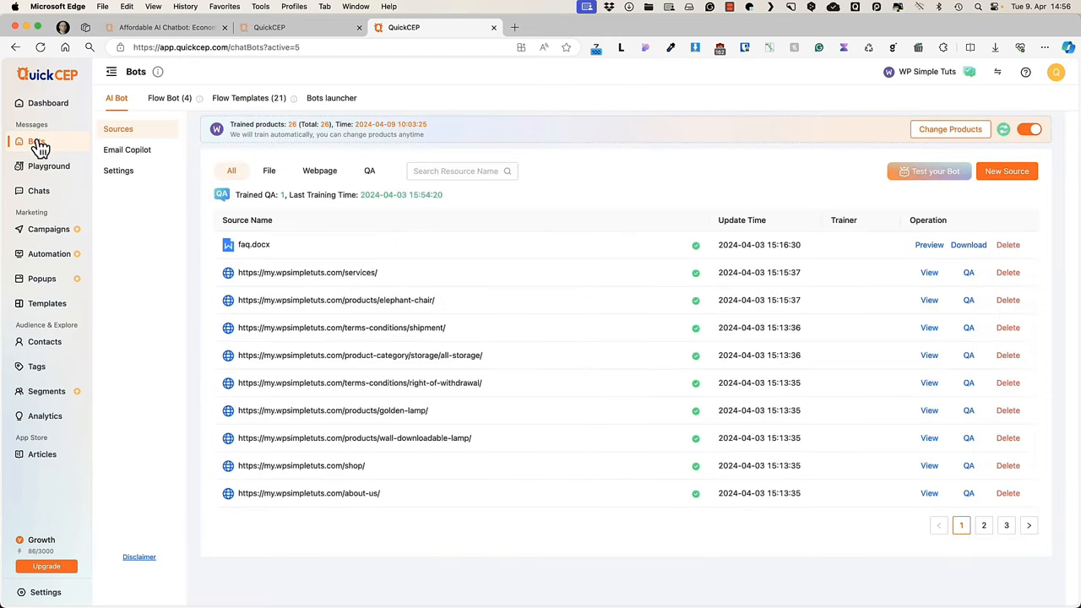
{"action": "mouse_move", "coordinate": [249, 98]}
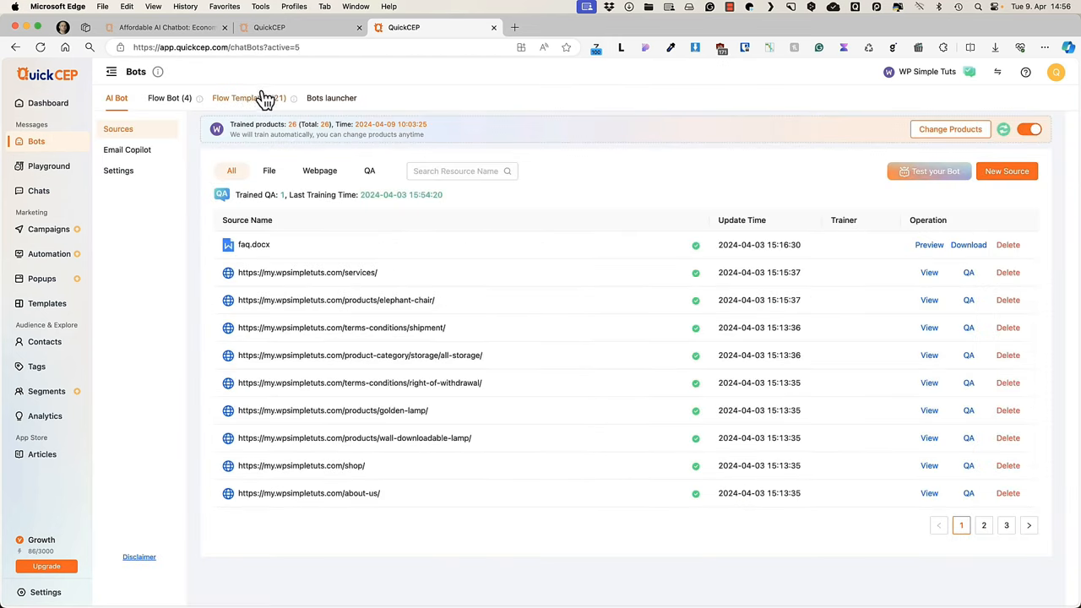
- Review the Bots launcher settings with live chat and its greeting, then switch to the store window
{"action": "left_click", "coordinate": [331, 98]}
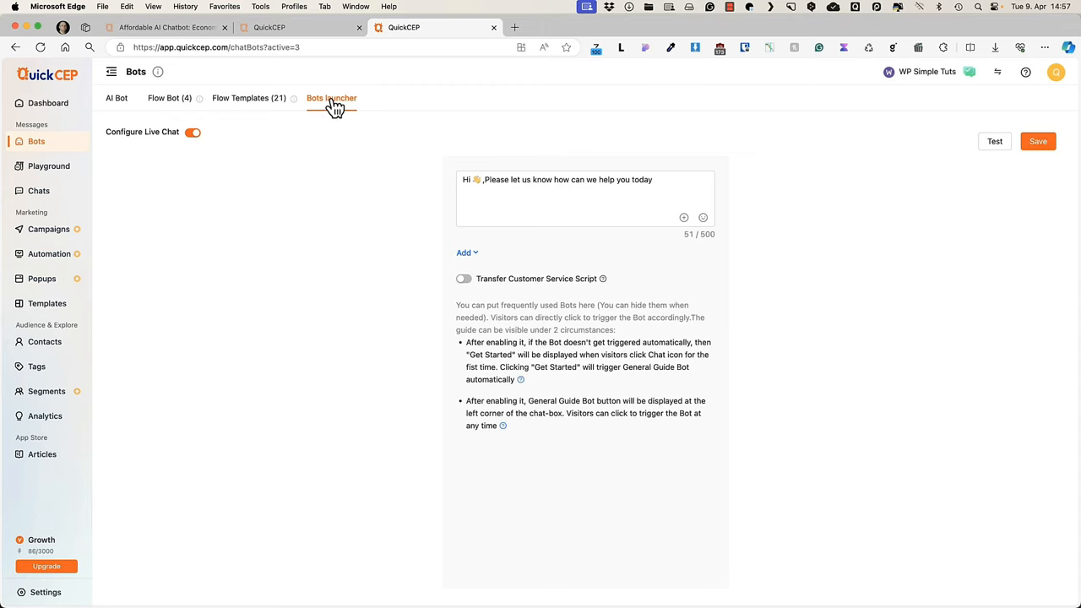
{"action": "left_click", "coordinate": [150, 27]}
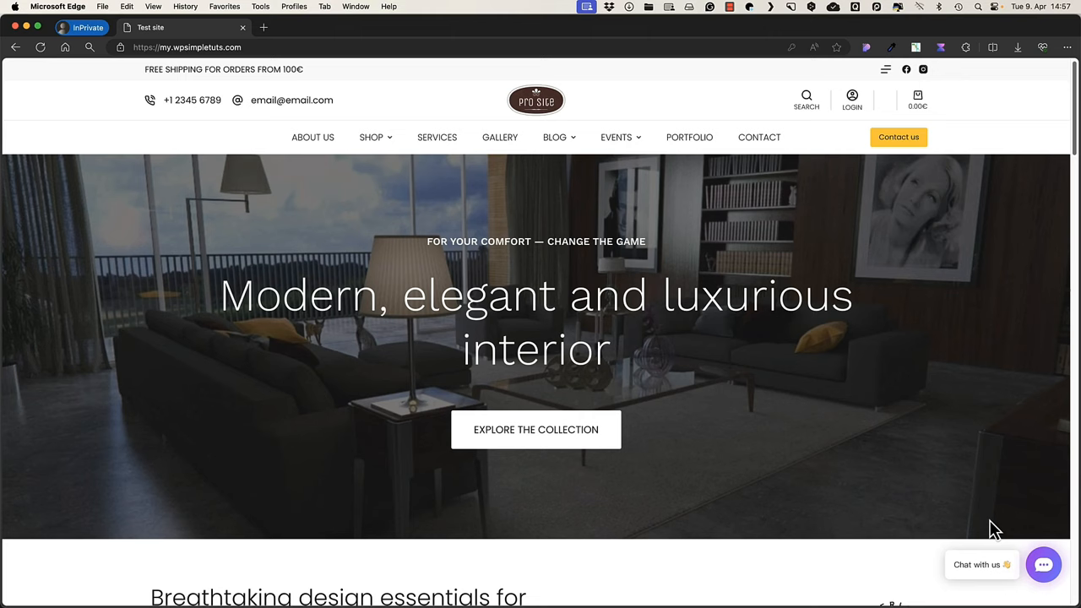
- Start a conversation in the test site's Chat with us widget via Get Started, then return to the admin window
{"action": "left_click", "coordinate": [1043, 564]}
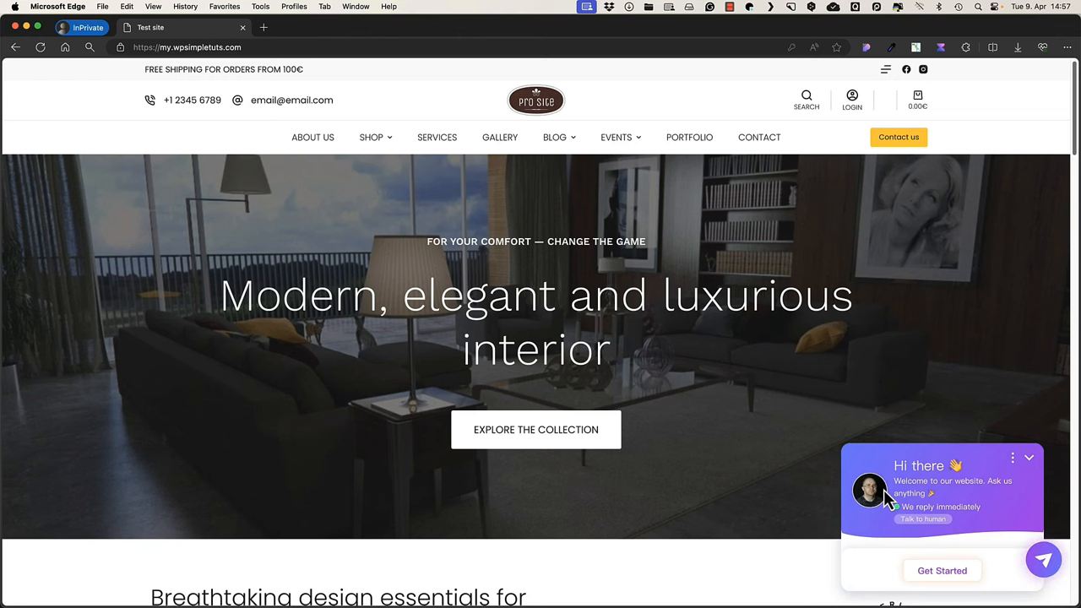
{"action": "mouse_move", "coordinate": [958, 552]}
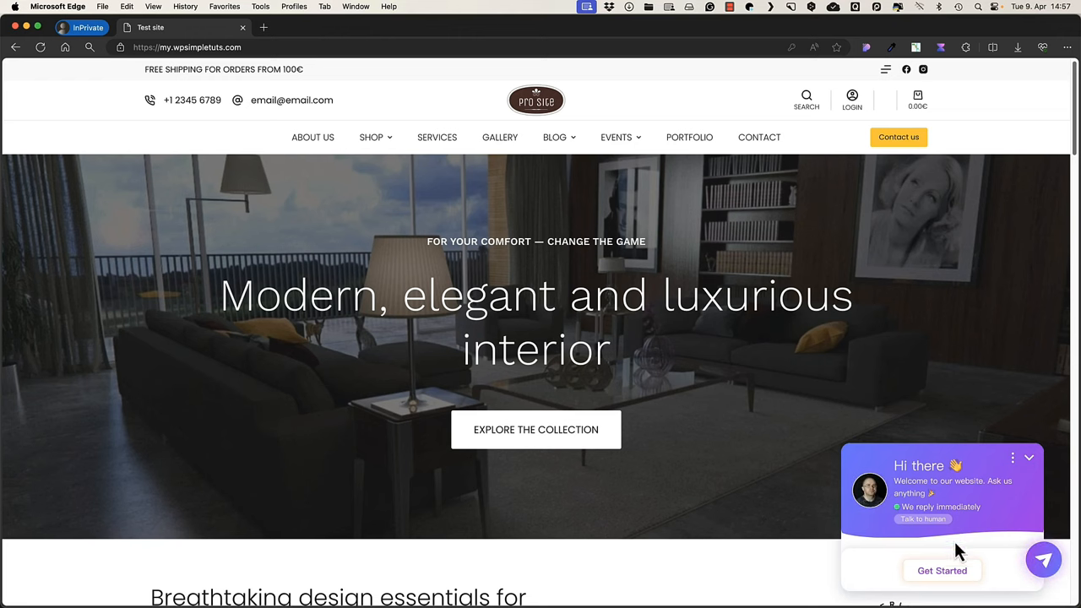
{"action": "left_click", "coordinate": [941, 570]}
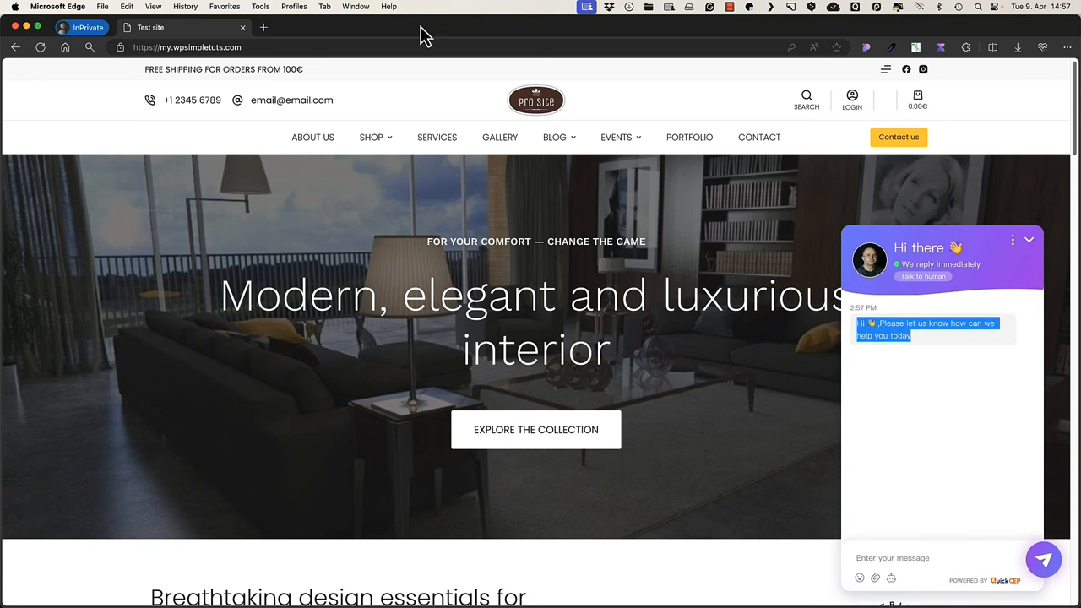
{"action": "left_click", "coordinate": [435, 27]}
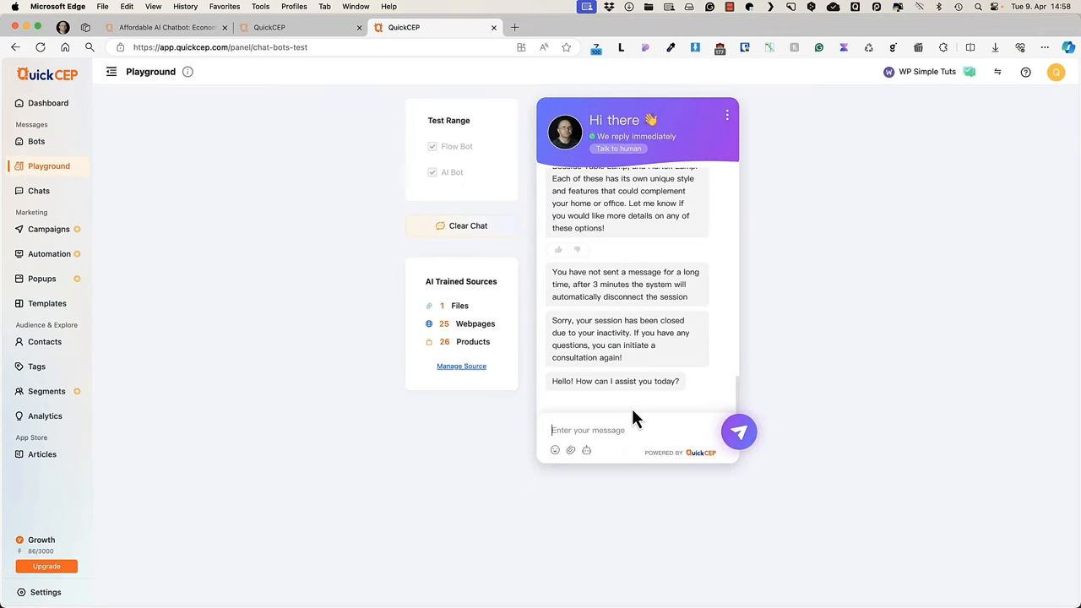
{"action": "left_click", "coordinate": [38, 190]}
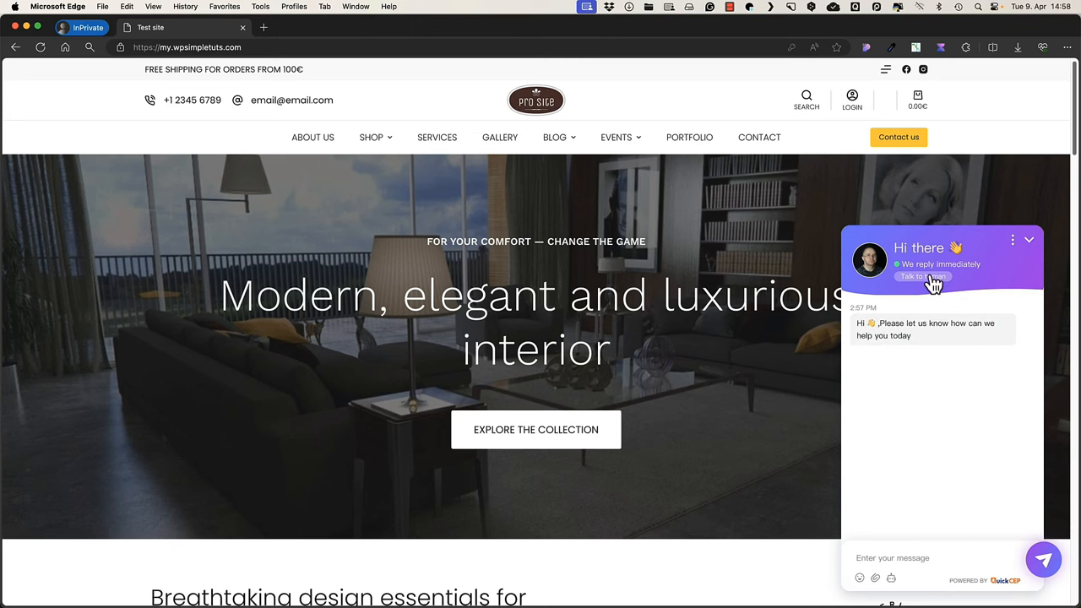
- Request Talk to human in the widget so the conversation is handed to live chat
{"action": "left_click", "coordinate": [912, 276]}
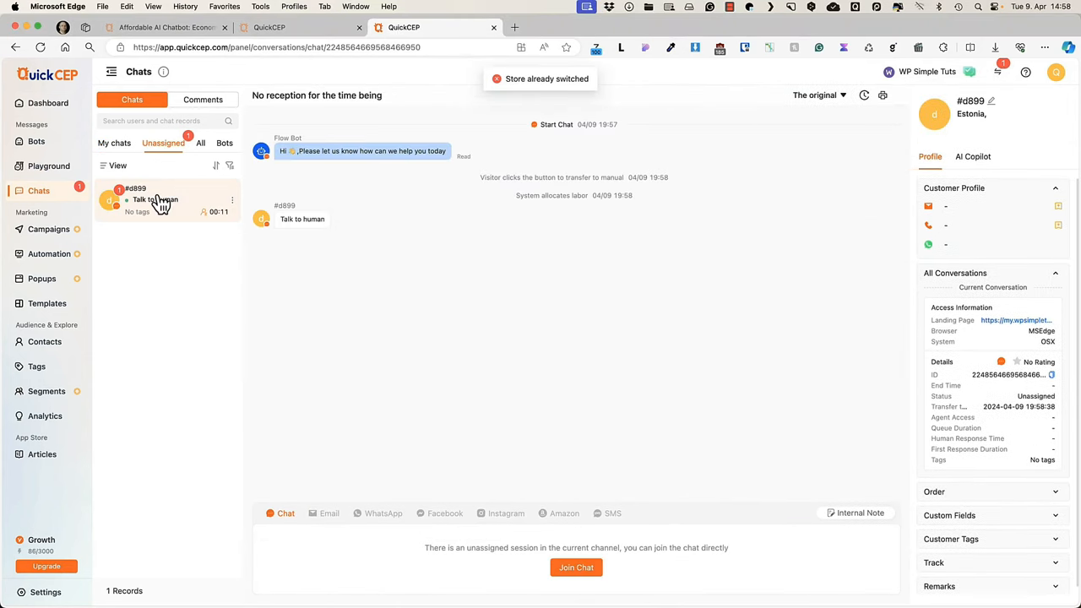
- Join the visitor's unassigned conversation and greet them with 'Hi,', then move to the Automation page
{"action": "left_click", "coordinate": [576, 567]}
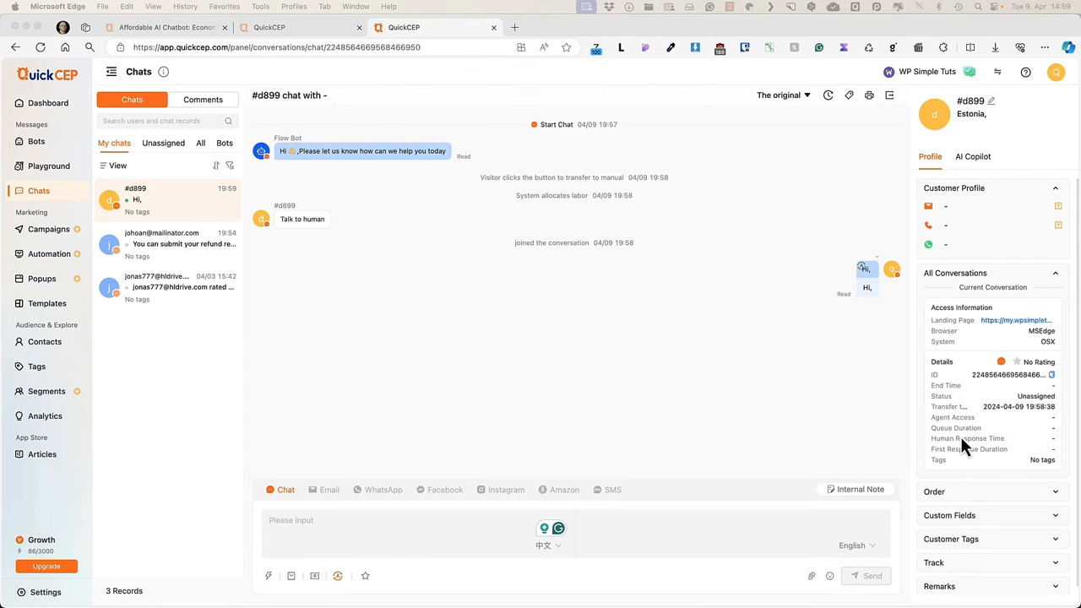
{"action": "mouse_move", "coordinate": [988, 209]}
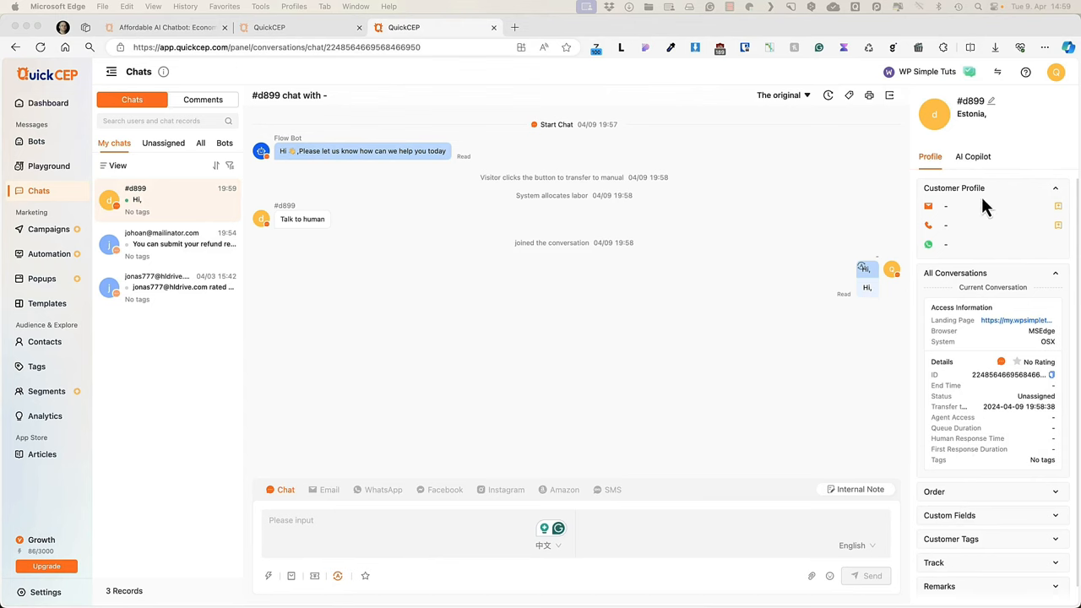
{"action": "mouse_move", "coordinate": [1001, 317]}
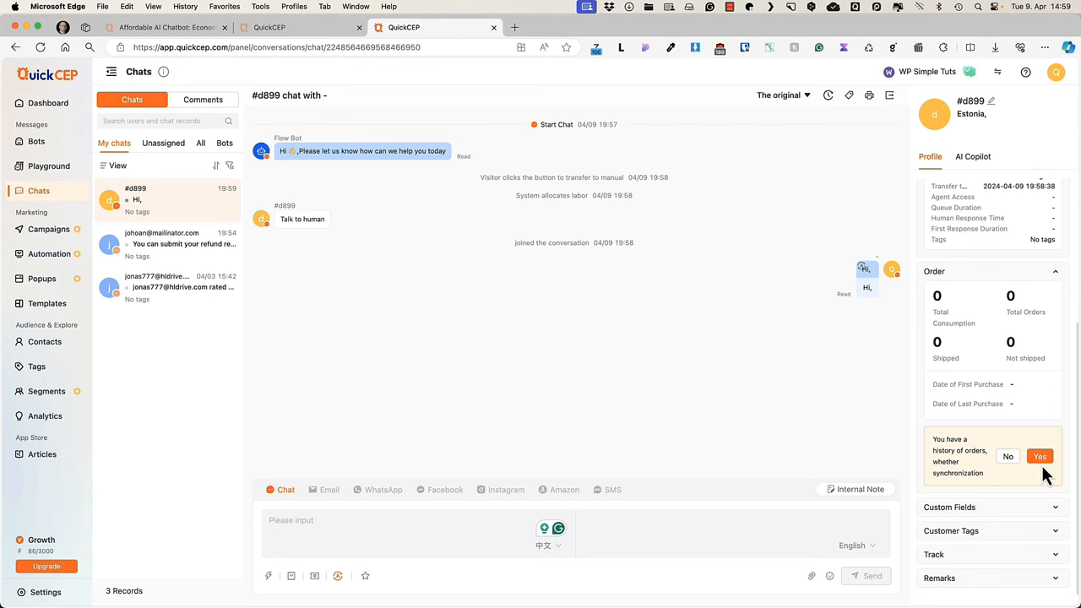
{"action": "mouse_move", "coordinate": [954, 173]}
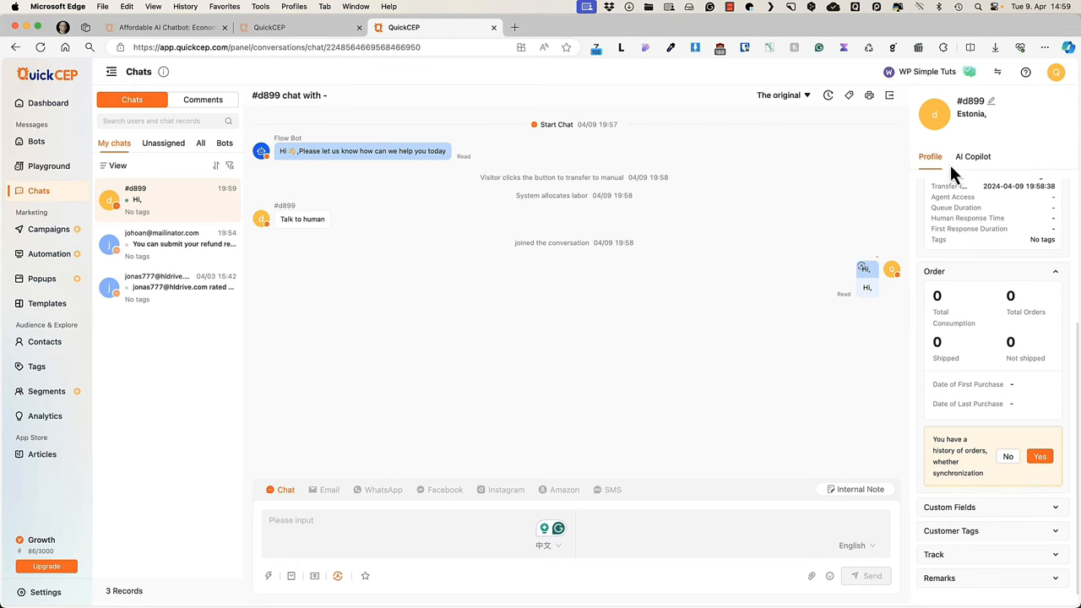
{"action": "left_click", "coordinate": [49, 254]}
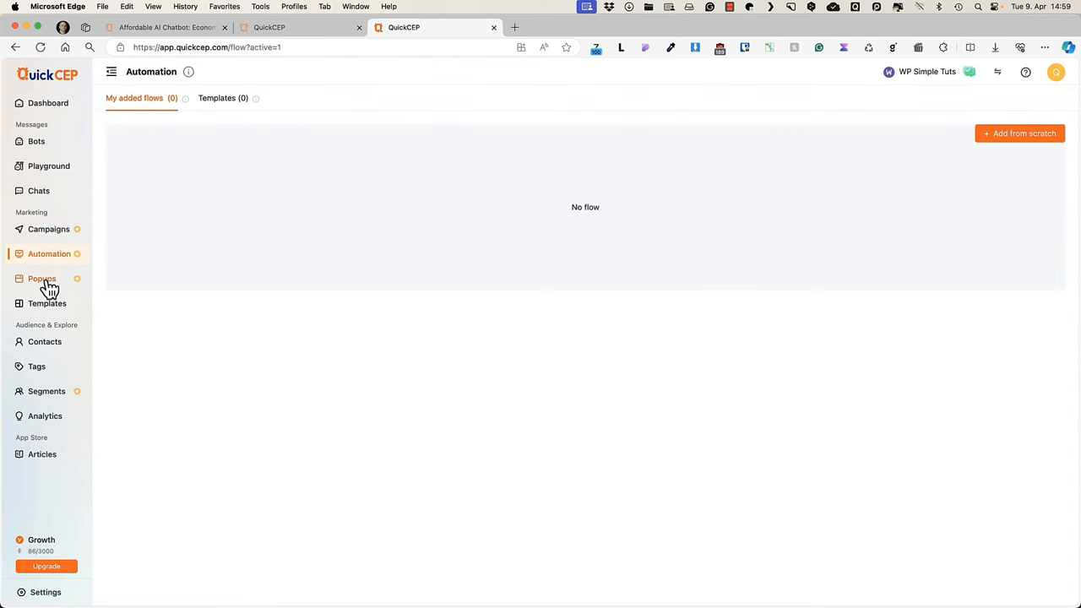
- Browse Popups and the empty Templates page, ending on Contacts with eight active contacts
{"action": "left_click", "coordinate": [42, 278]}
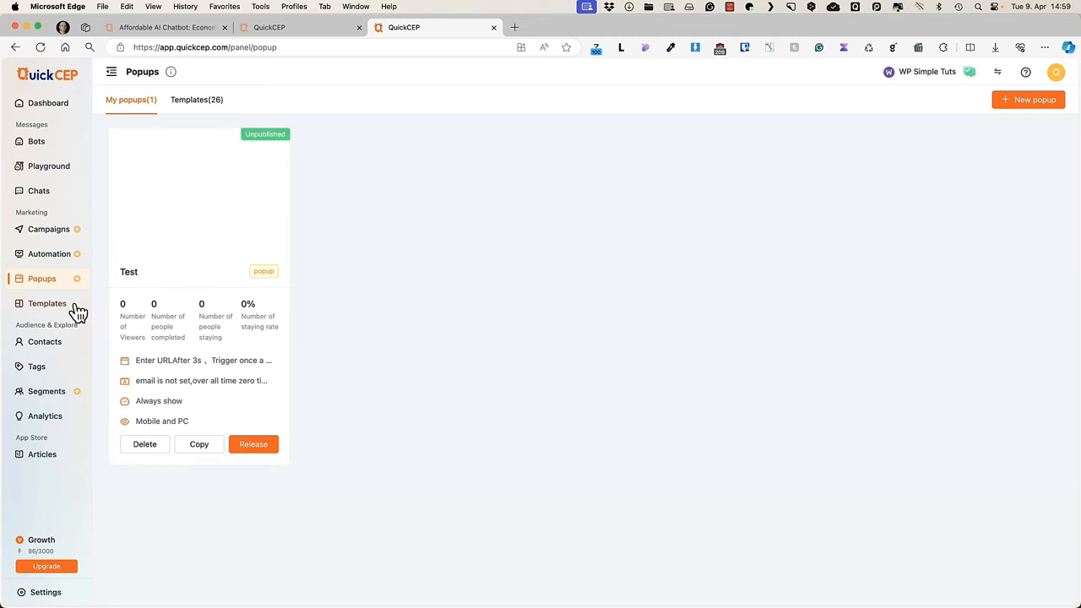
{"action": "left_click", "coordinate": [46, 303]}
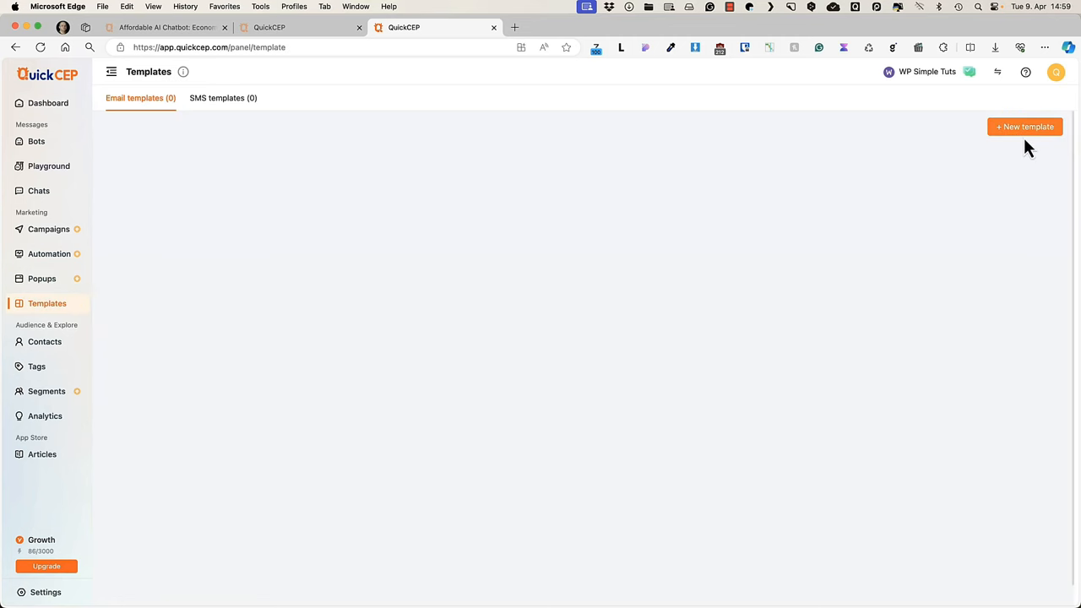
{"action": "mouse_move", "coordinate": [1025, 127]}
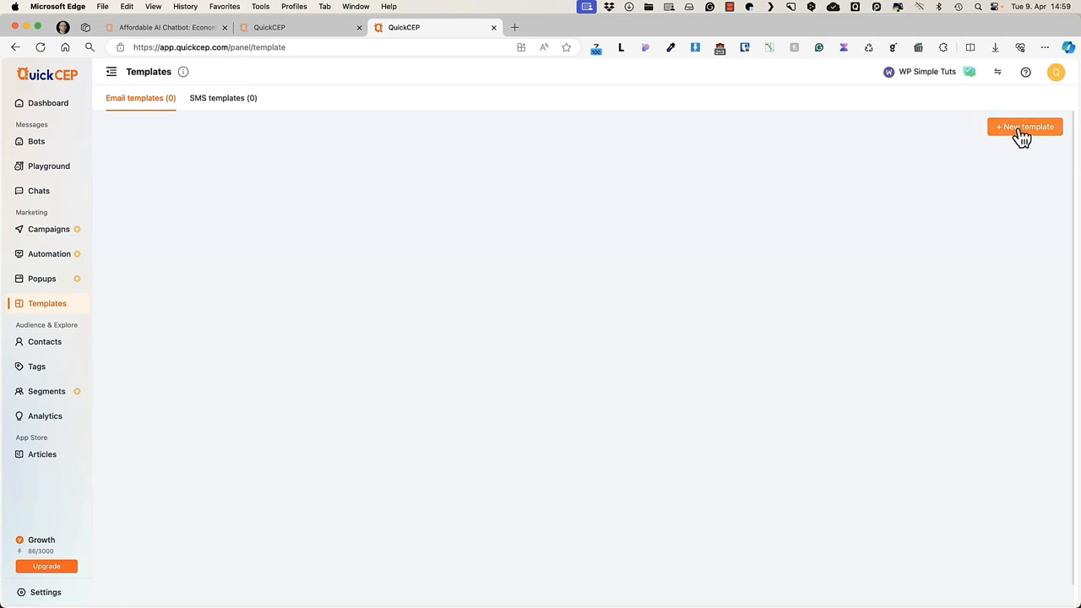
{"action": "left_click", "coordinate": [44, 341]}
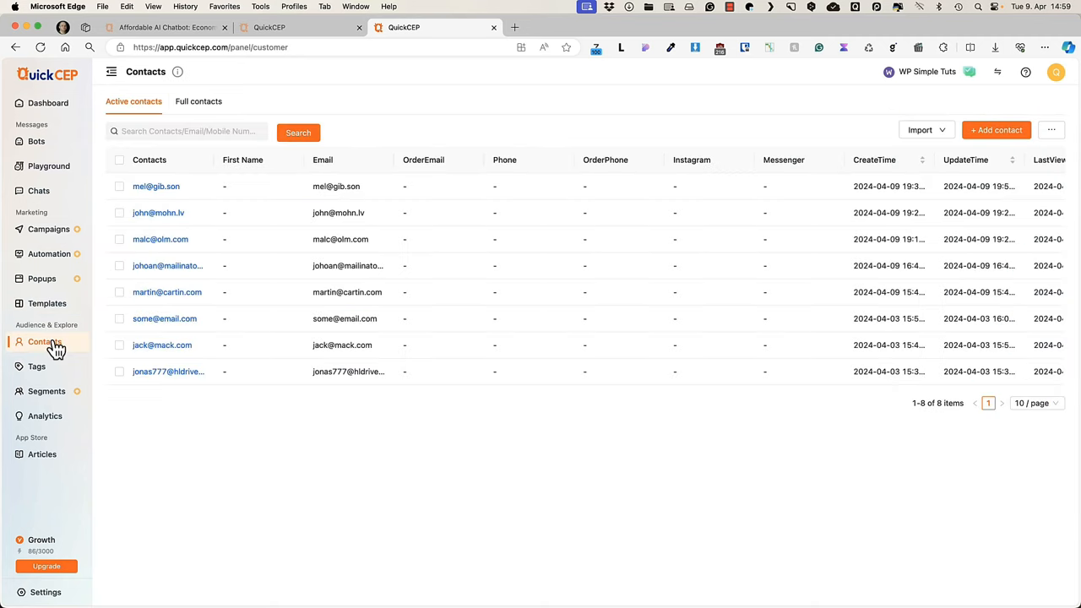
{"action": "mouse_move", "coordinate": [44, 342]}
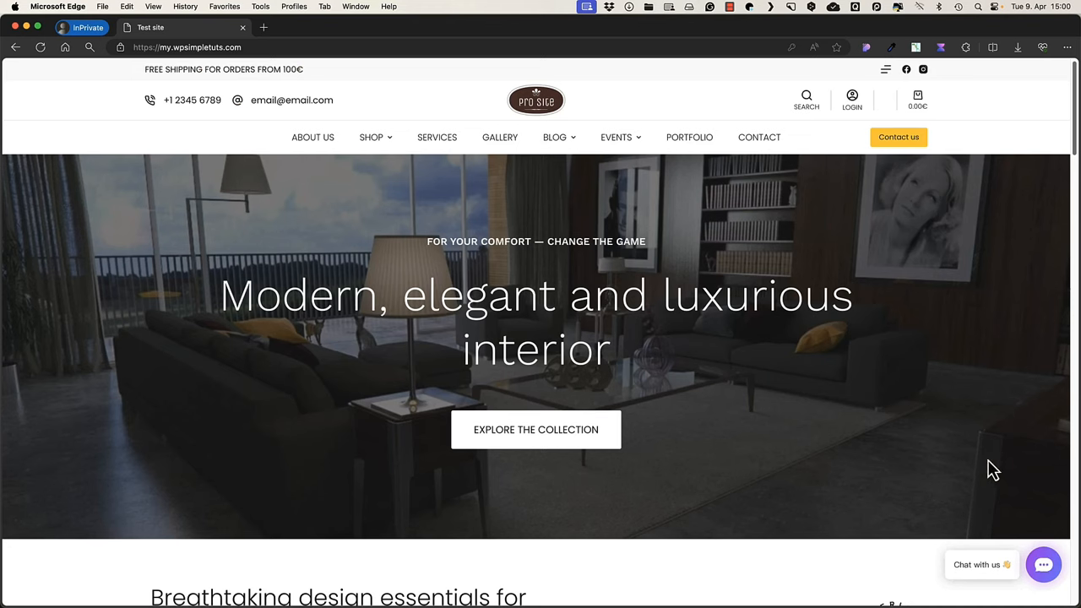
- Start a new widget conversation and send 'Hi', getting the introduce-yourself email prompt
{"action": "left_click", "coordinate": [1043, 564]}
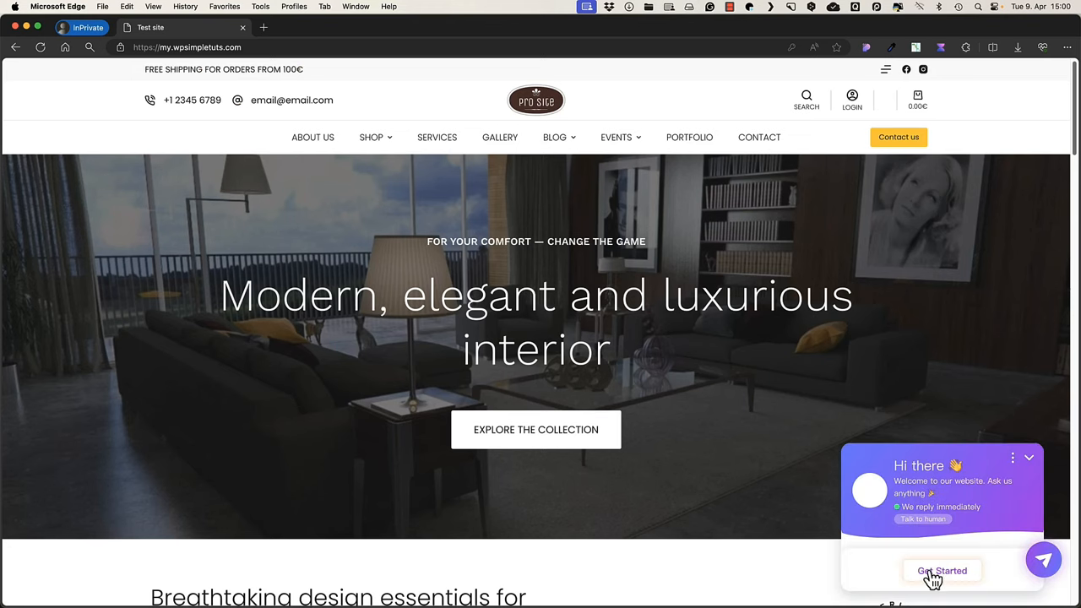
{"action": "left_click", "coordinate": [942, 570]}
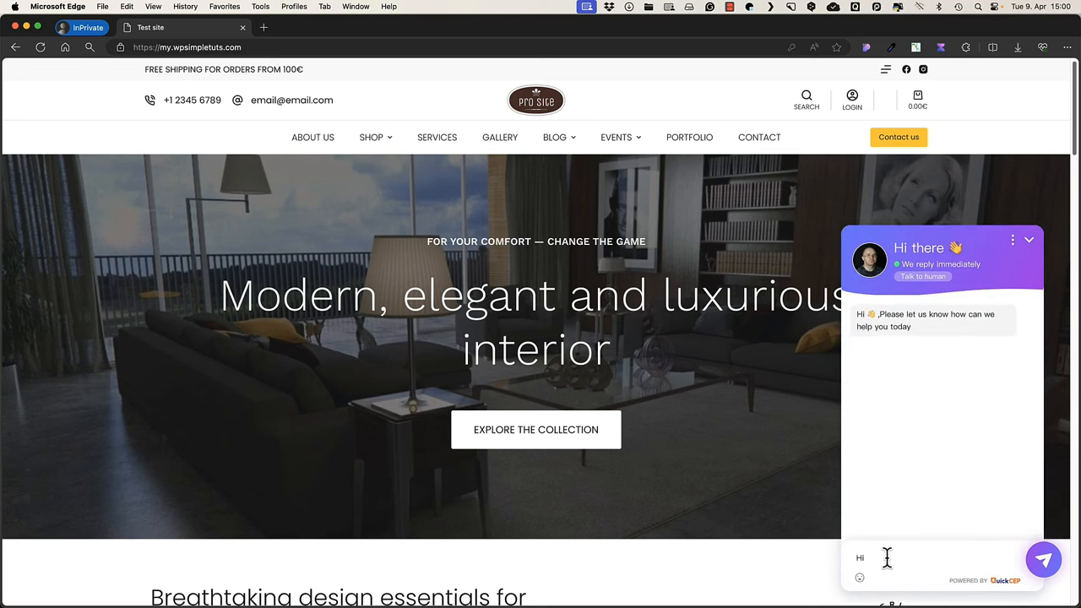
{"action": "left_click", "coordinate": [1043, 560]}
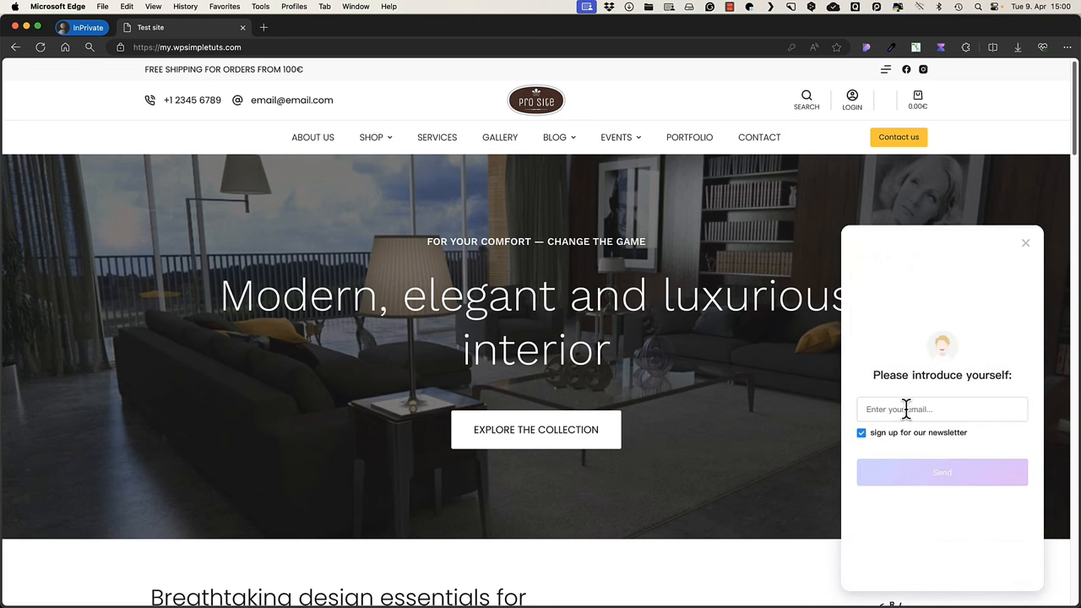
{"action": "mouse_move", "coordinate": [935, 445]}
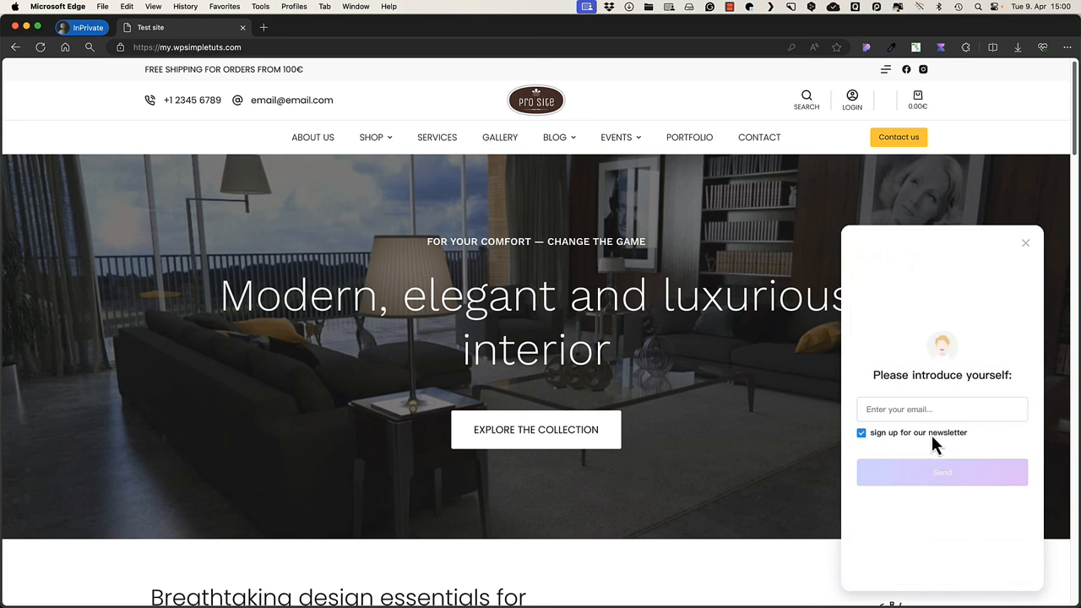
{"action": "mouse_move", "coordinate": [965, 447]}
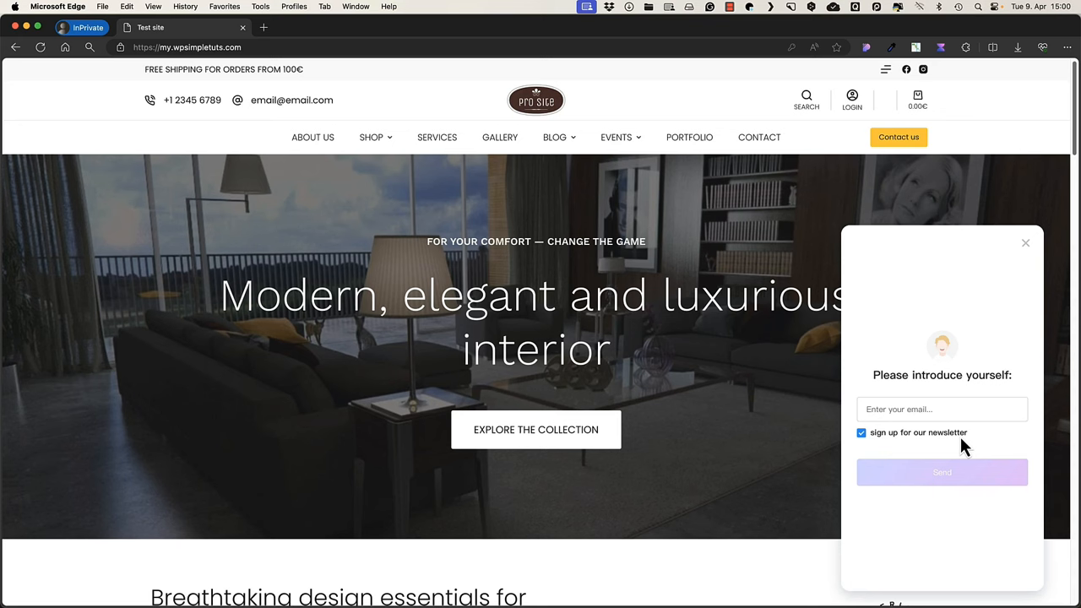
{"action": "mouse_move", "coordinate": [390, 12]}
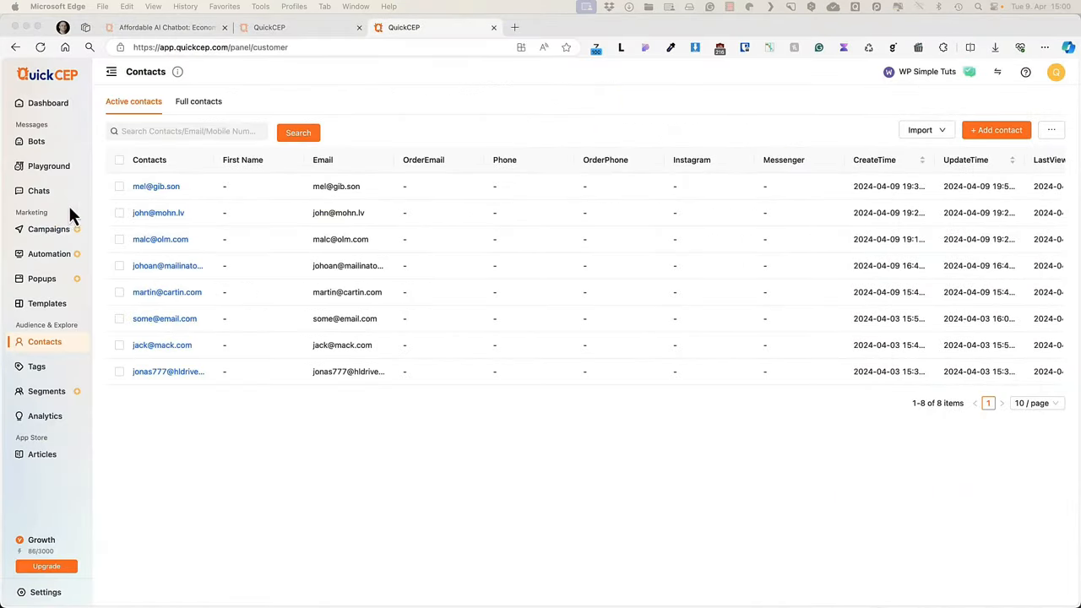
{"action": "mouse_move", "coordinate": [194, 265]}
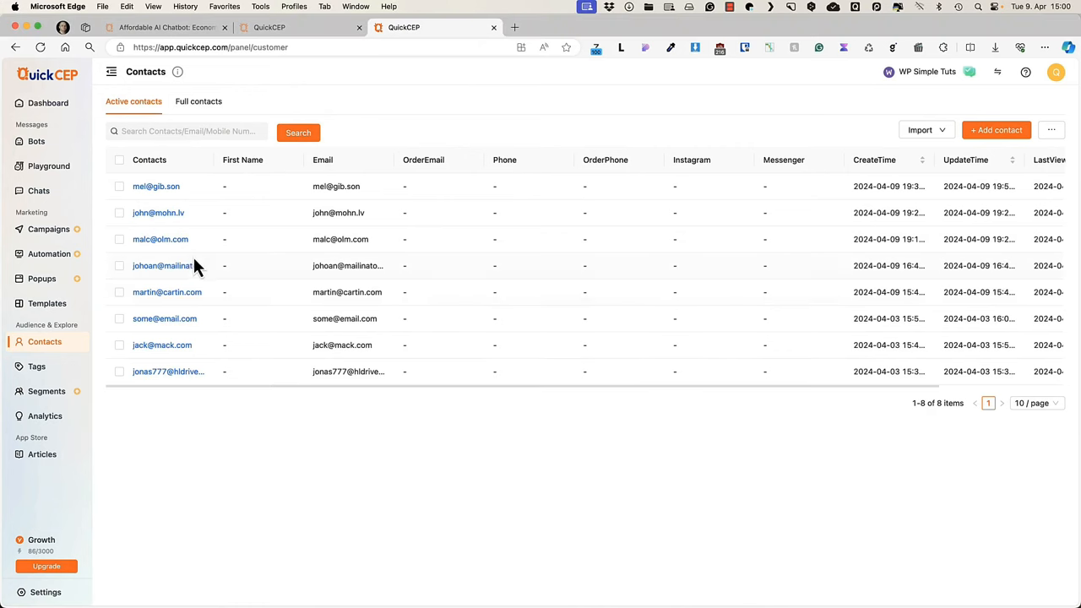
{"action": "left_click", "coordinate": [167, 291]}
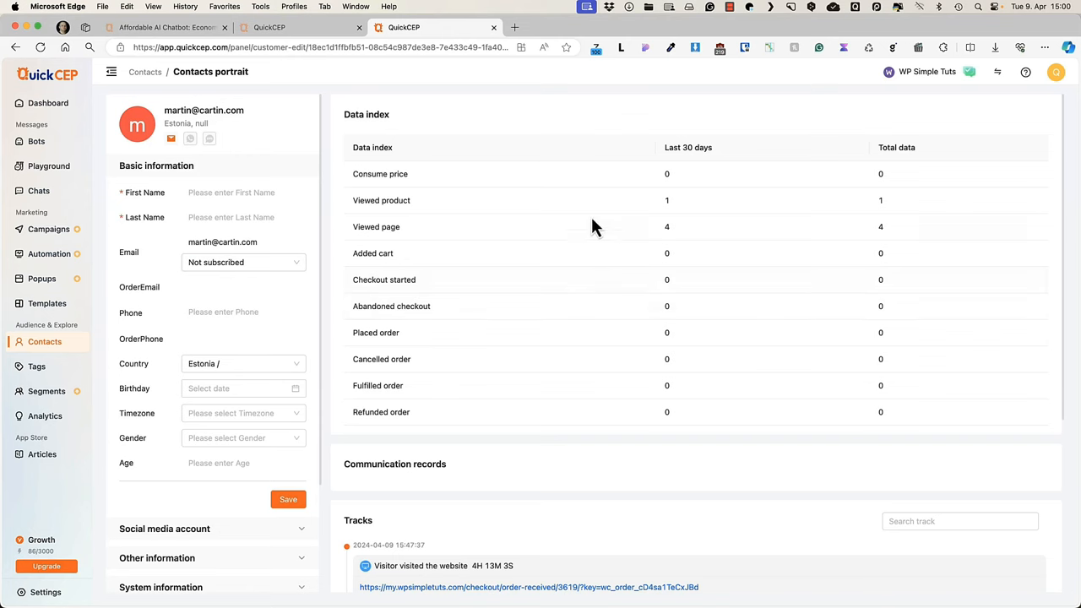
{"action": "mouse_move", "coordinate": [392, 244]}
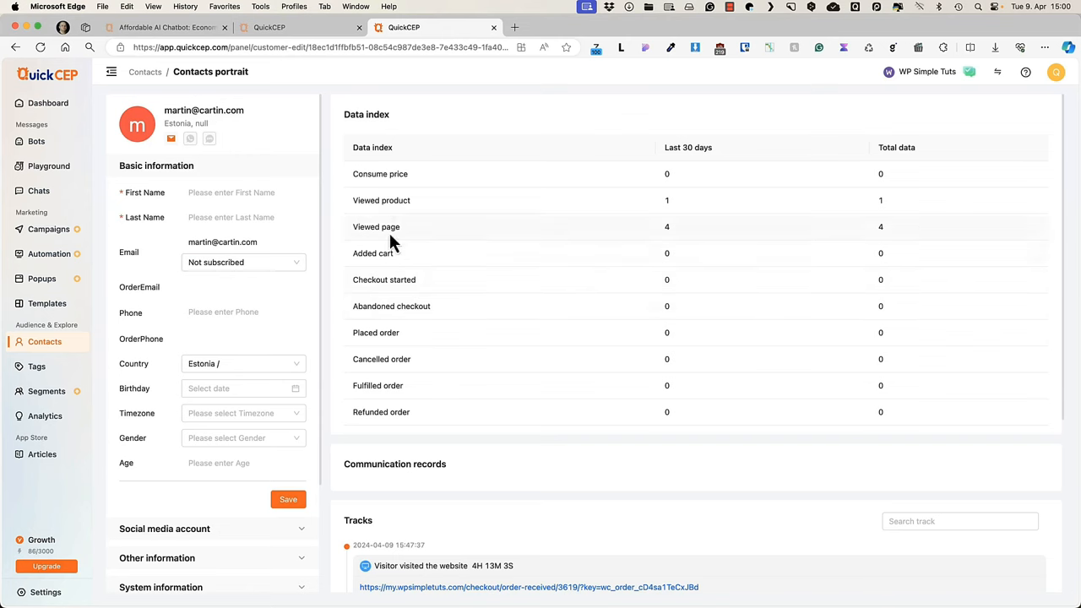
{"action": "mouse_move", "coordinate": [673, 240]}
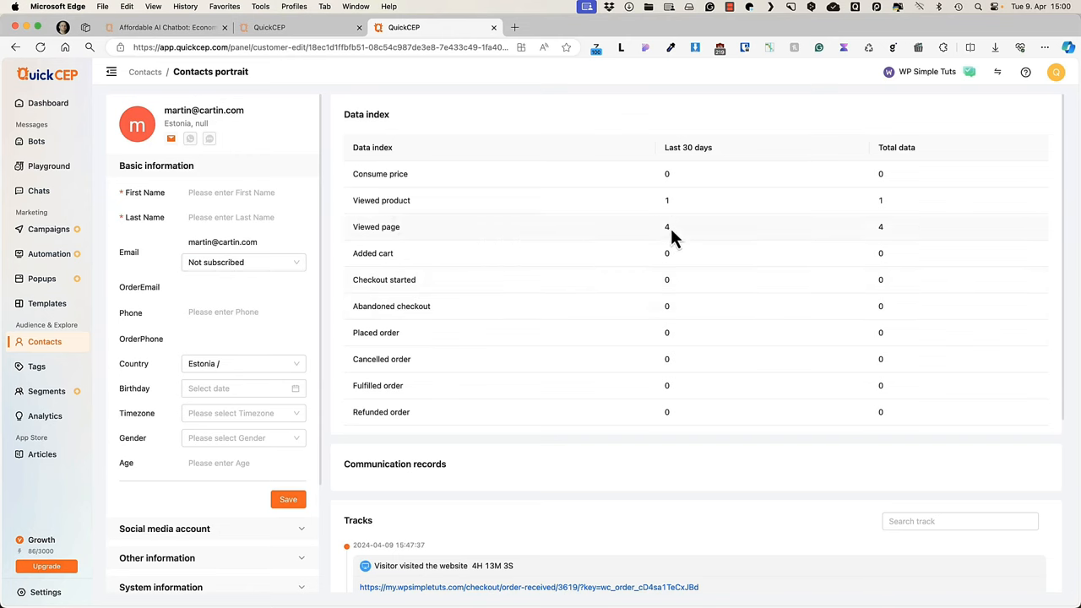
{"action": "mouse_move", "coordinate": [711, 472]}
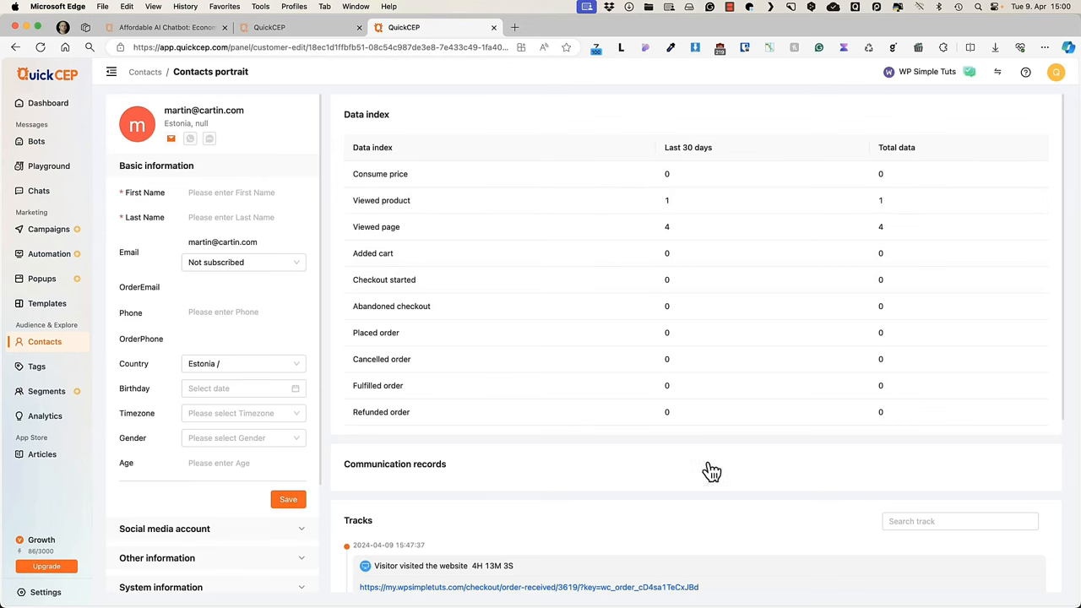
{"action": "scroll", "scroll_direction": "down", "scroll_amount": 3}
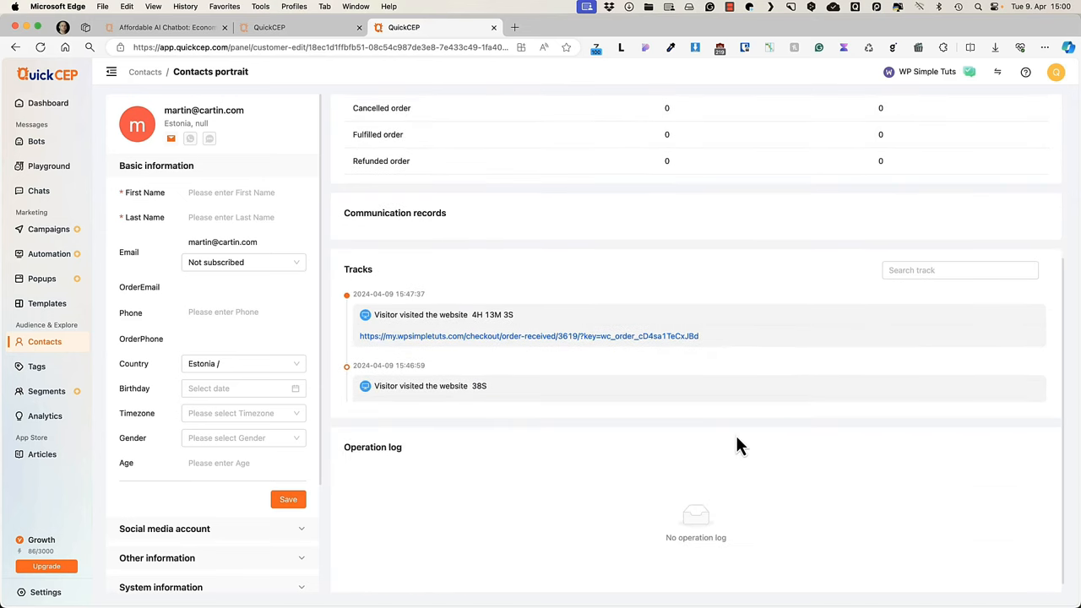
{"action": "mouse_move", "coordinate": [549, 300]}
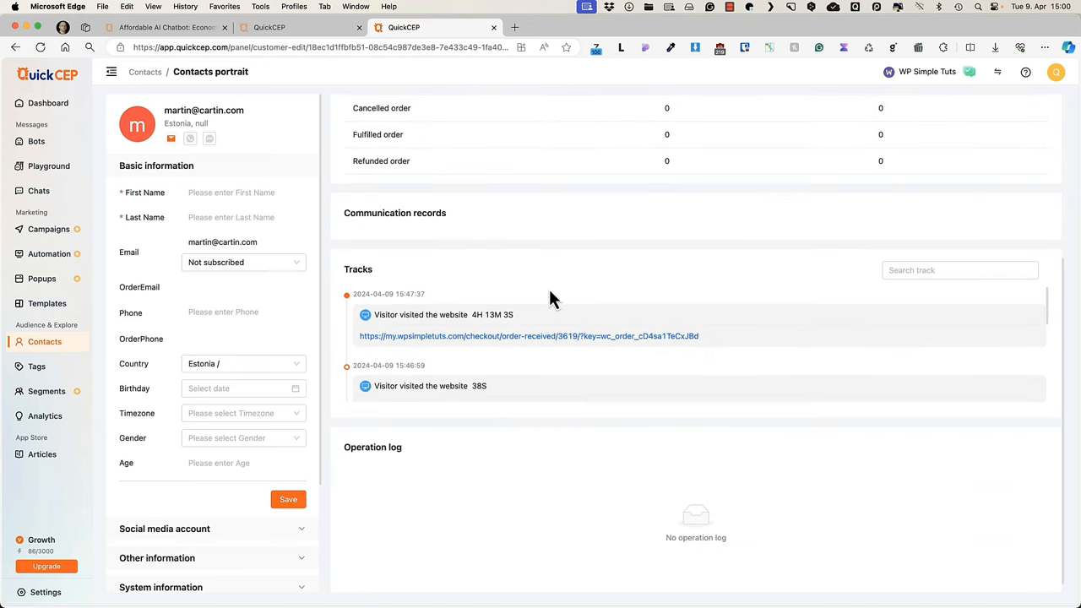
{"action": "scroll", "scroll_direction": "up", "scroll_amount": 3}
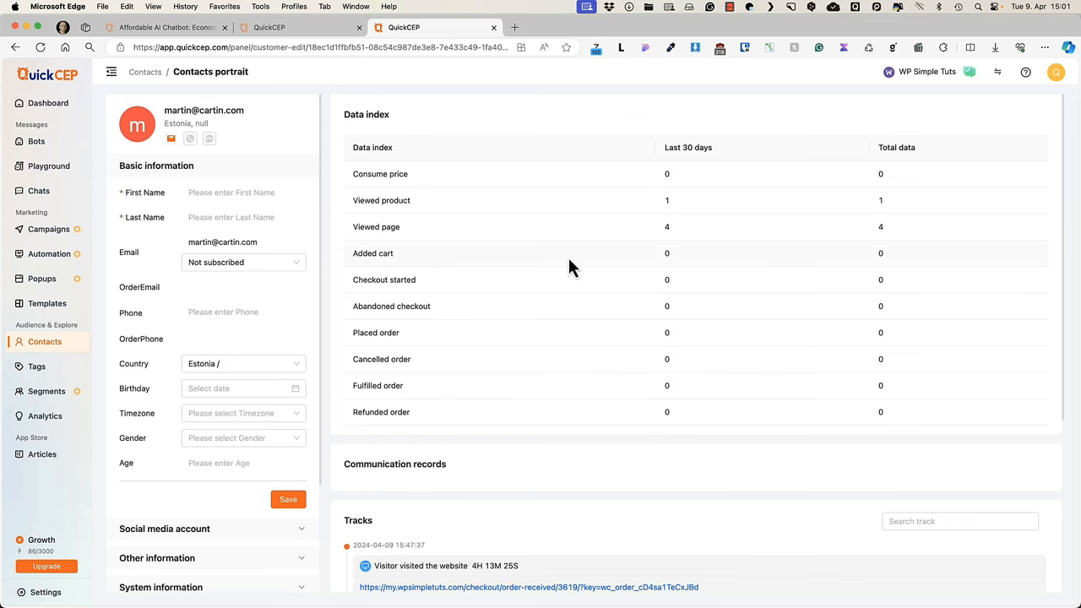
{"action": "mouse_move", "coordinate": [506, 304]}
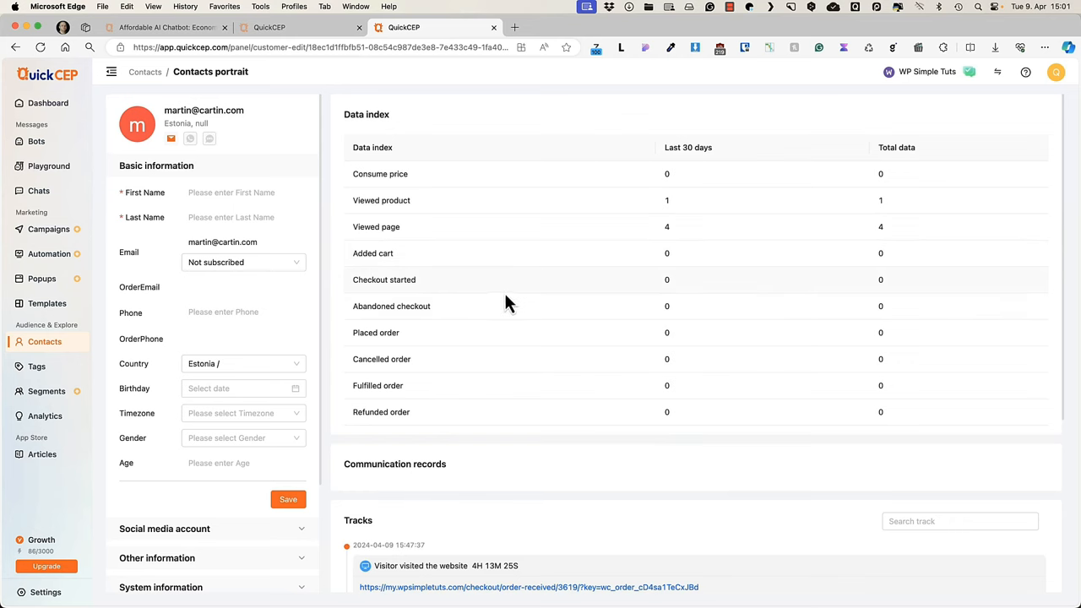
{"action": "mouse_move", "coordinate": [412, 306]}
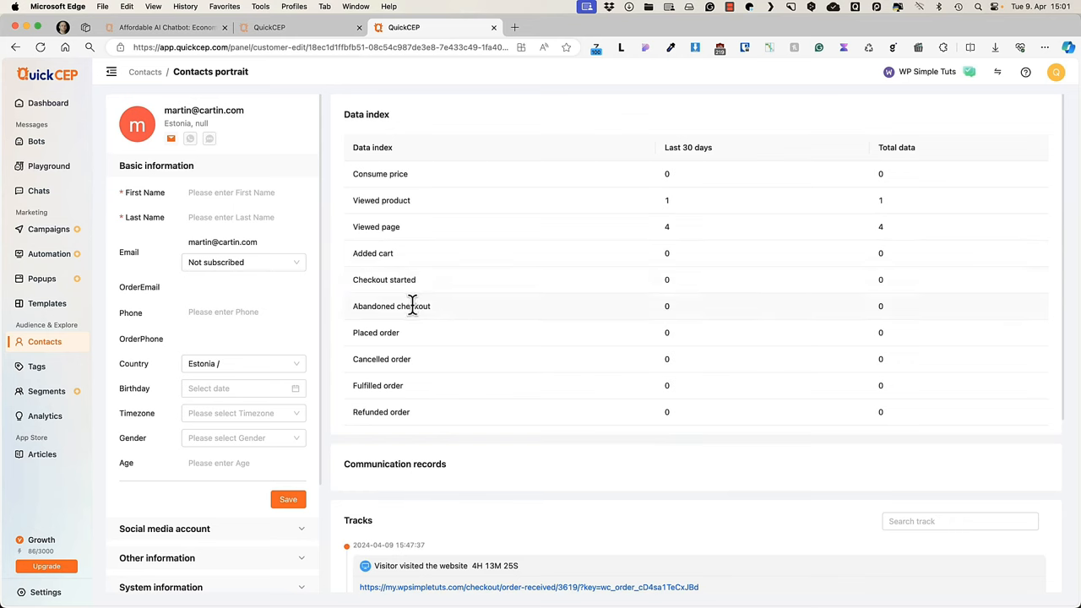
{"action": "mouse_move", "coordinate": [368, 279]}
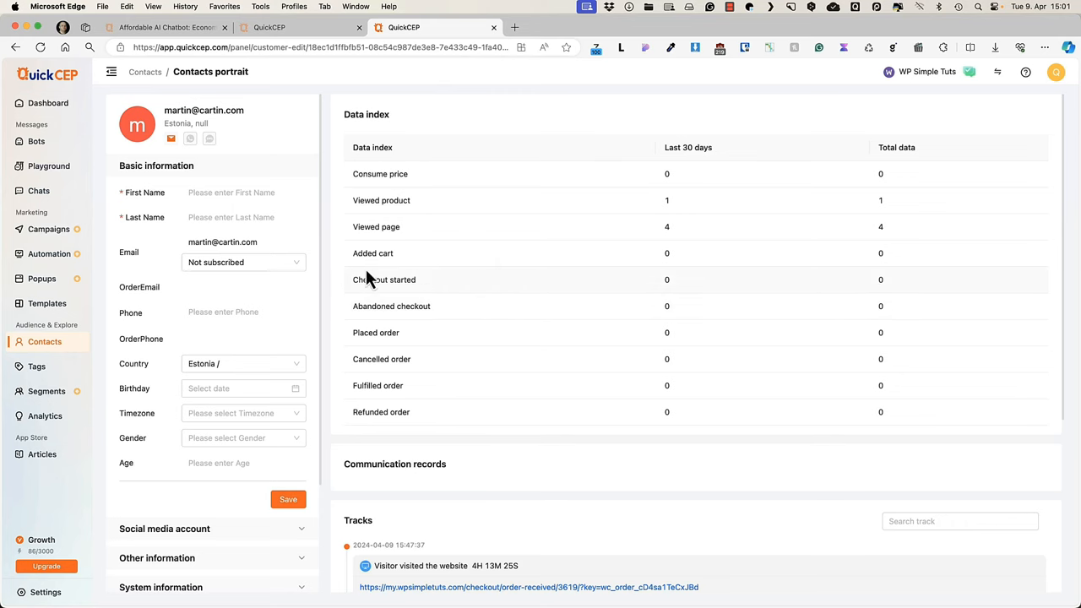
{"action": "left_click", "coordinate": [37, 366]}
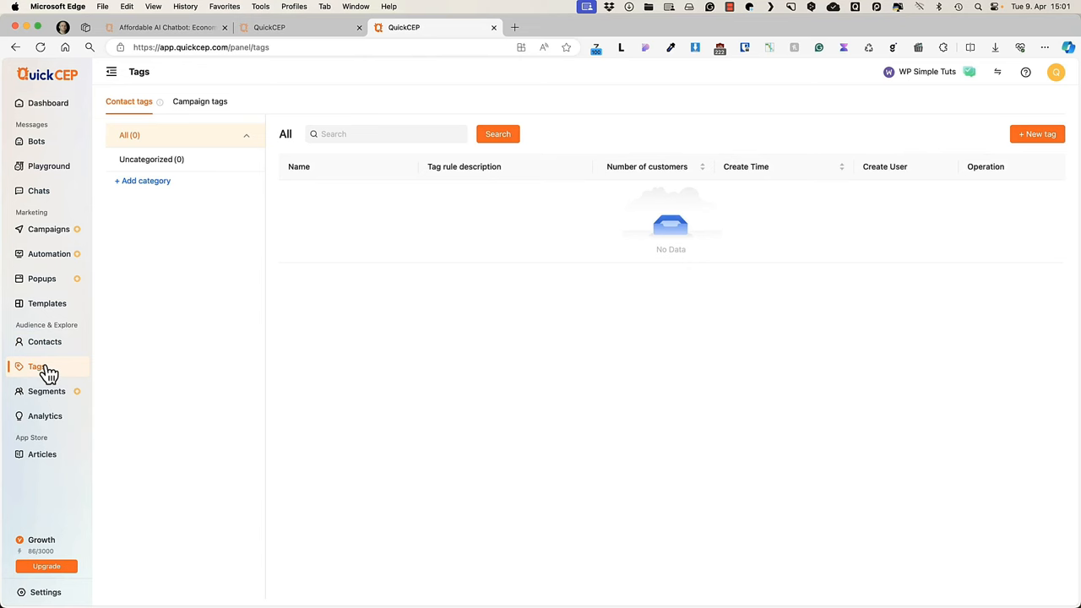
{"action": "mouse_move", "coordinate": [47, 391]}
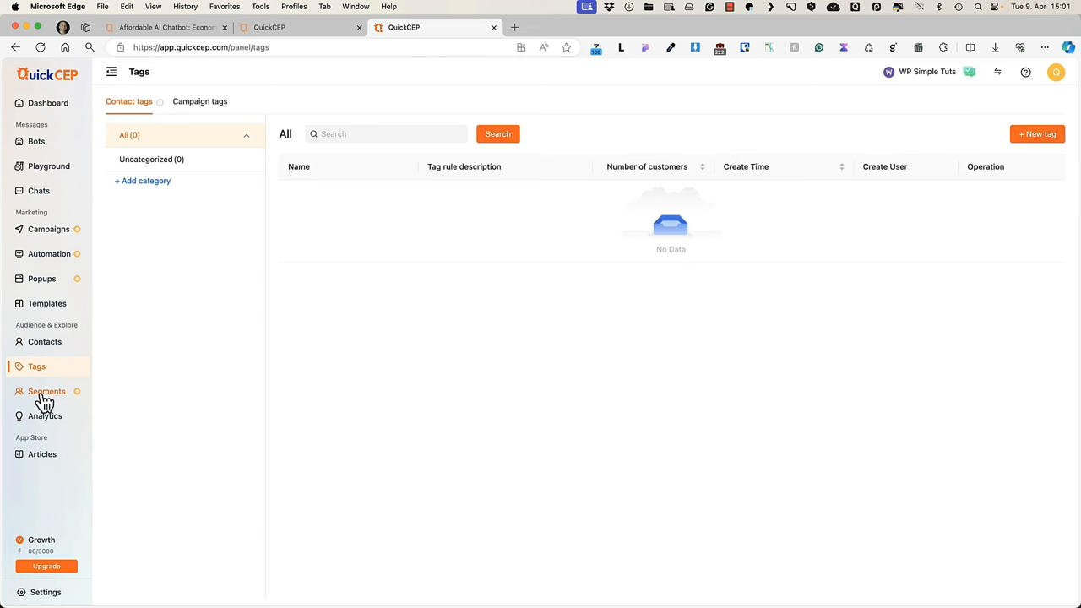
- Check the empty Segments page, then browse the Message, Workload and Conversation Category analytics reports
{"action": "left_click", "coordinate": [46, 391]}
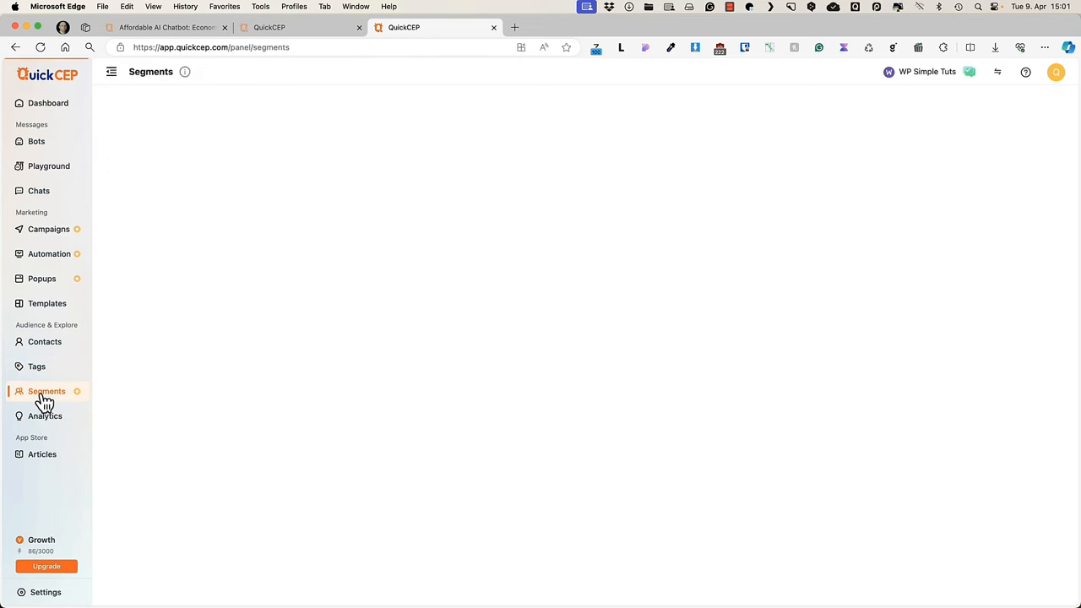
{"action": "left_click", "coordinate": [45, 416]}
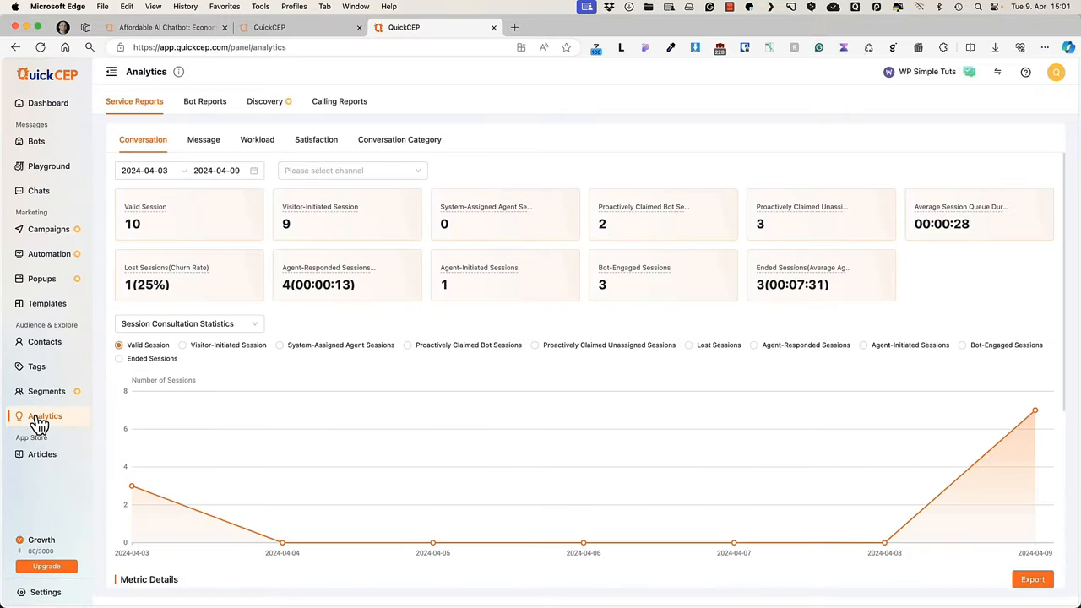
{"action": "left_click", "coordinate": [202, 140]}
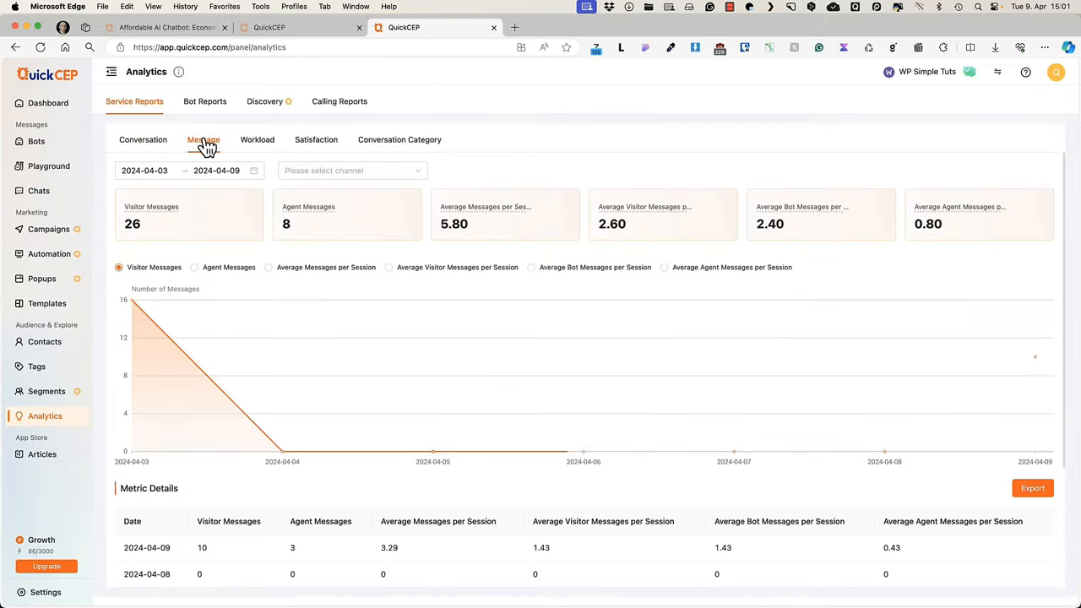
{"action": "left_click", "coordinate": [258, 140]}
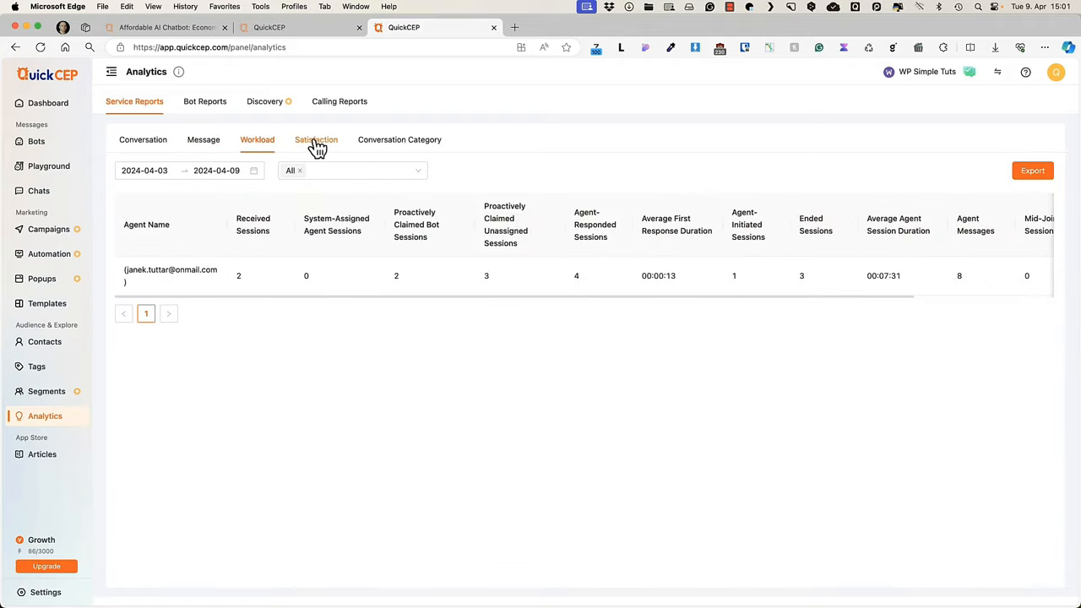
{"action": "left_click", "coordinate": [399, 139]}
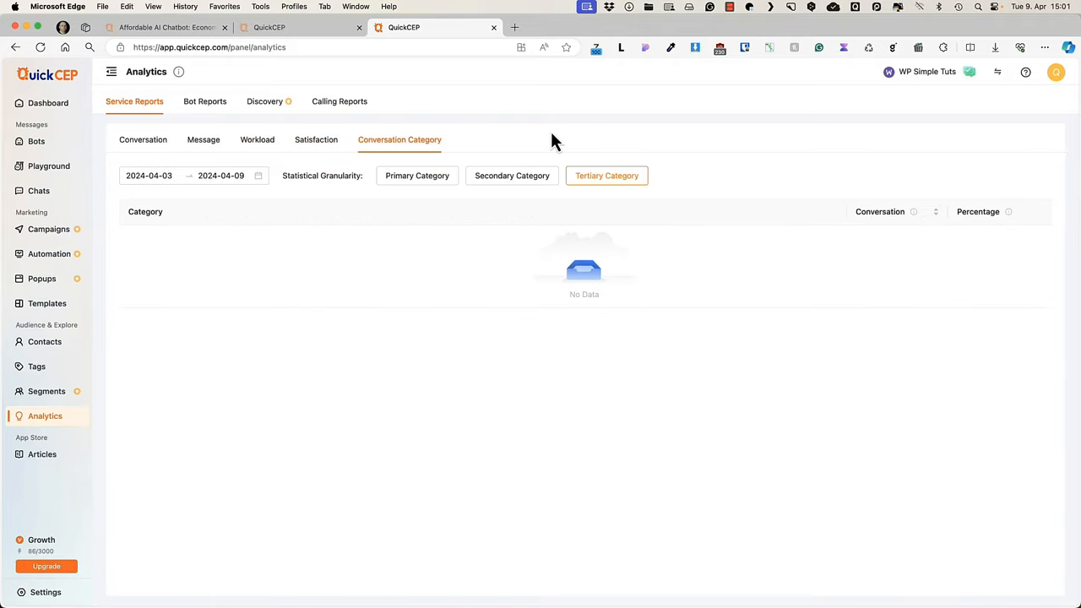
{"action": "mouse_move", "coordinate": [41, 455]}
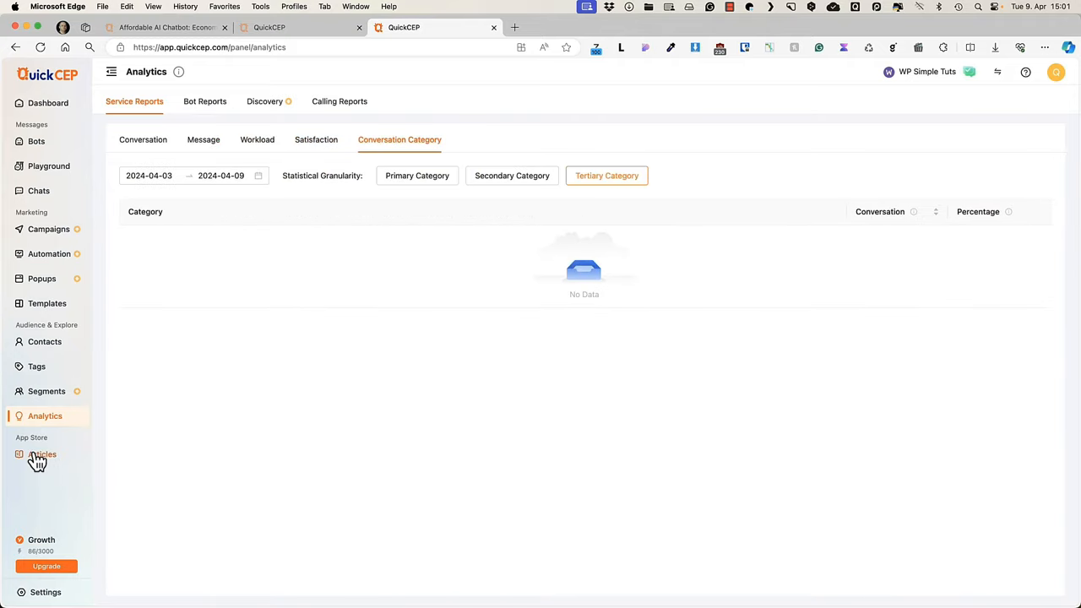
- Go to the Articles help center area, landing on its activation welcome page
{"action": "left_click", "coordinate": [42, 455]}
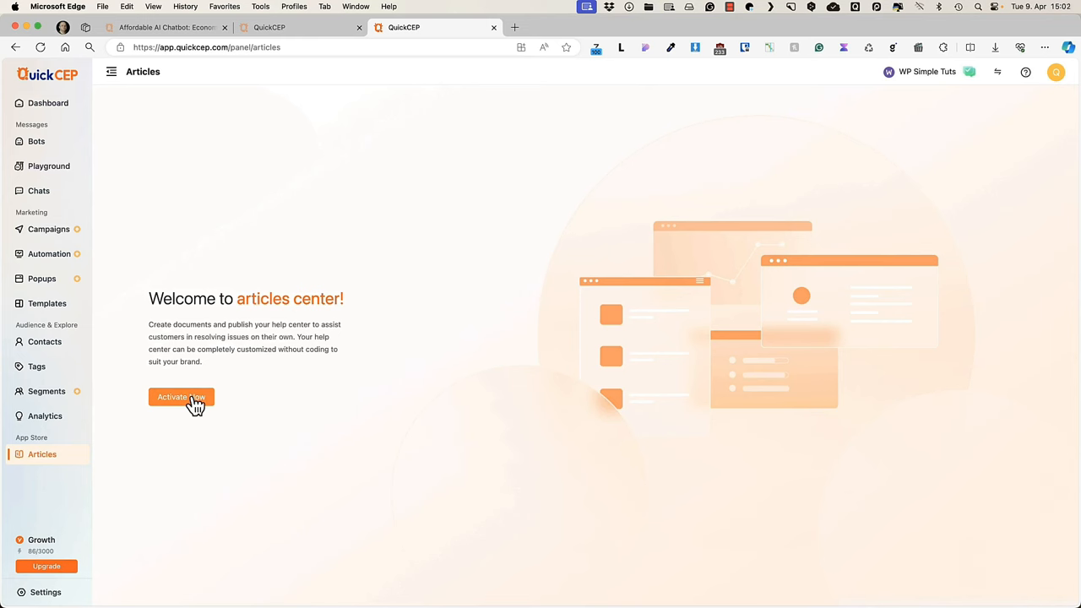
{"action": "mouse_move", "coordinate": [9, 570]}
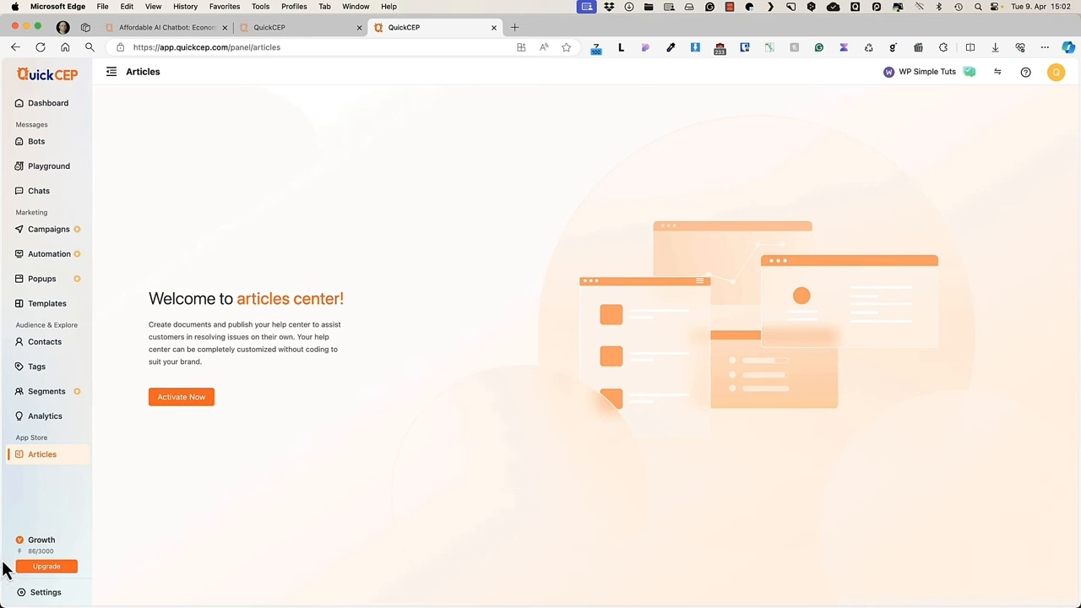
{"action": "mouse_move", "coordinate": [239, 534]}
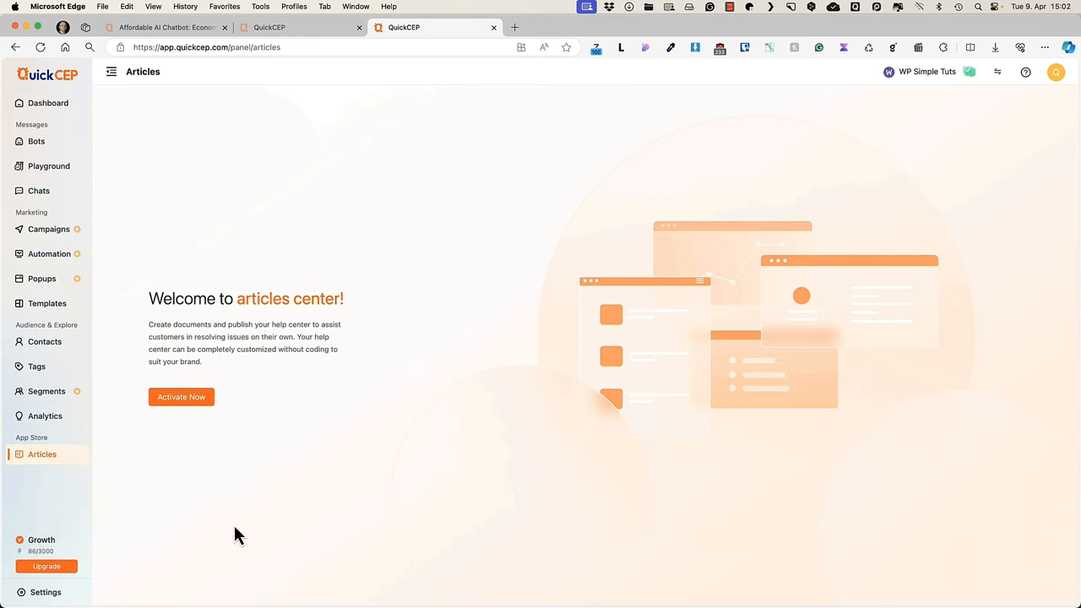
{"action": "mouse_move", "coordinate": [57, 550]}
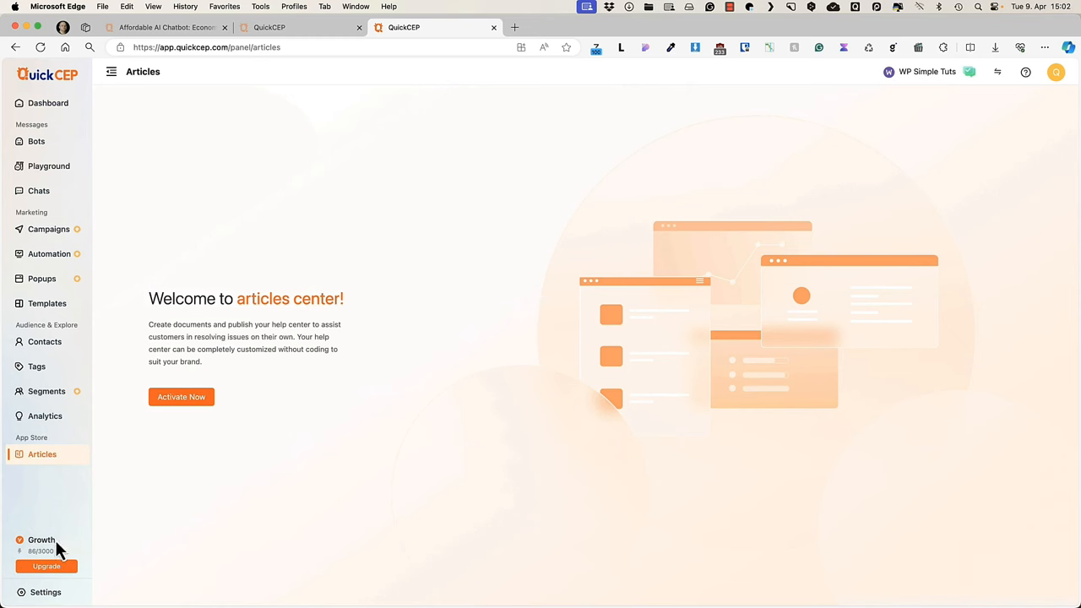
{"action": "mouse_move", "coordinate": [319, 532]}
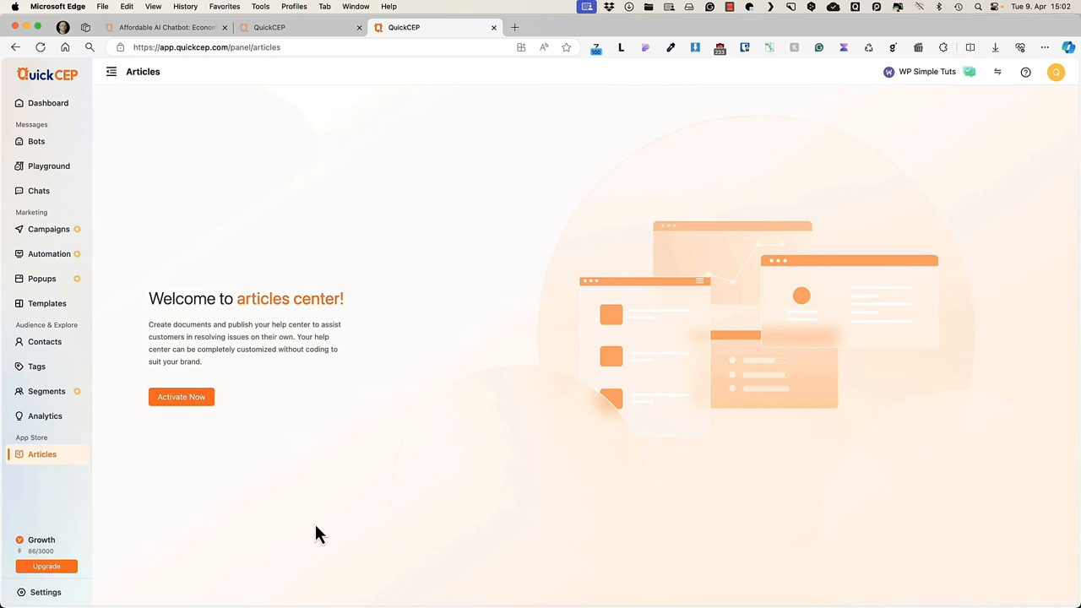
{"action": "mouse_move", "coordinate": [75, 568]}
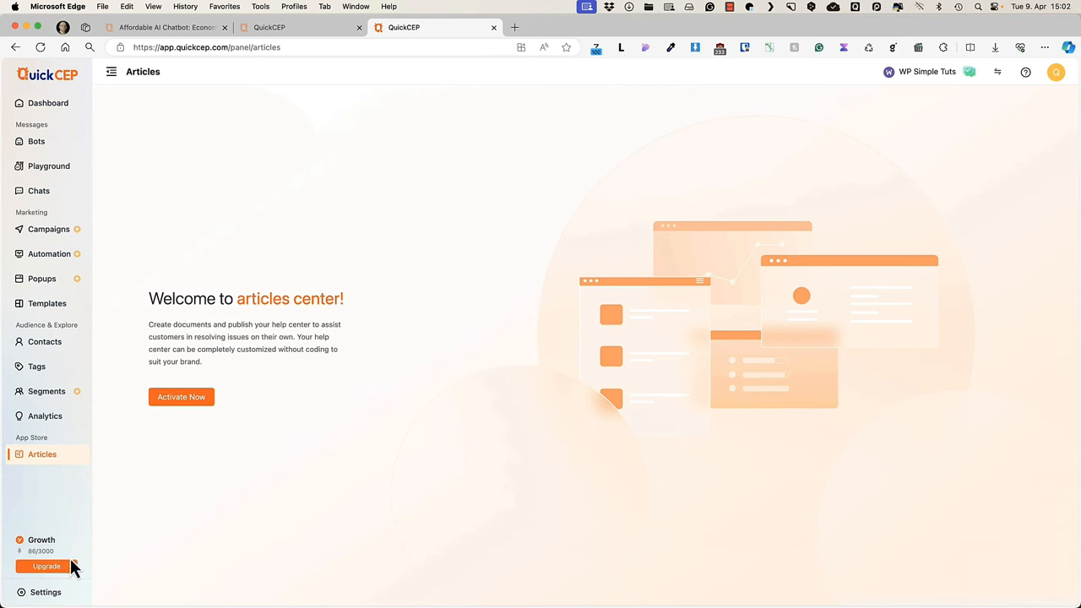
{"action": "mouse_move", "coordinate": [252, 34]}
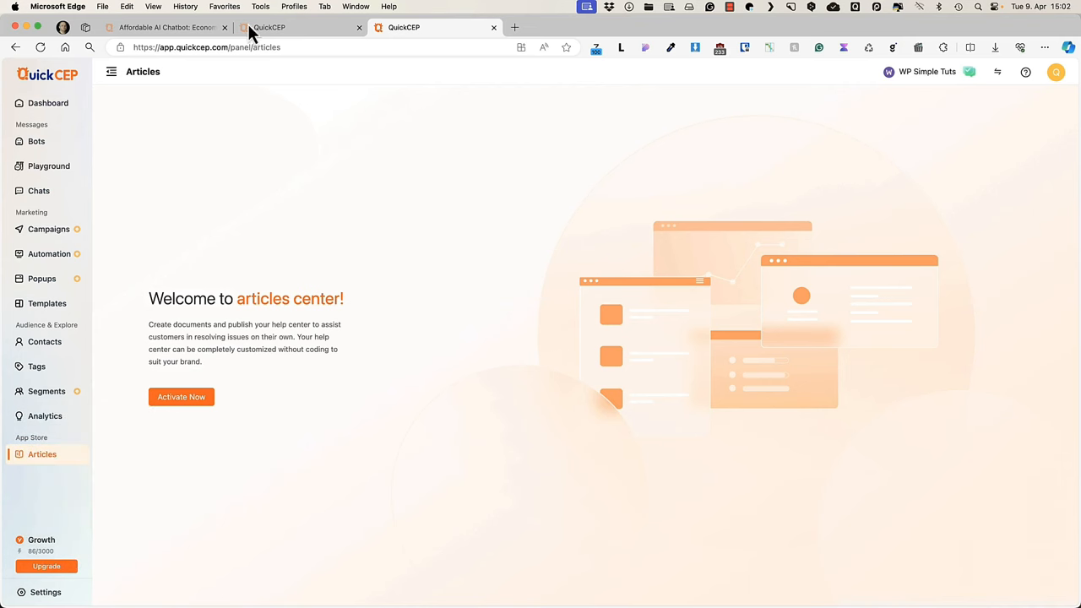
{"action": "mouse_move", "coordinate": [38, 190]}
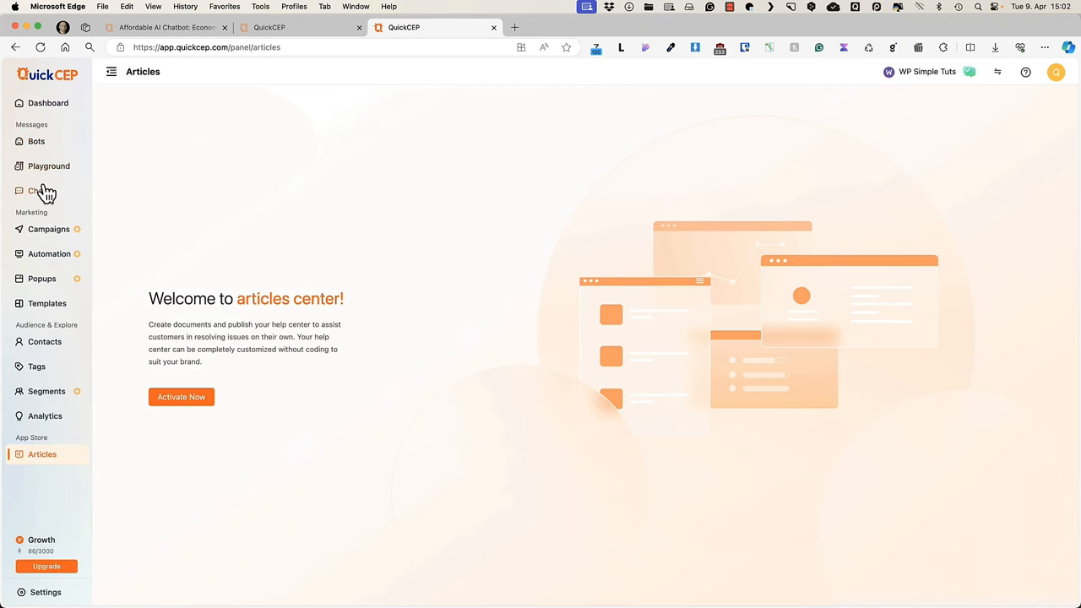
{"action": "left_click", "coordinate": [38, 190]}
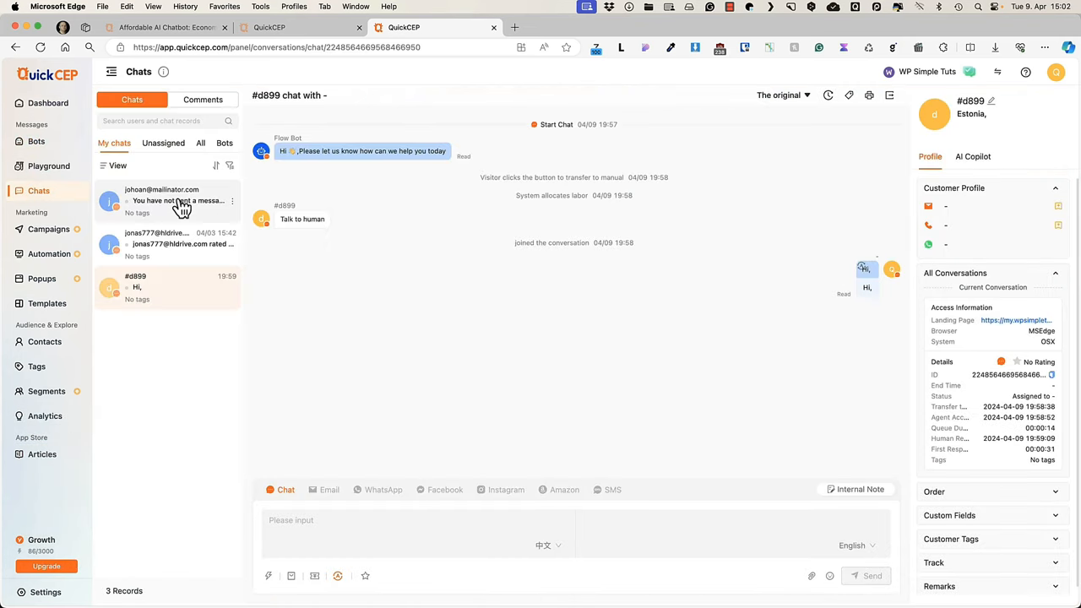
{"action": "left_click", "coordinate": [167, 200]}
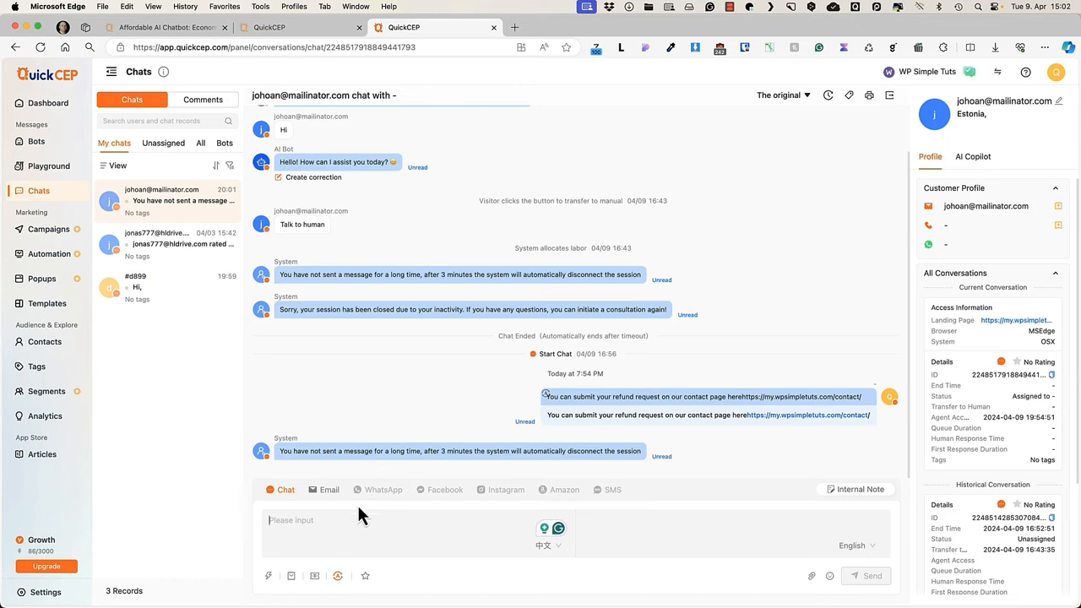
{"action": "left_click", "coordinate": [162, 169]}
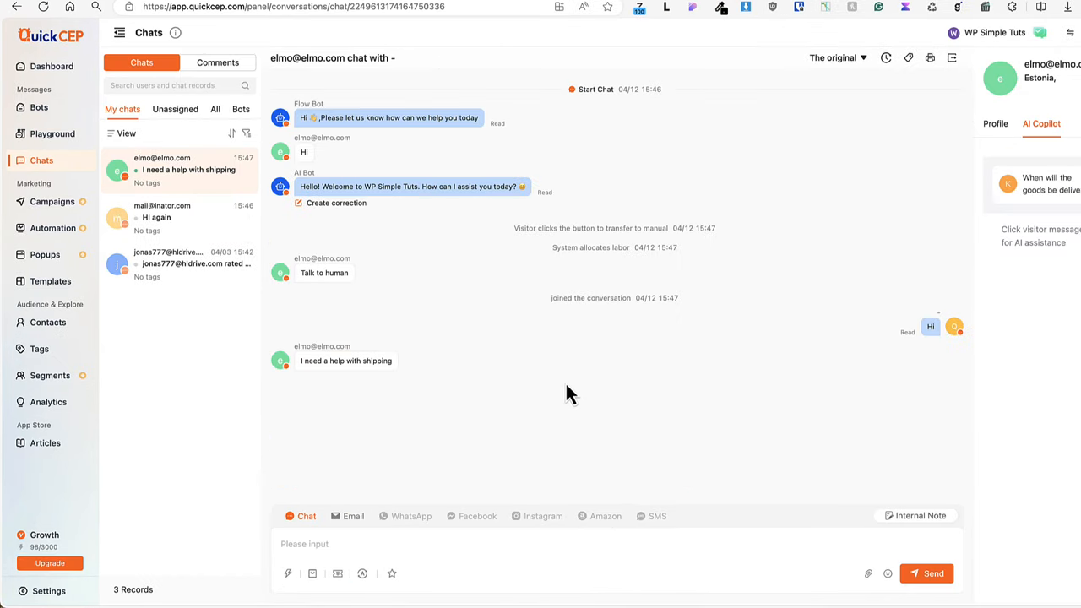
{"action": "mouse_move", "coordinate": [506, 429]}
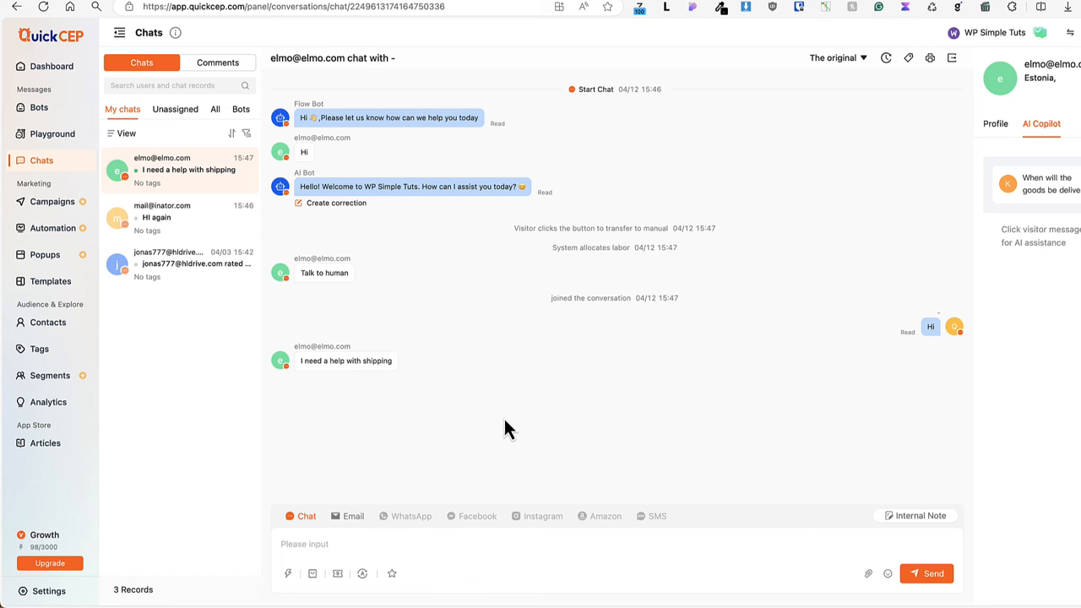
{"action": "mouse_move", "coordinate": [353, 527]}
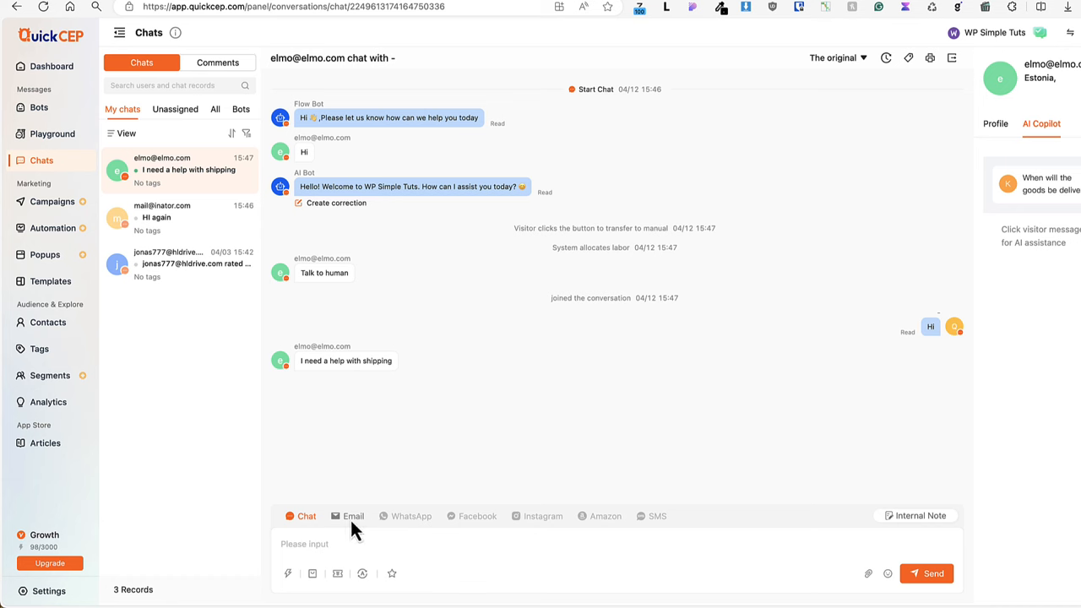
{"action": "mouse_move", "coordinate": [422, 525]}
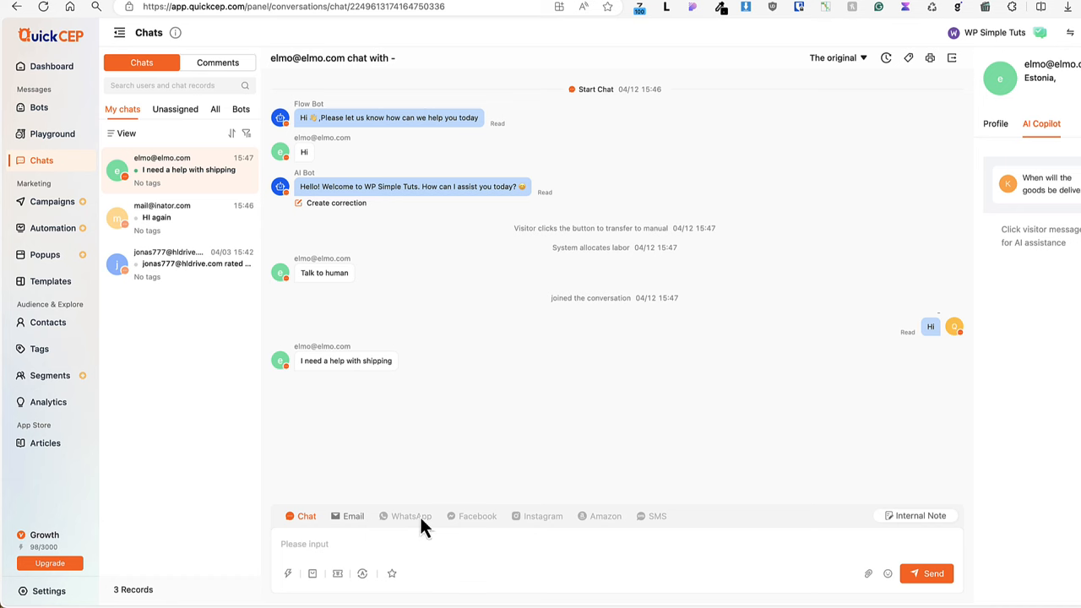
{"action": "mouse_move", "coordinate": [477, 523]}
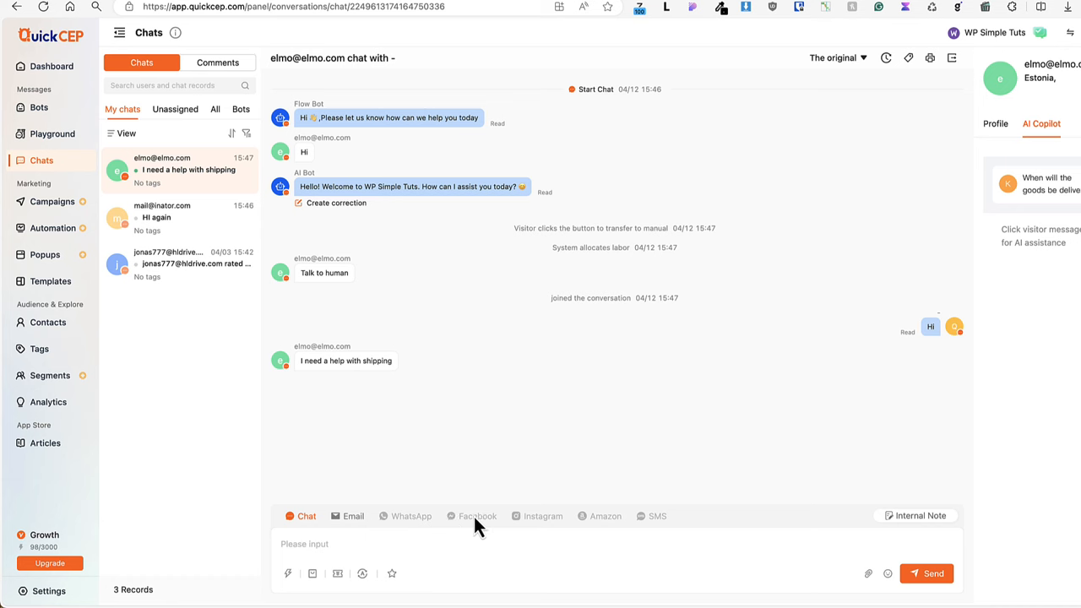
{"action": "mouse_move", "coordinate": [669, 527]}
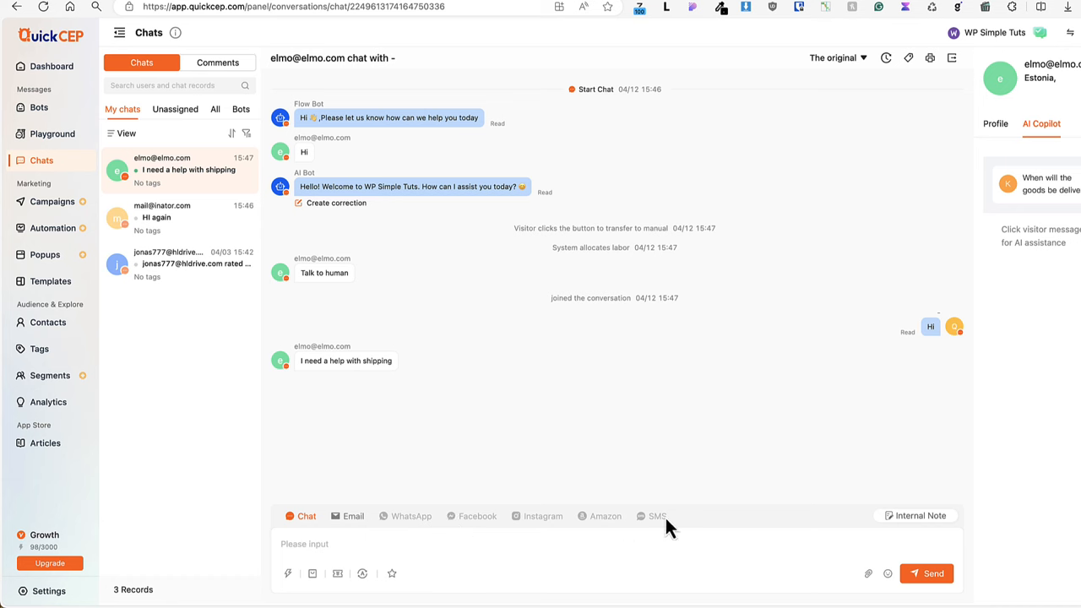
{"action": "mouse_move", "coordinate": [489, 469]}
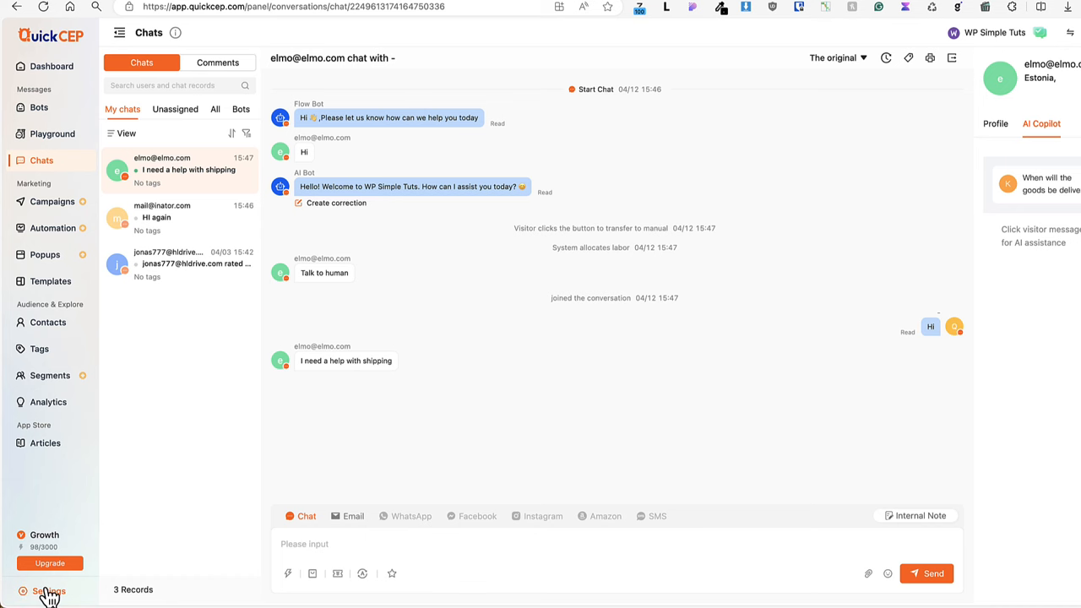
{"action": "left_click", "coordinate": [48, 590]}
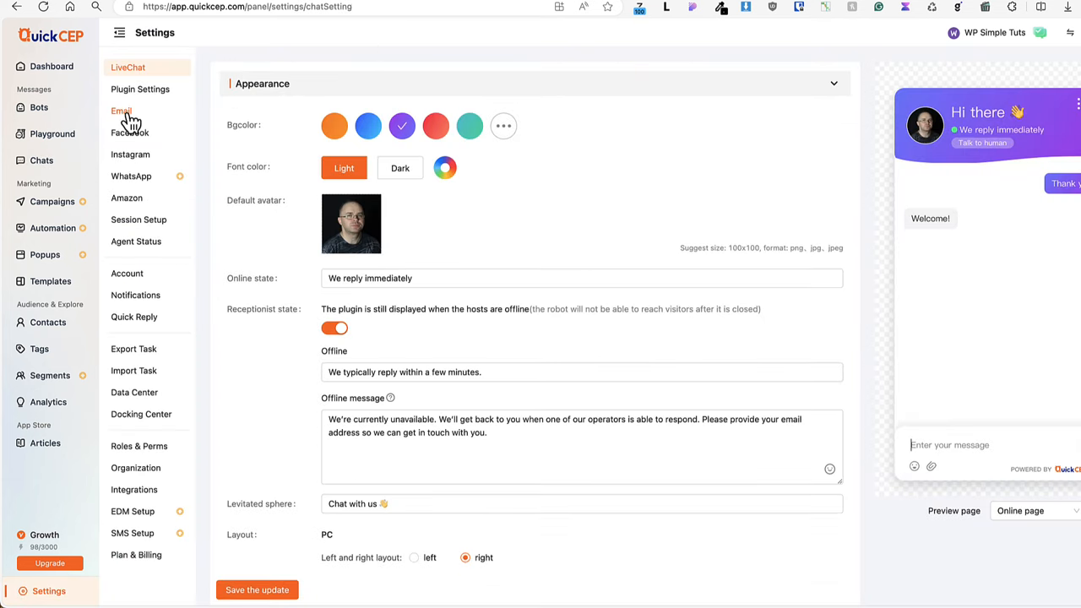
{"action": "left_click", "coordinate": [130, 155]}
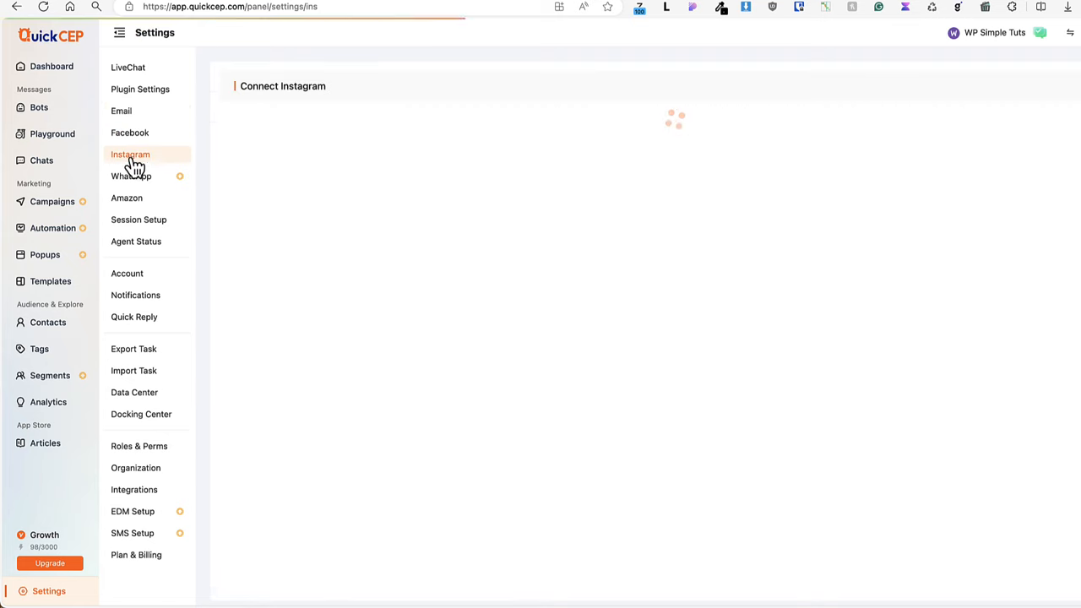
{"action": "left_click", "coordinate": [126, 197]}
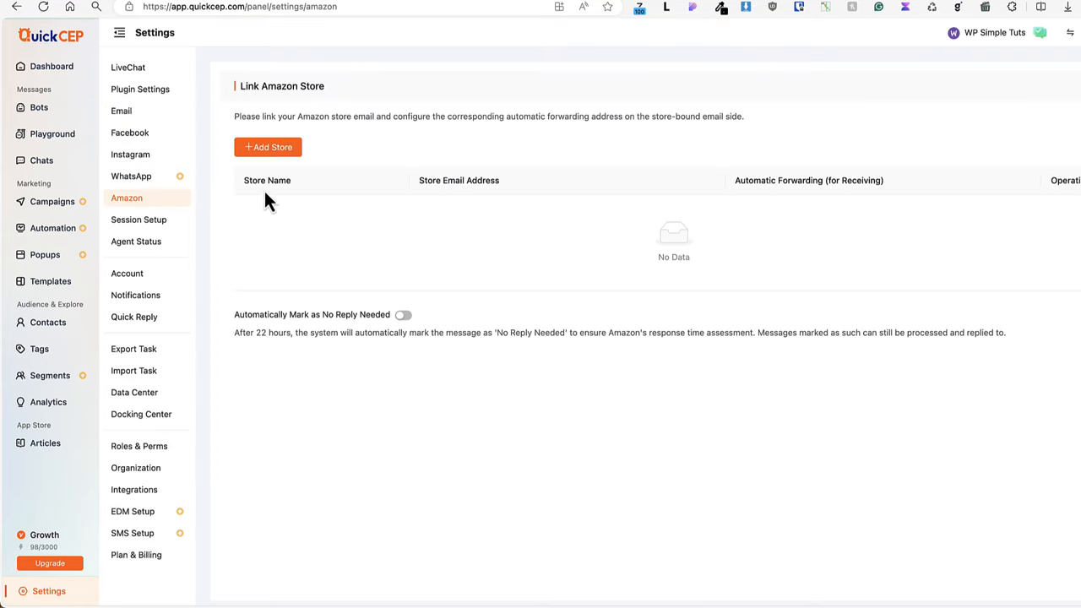
{"action": "mouse_move", "coordinate": [53, 133]}
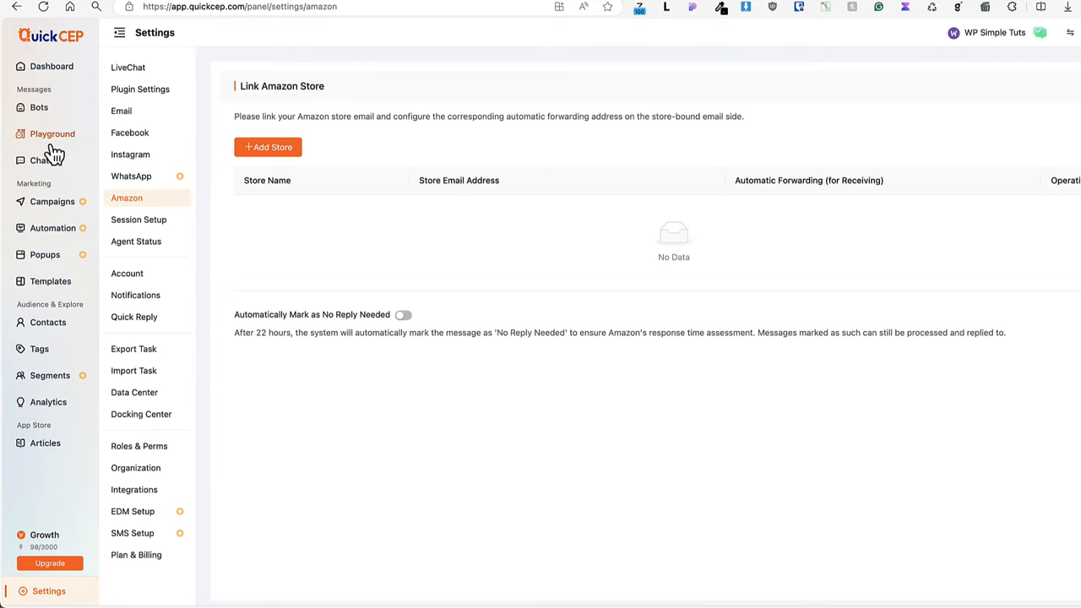
{"action": "left_click", "coordinate": [41, 159]}
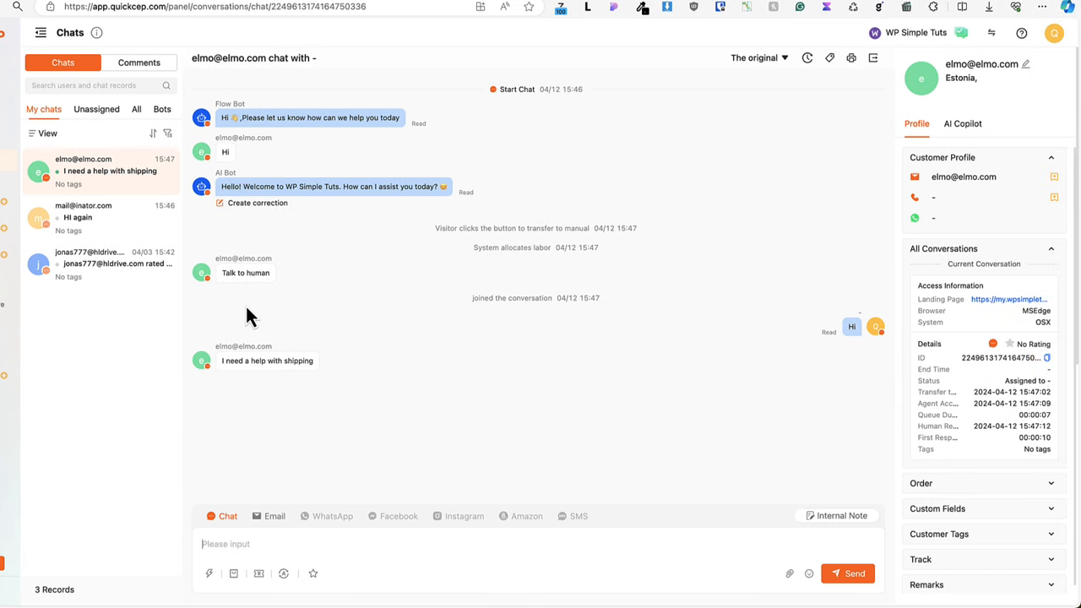
{"action": "mouse_move", "coordinate": [988, 186]}
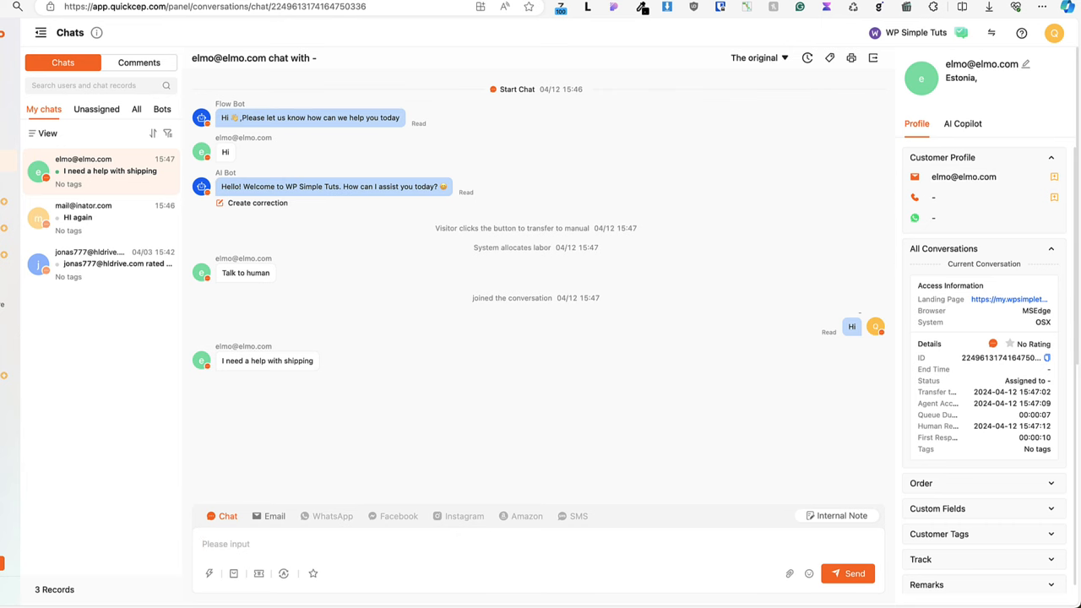
- Attempt an email reply, find the mailbox not bound, and return to the live chat composer
{"action": "left_click", "coordinate": [274, 516]}
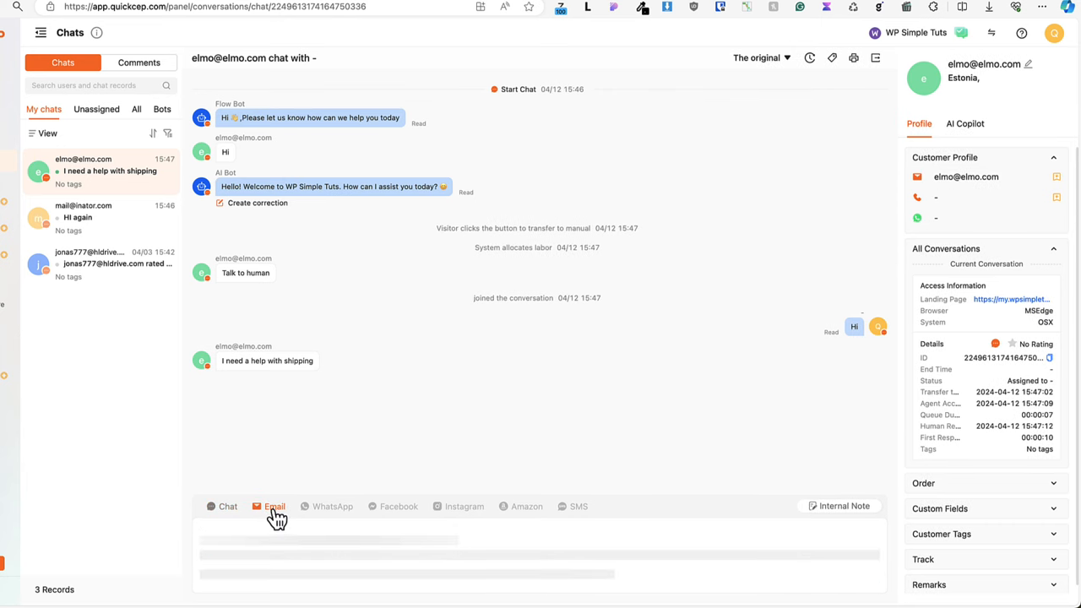
{"action": "left_click", "coordinate": [275, 506]}
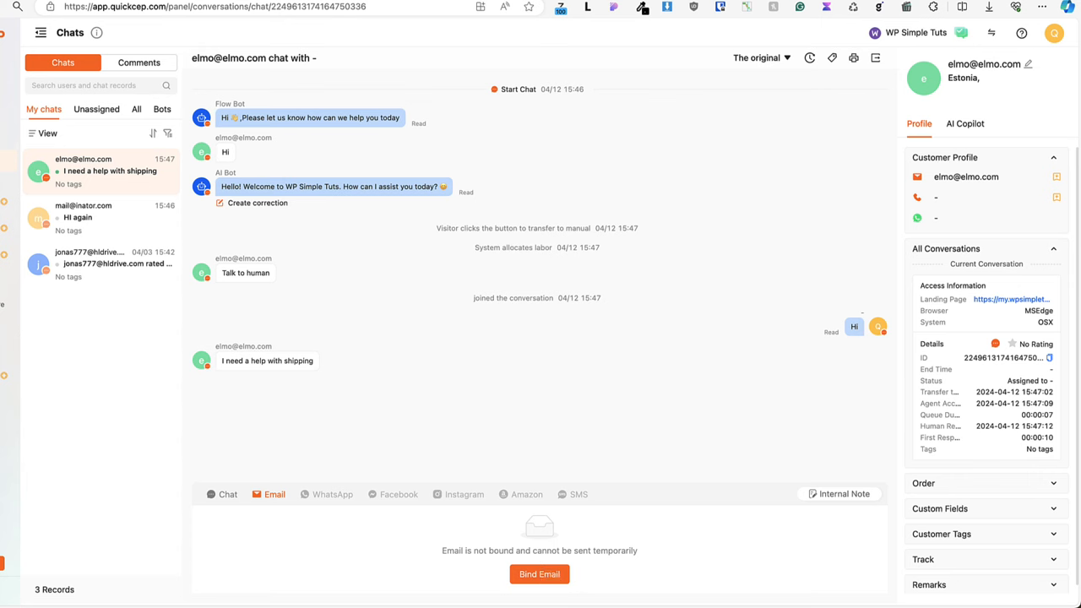
{"action": "left_click", "coordinate": [964, 124]}
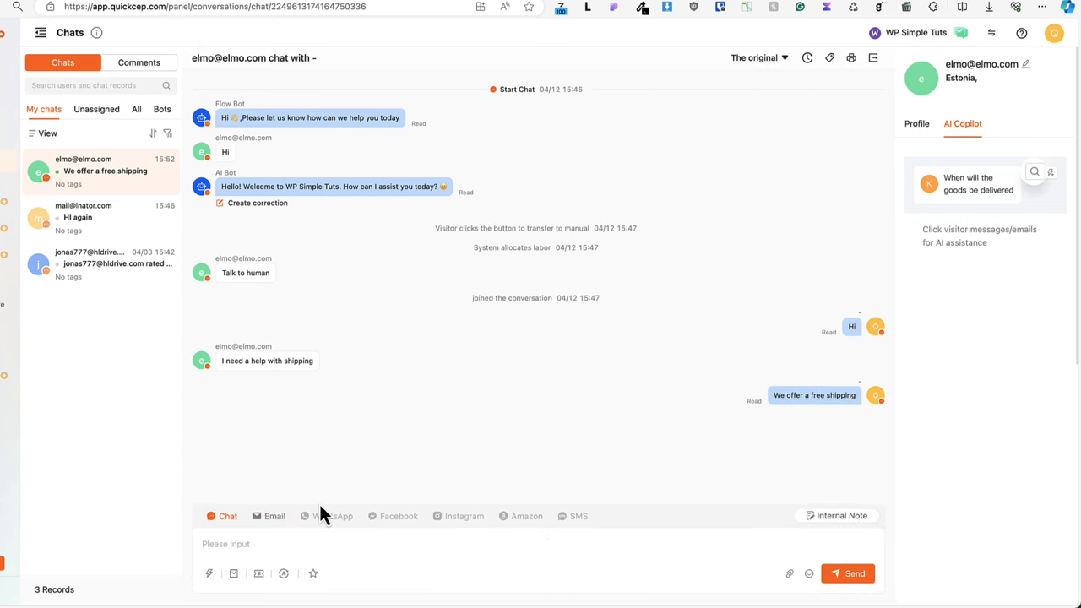
{"action": "mouse_move", "coordinate": [814, 395]}
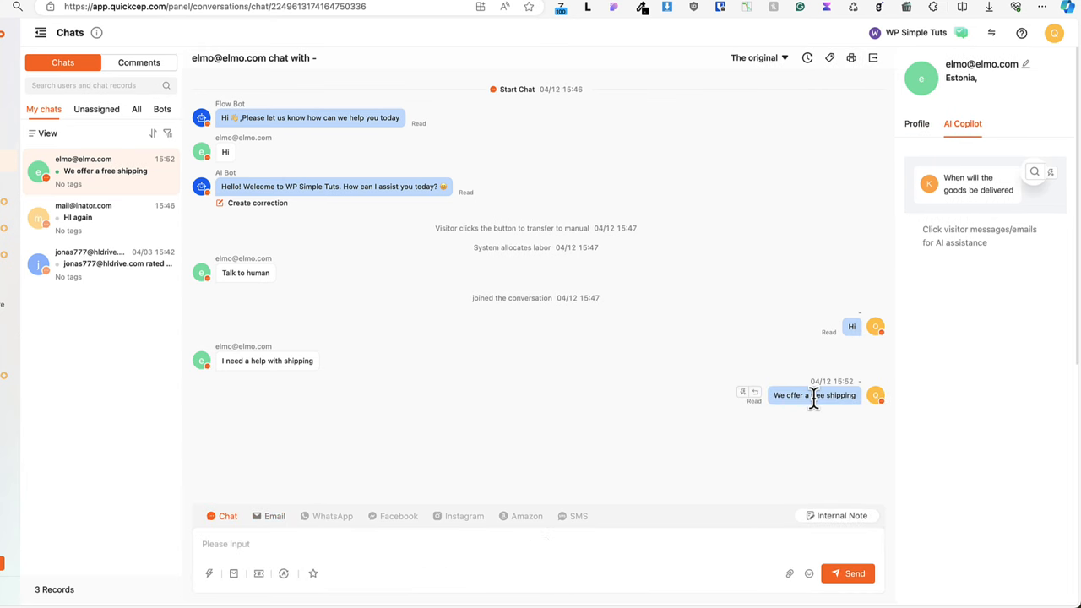
{"action": "mouse_move", "coordinate": [745, 395]}
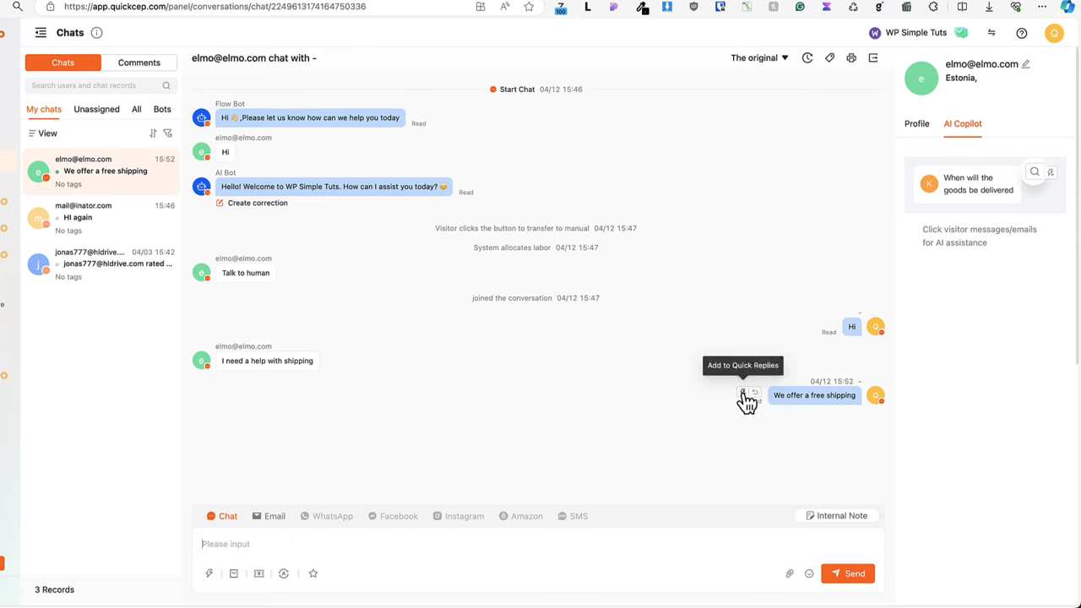
- Save the sent 'We offer a free shipping' message as a quick reply
{"action": "left_click", "coordinate": [746, 398]}
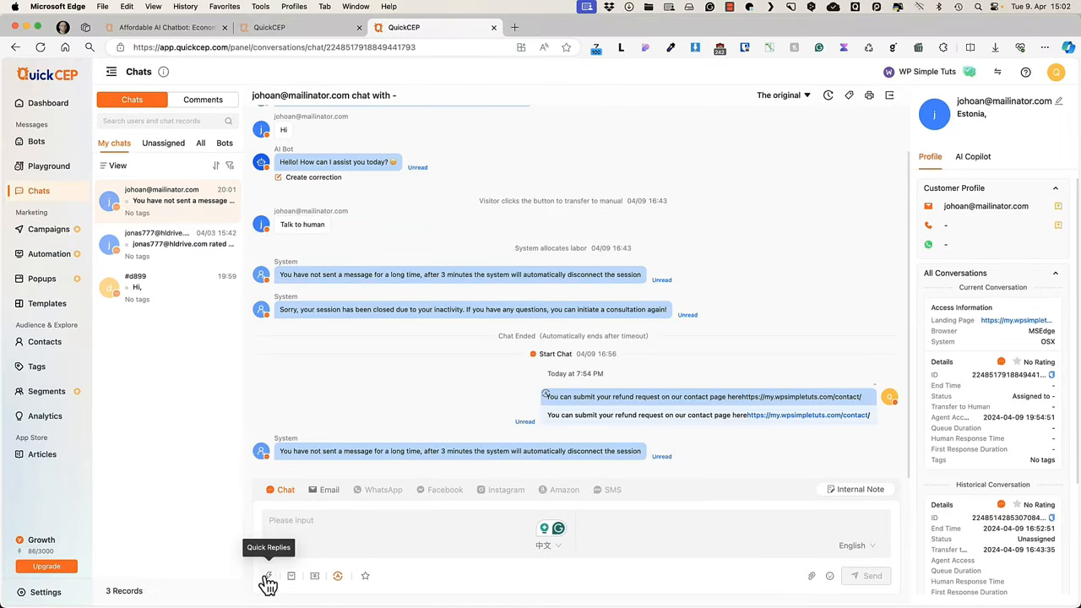
- Check the empty Commodity panel, then switch to the newest visitor conversation awaiting a human agent
{"action": "left_click", "coordinate": [292, 576]}
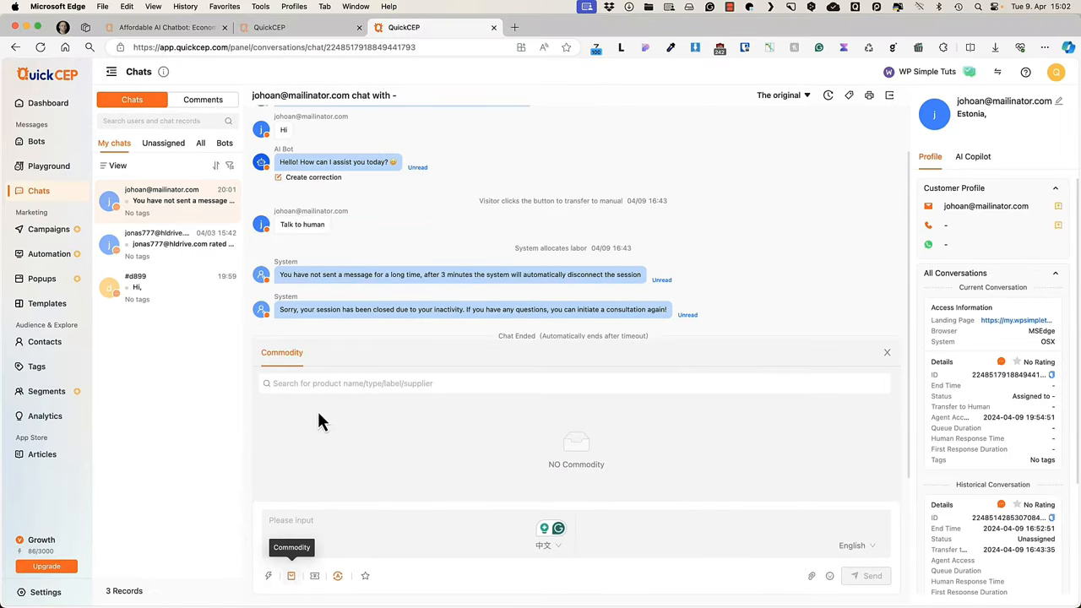
{"action": "left_click", "coordinate": [161, 200]}
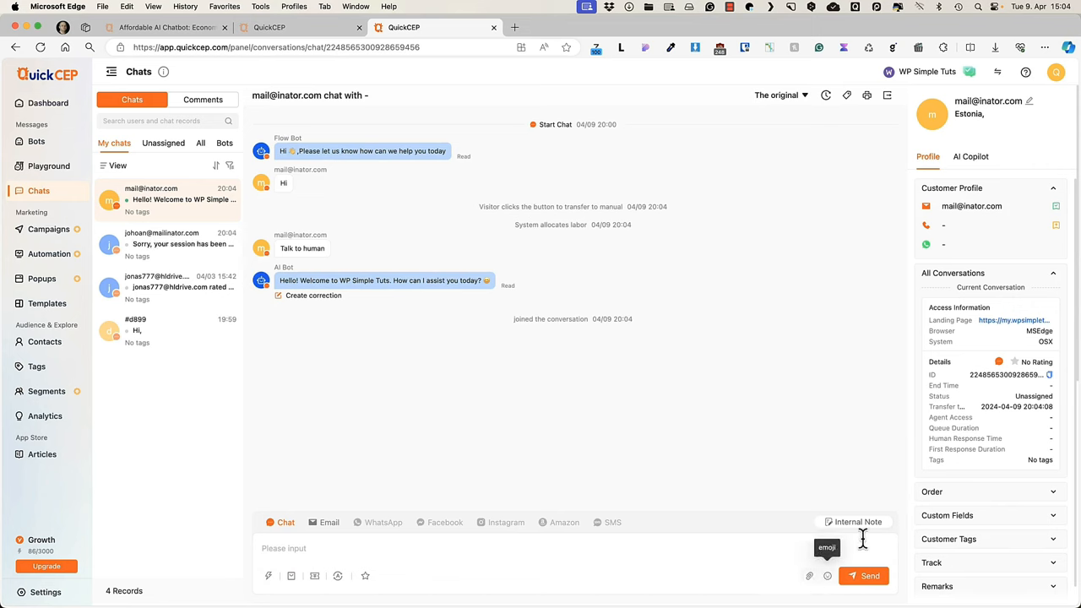
{"action": "mouse_move", "coordinate": [878, 517]}
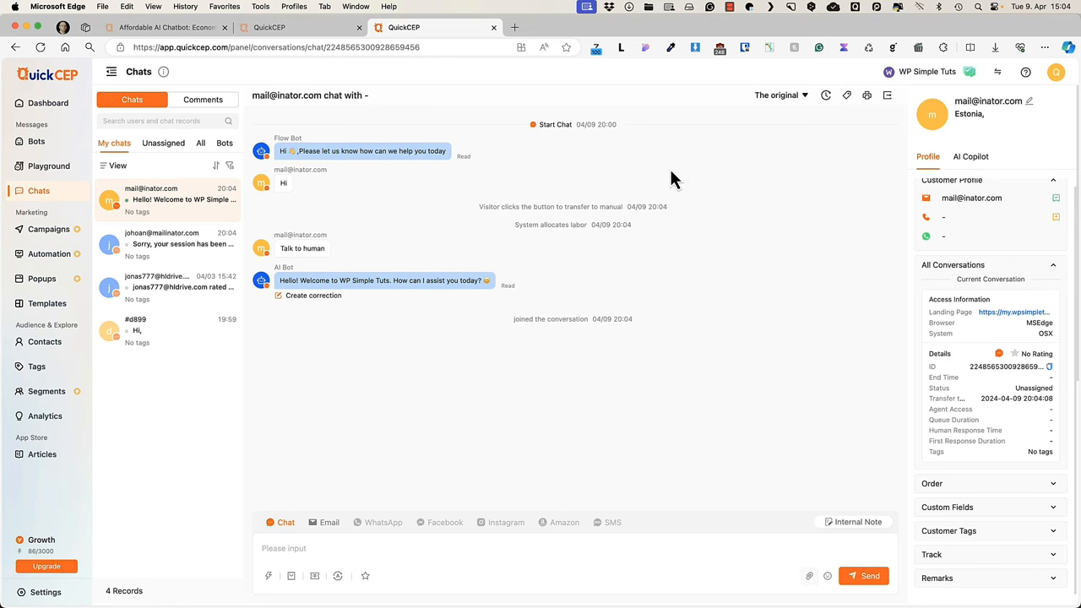
{"action": "mouse_move", "coordinate": [808, 108]}
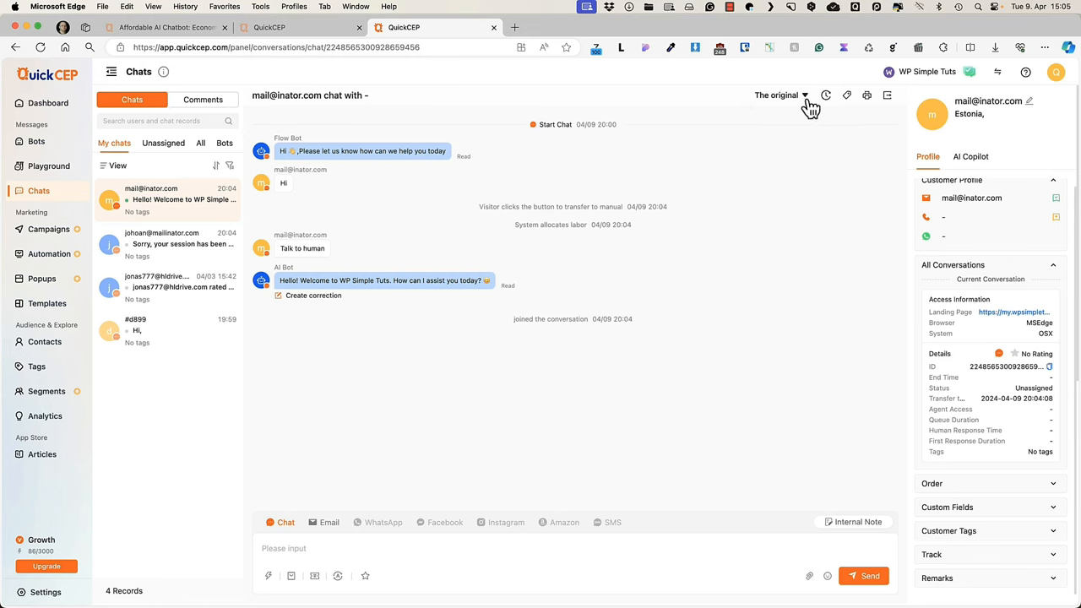
{"action": "mouse_move", "coordinate": [826, 94]}
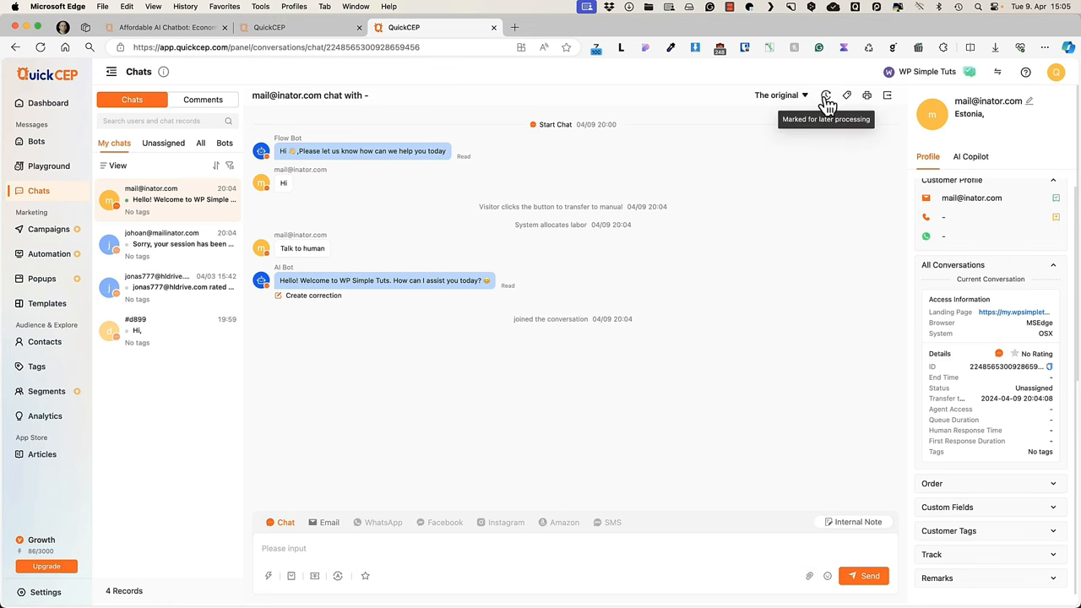
{"action": "mouse_move", "coordinate": [887, 94]}
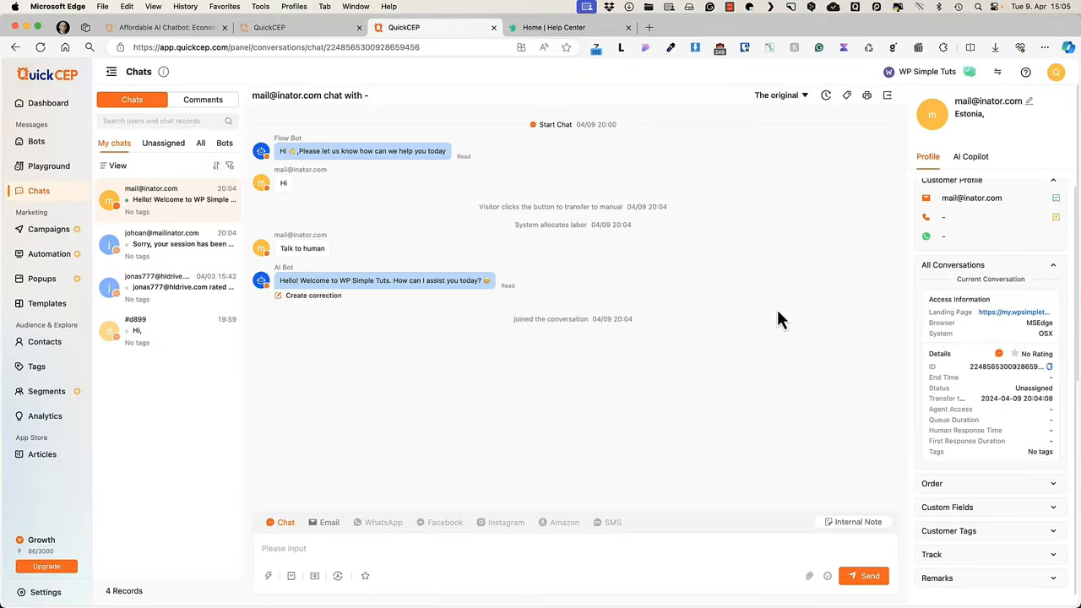
{"action": "mouse_move", "coordinate": [808, 305]}
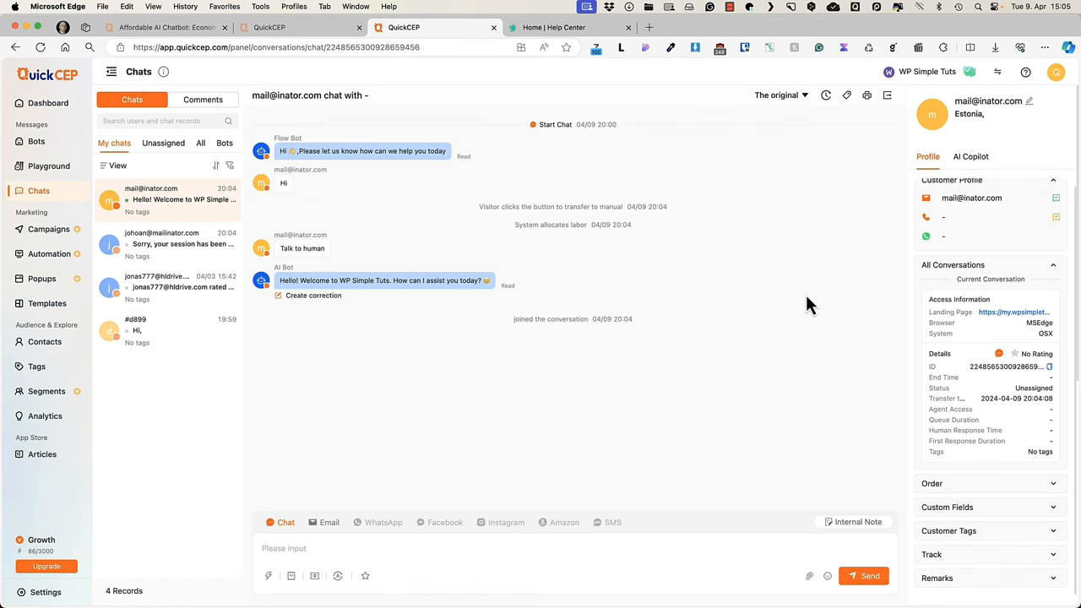